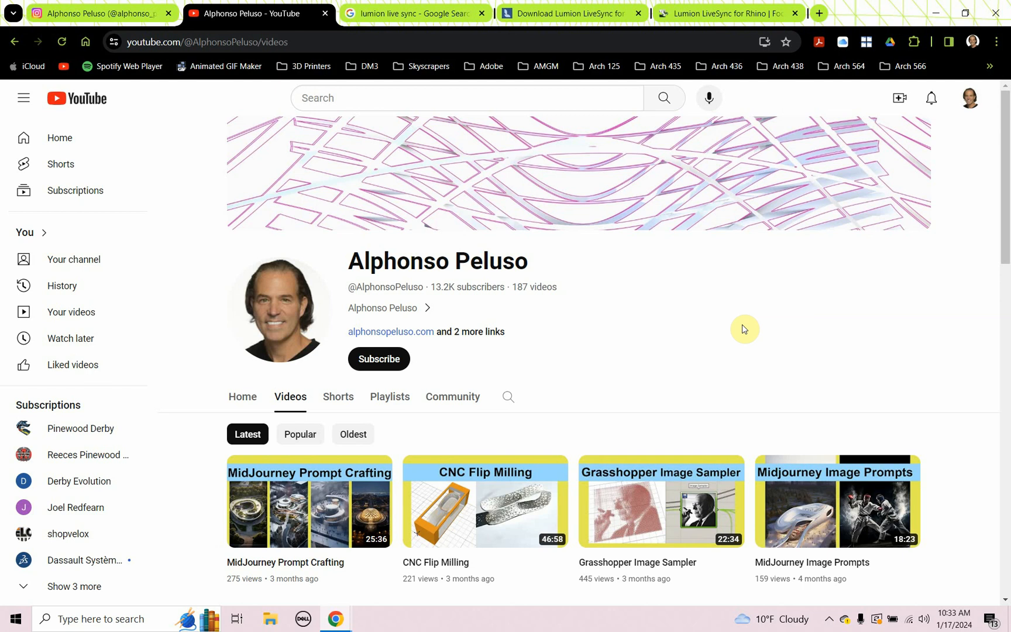
mouse_move(743, 289)
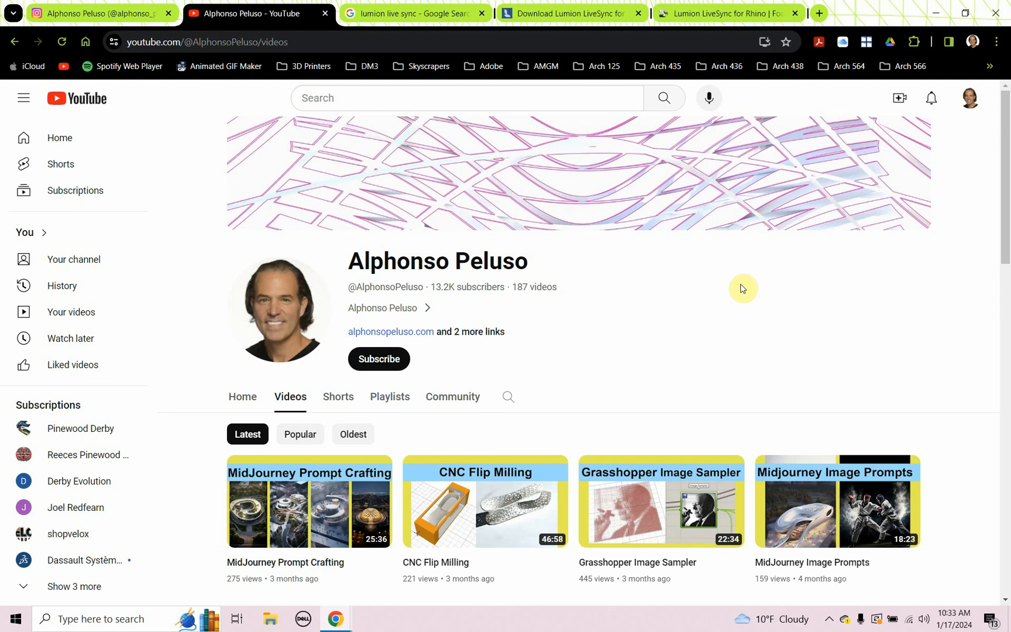
mouse_move(599, 330)
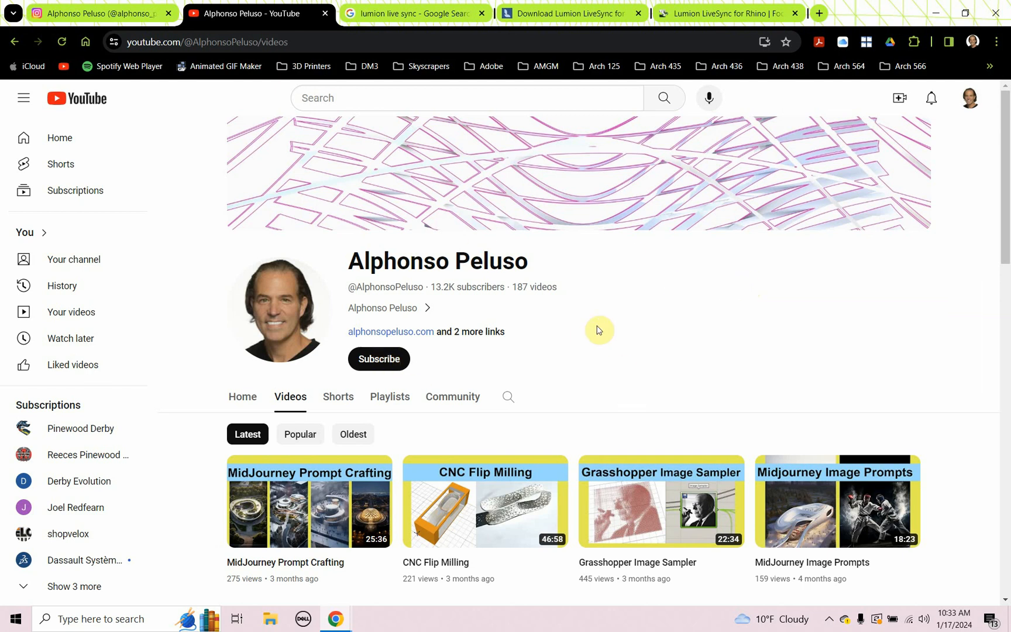
Step: Subscribe to the Alphonso Peluso channel with All notifications turned on
click(379, 359)
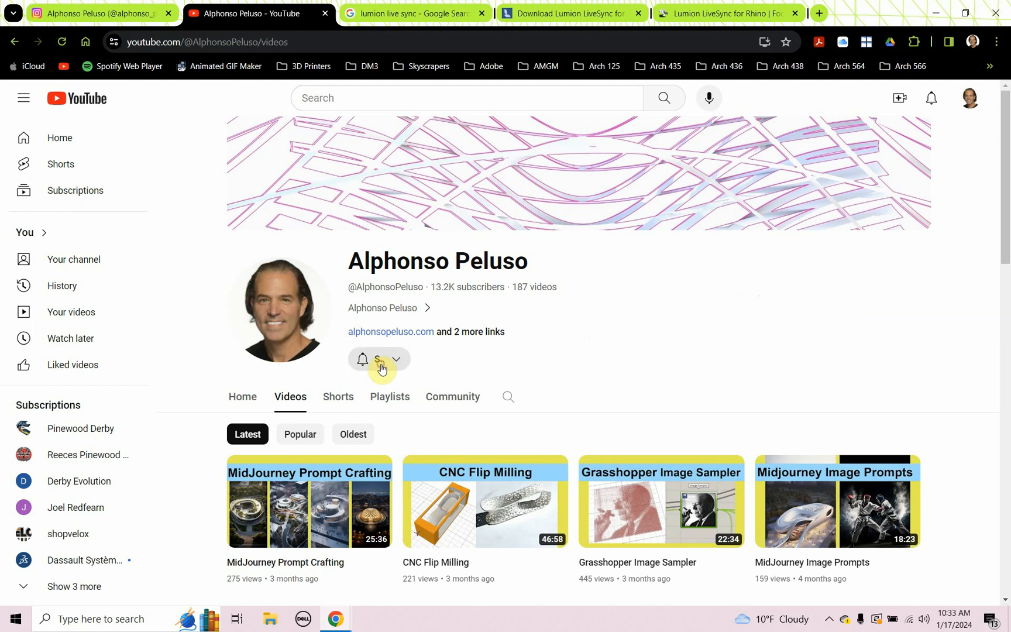
click(379, 359)
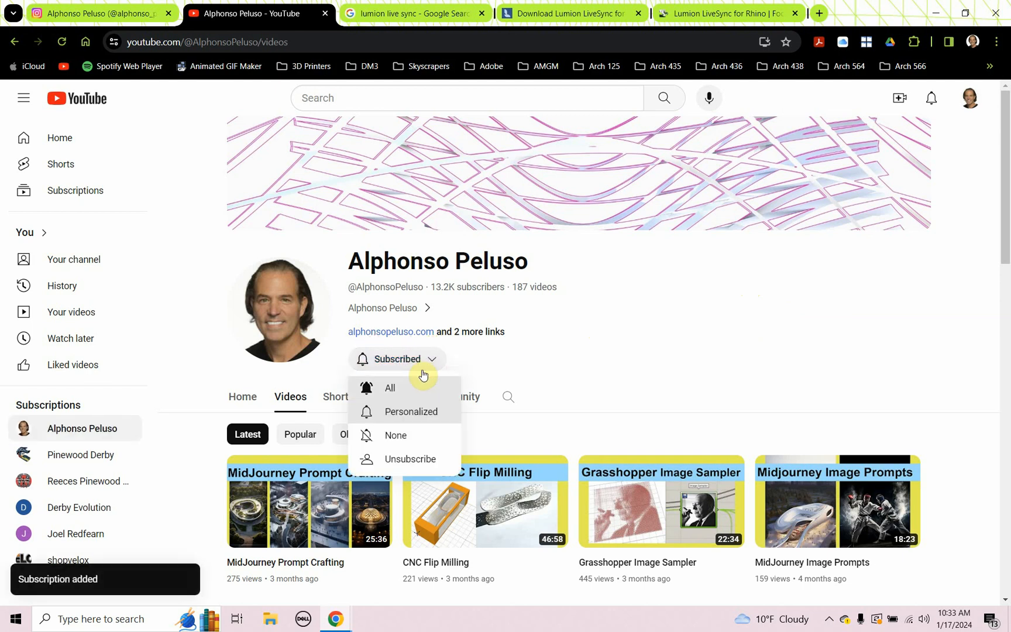
click(598, 329)
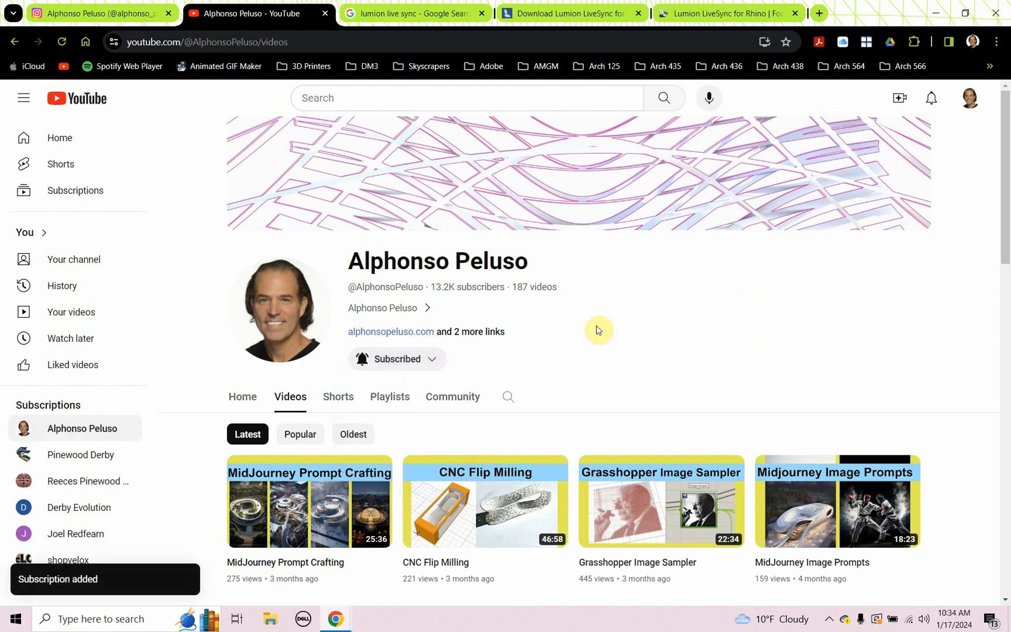
Step: Scroll through the channel's video list and back up
scroll(down, 3)
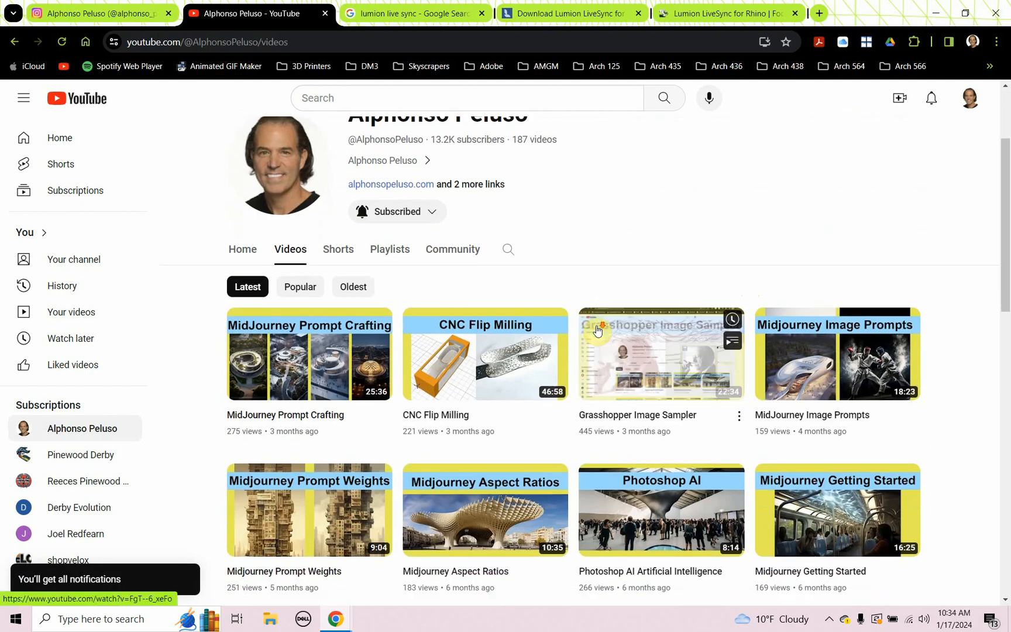
scroll(down, 3)
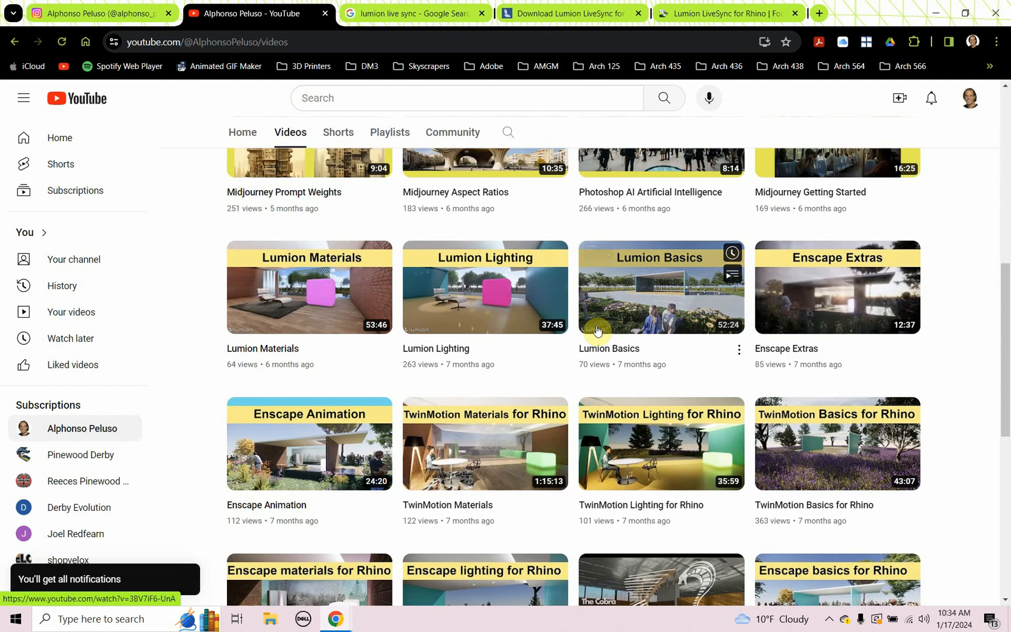
scroll(down, 3)
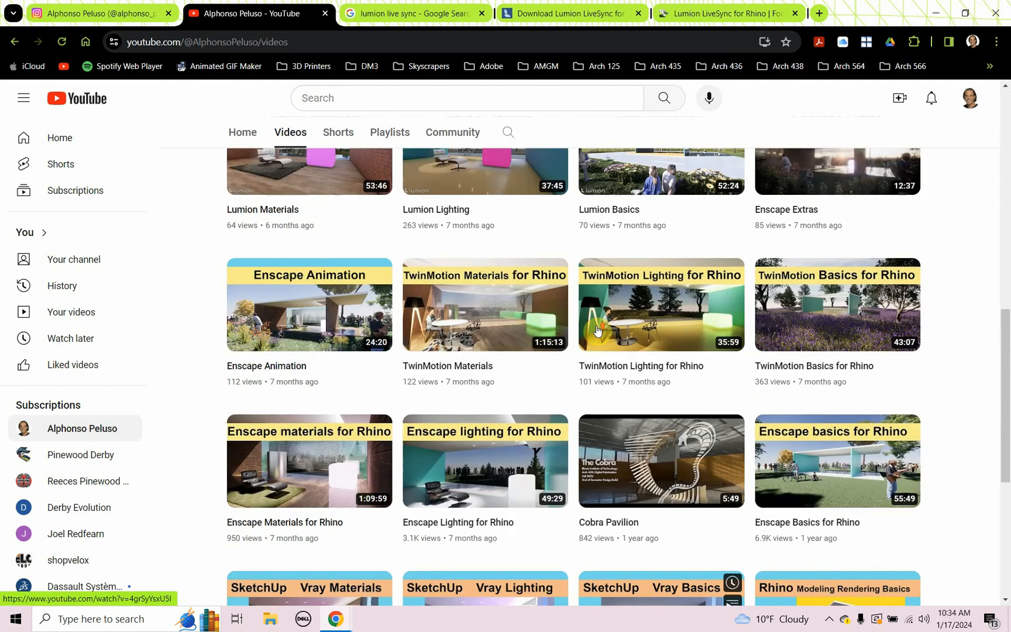
scroll(up, 3)
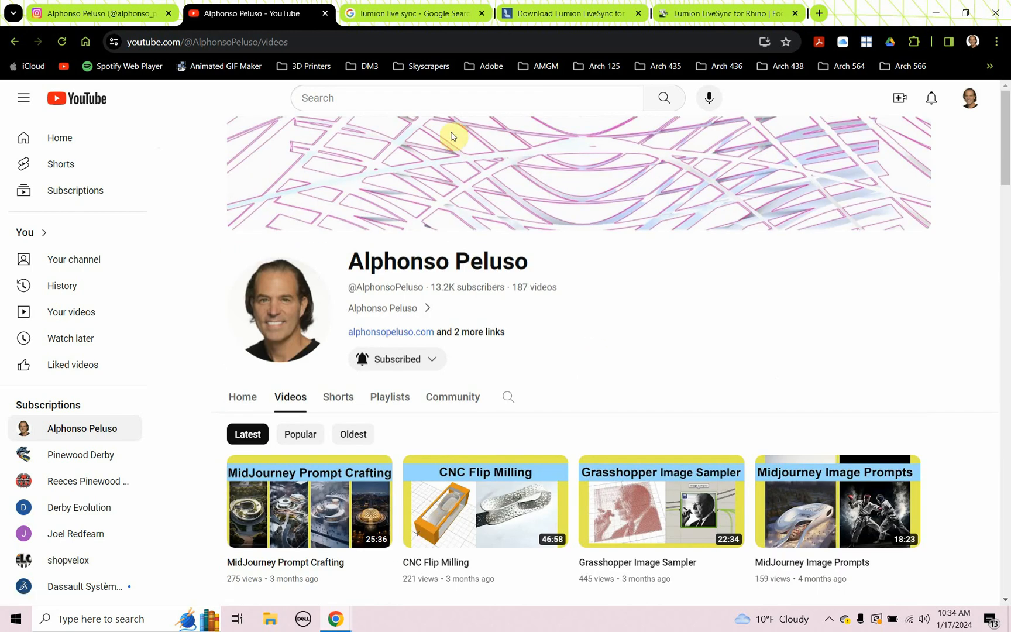
Step: Switch to the Alphonso Peluso Instagram profile and browse its post grid, returning to the top
click(97, 13)
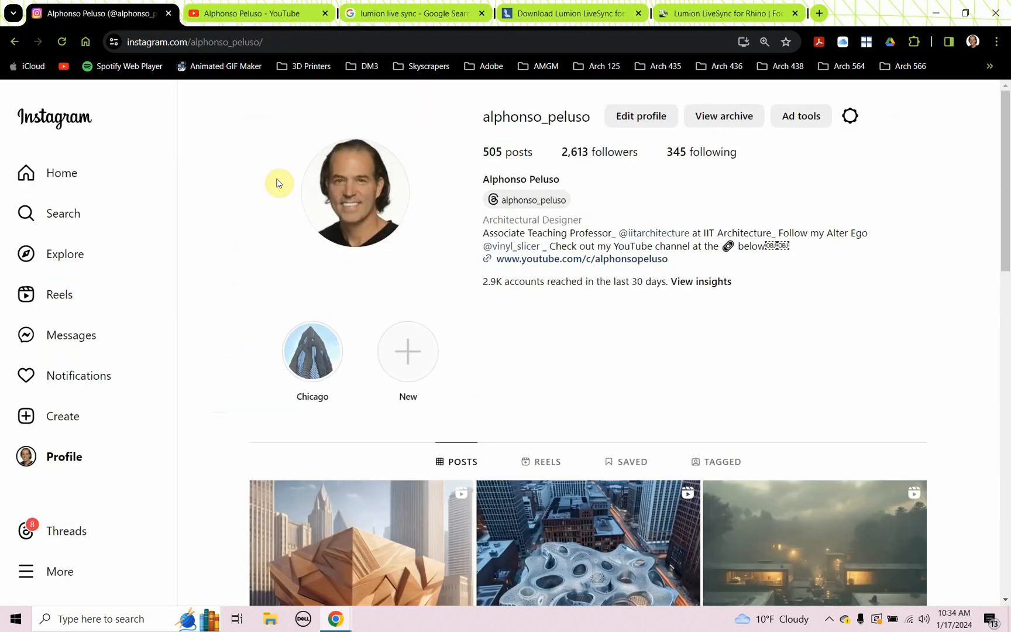
mouse_move(431, 279)
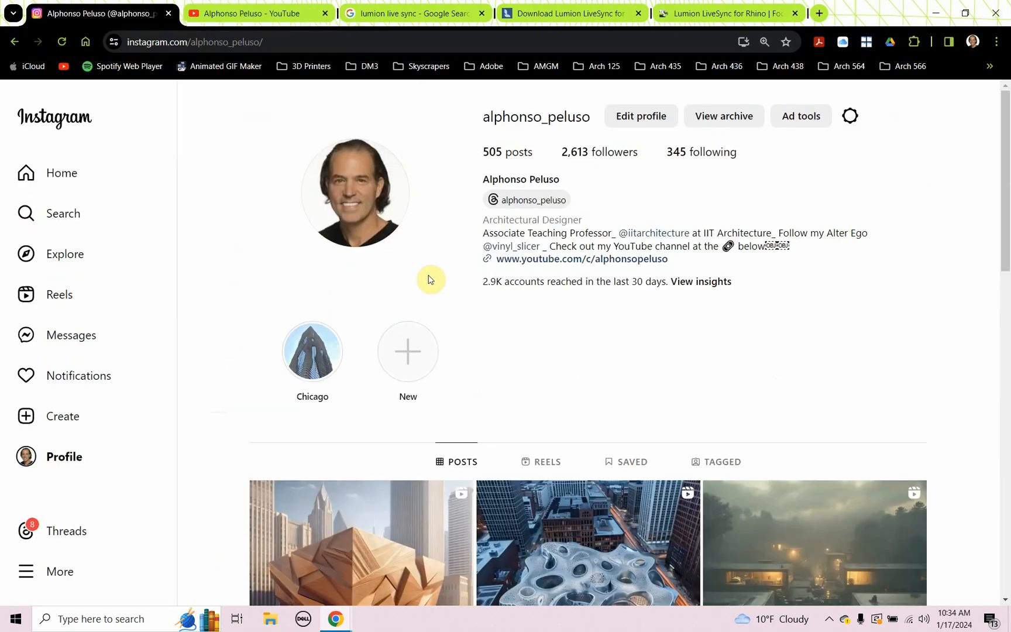
mouse_move(519, 119)
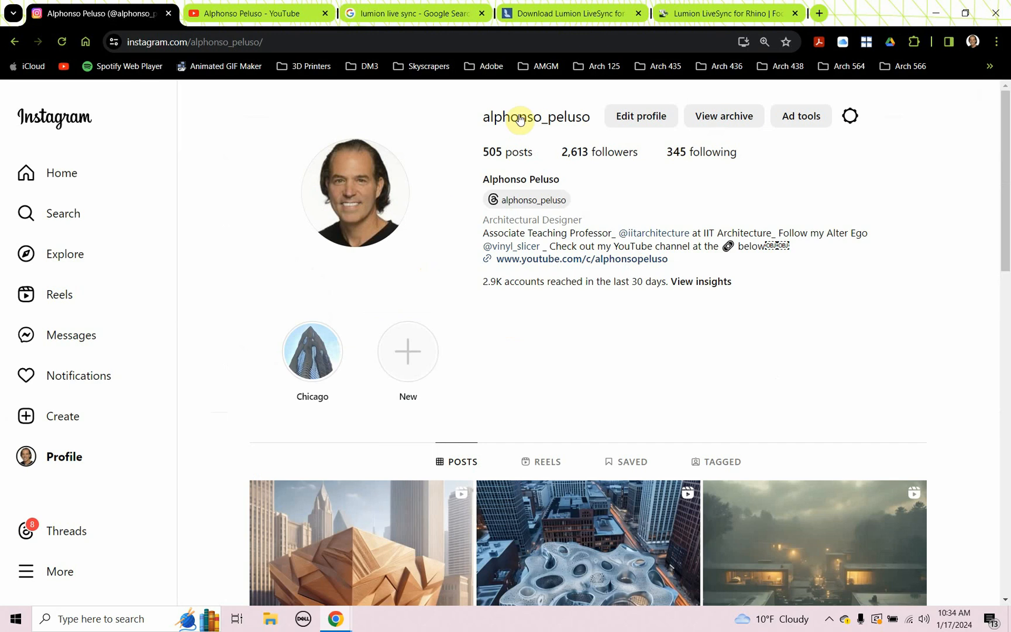
mouse_move(565, 122)
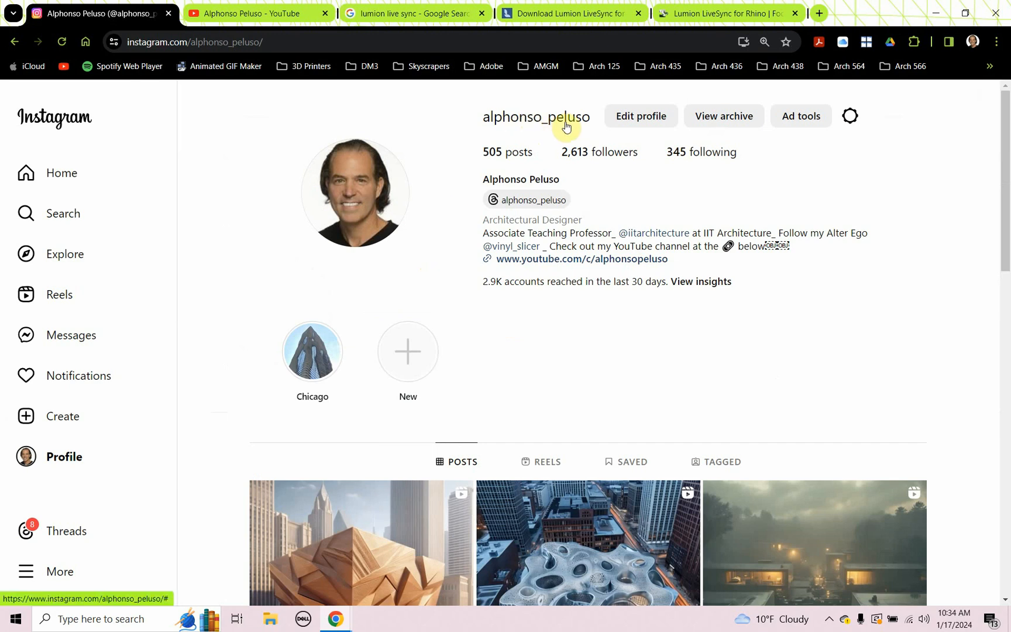
mouse_move(548, 172)
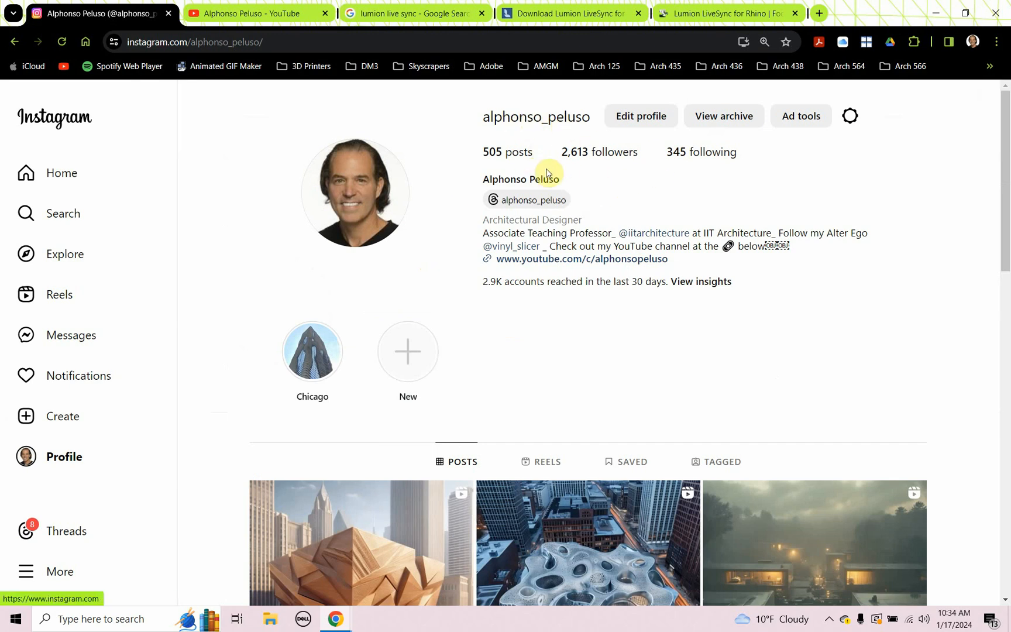
mouse_move(355, 173)
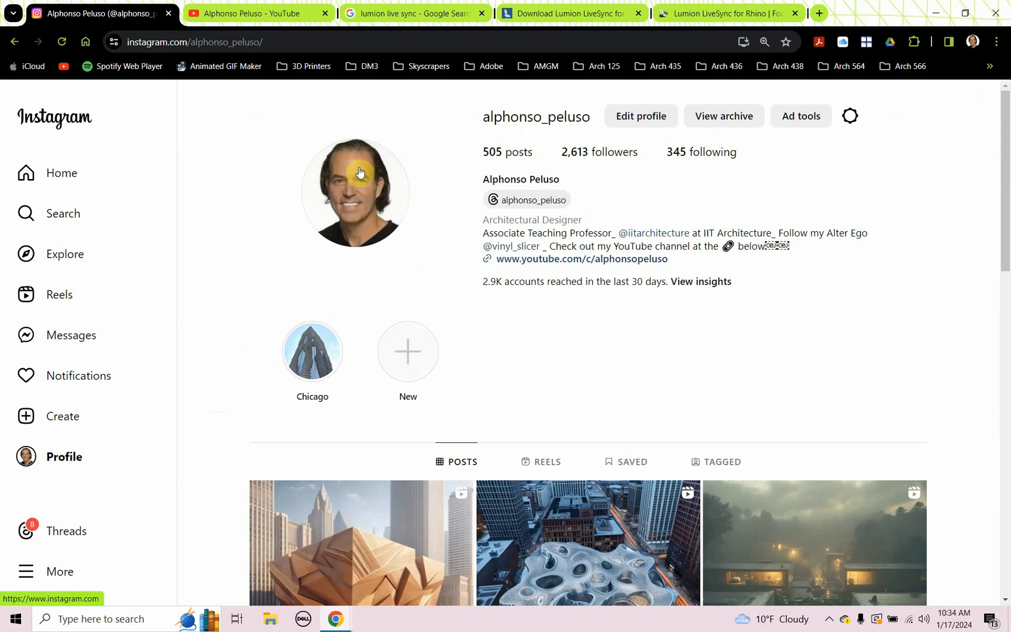
scroll(down, 3)
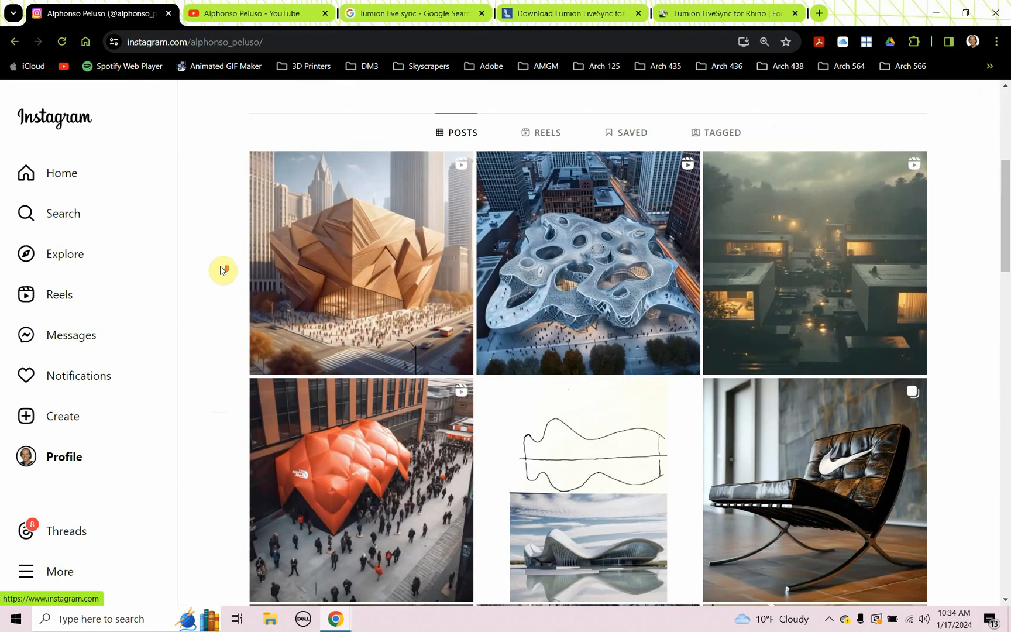
scroll(down, 3)
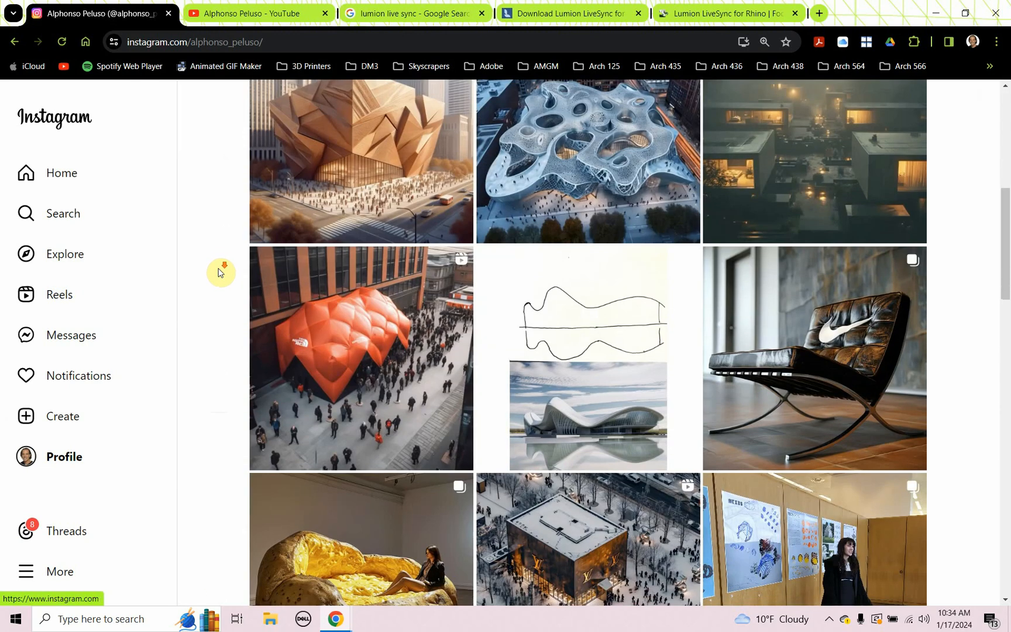
scroll(down, 3)
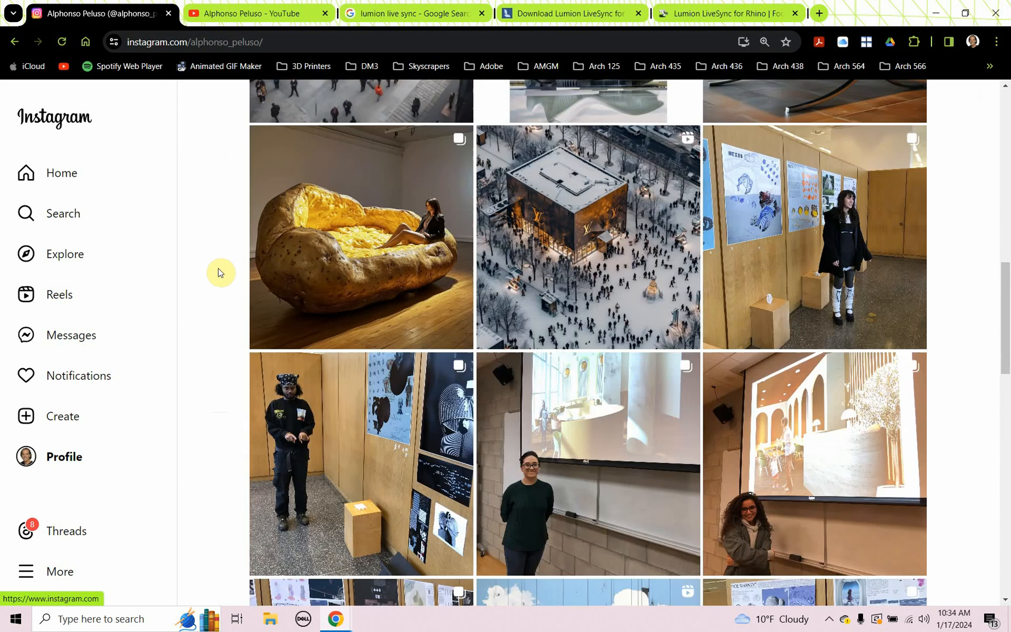
scroll(up, 3)
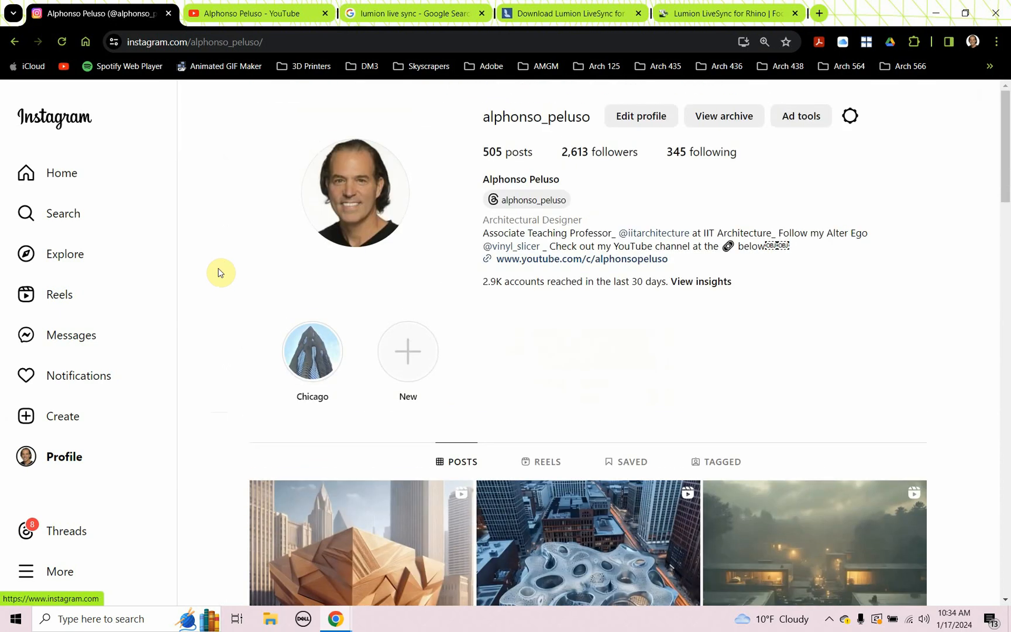
mouse_move(400, 38)
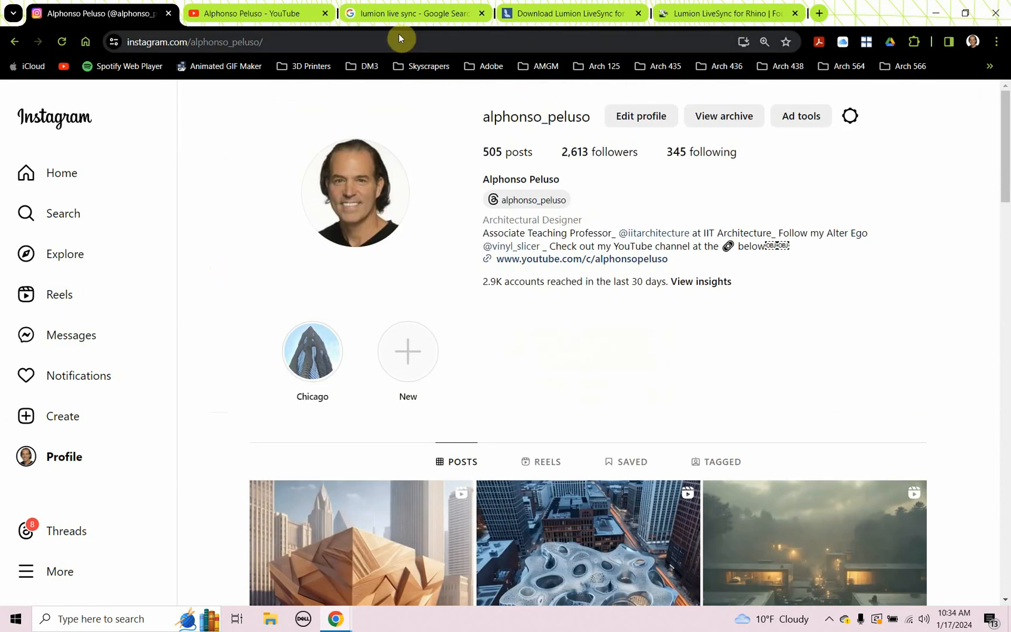
Step: Switch to the Lumion LiveSync Google results and skim the Rhino and Revit download listings
click(415, 13)
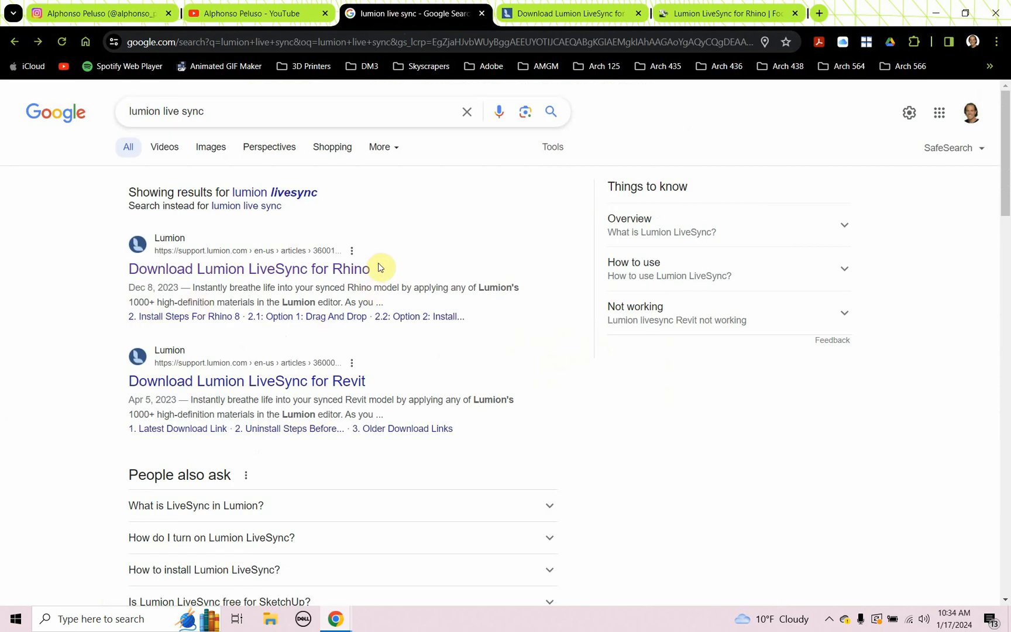
mouse_move(70, 347)
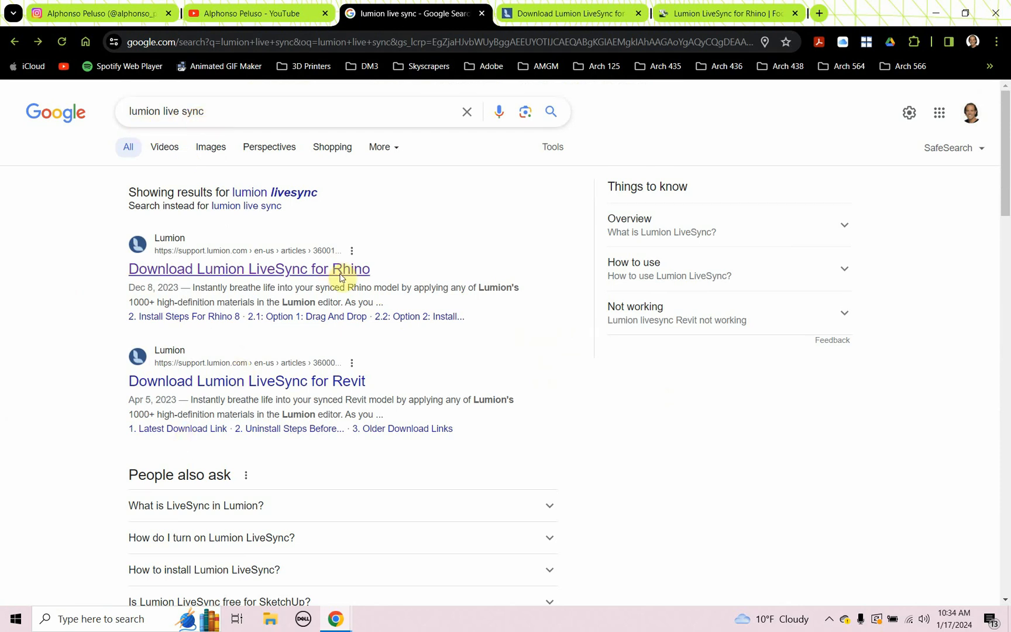
mouse_move(203, 287)
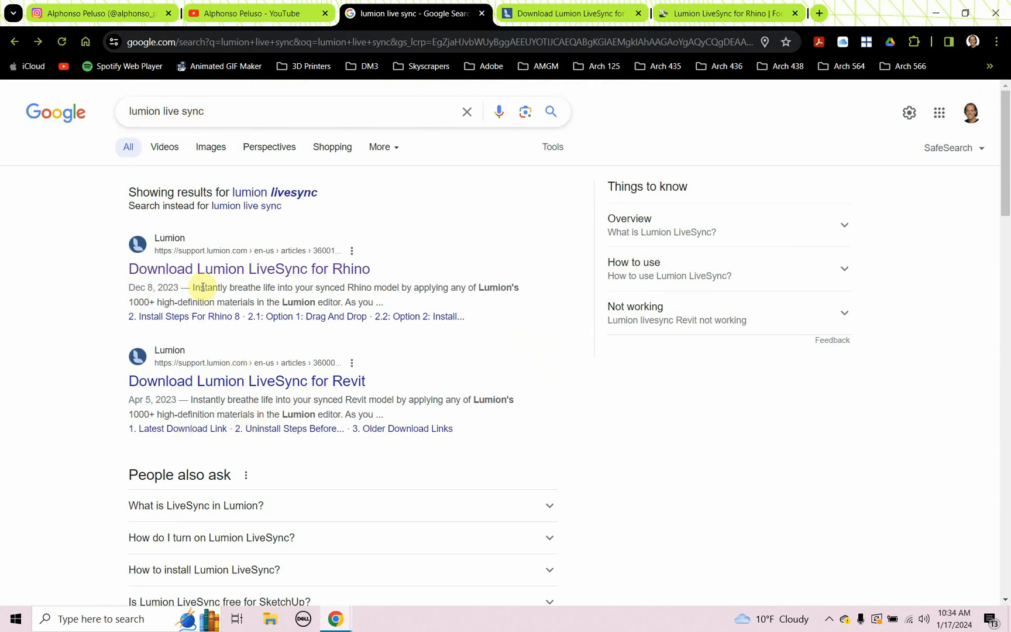
mouse_move(217, 399)
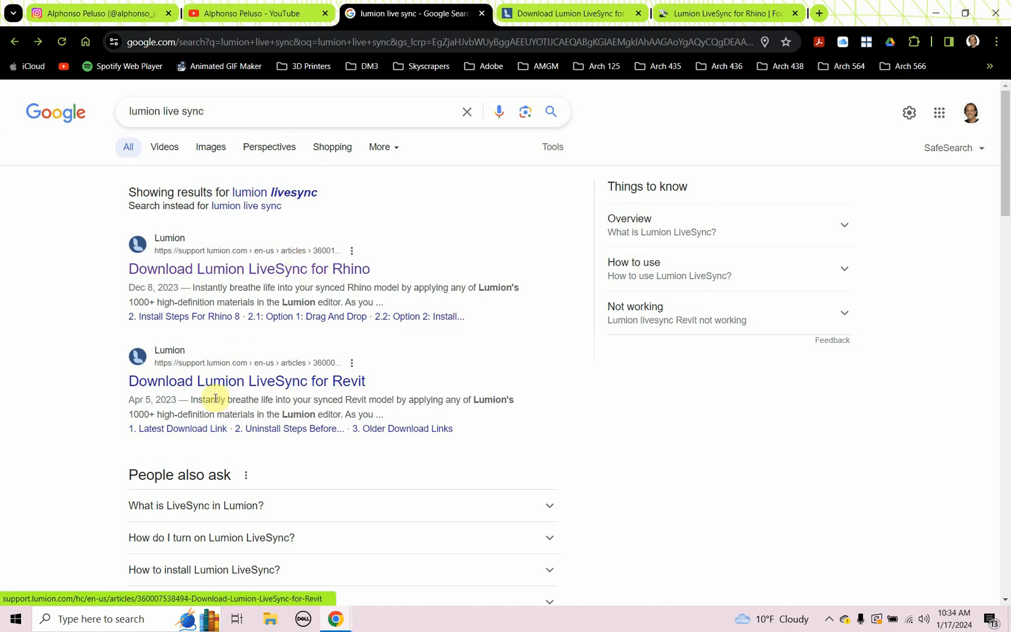
scroll(down, 3)
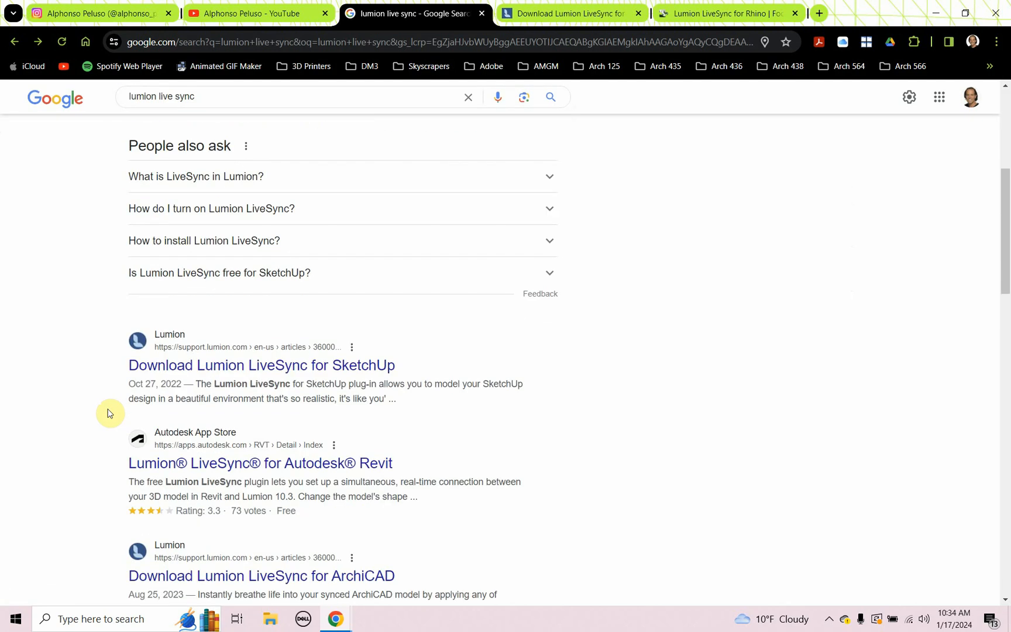
scroll(down, 3)
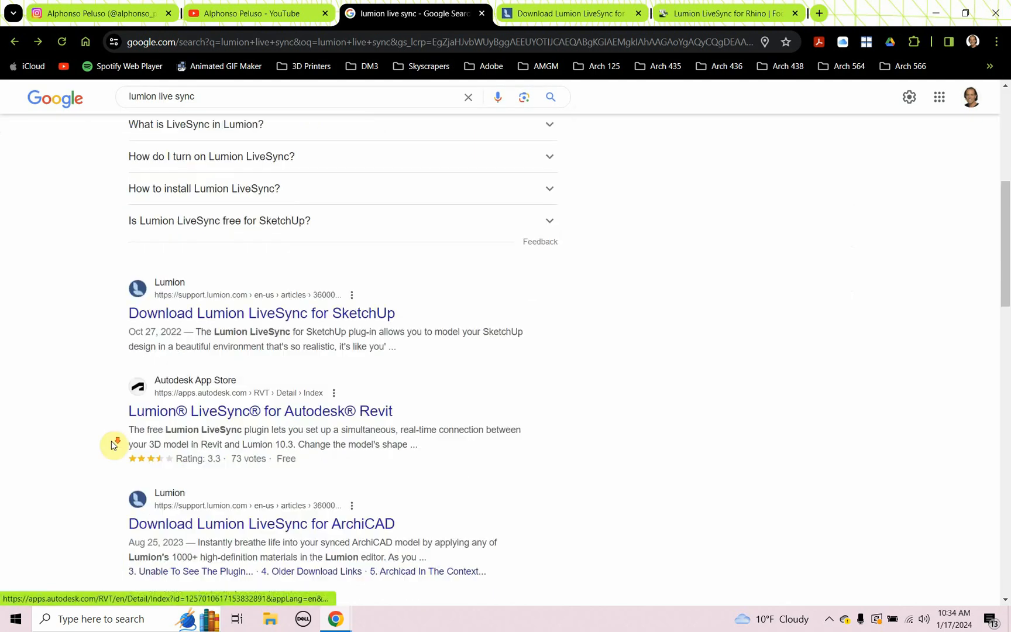
scroll(down, 3)
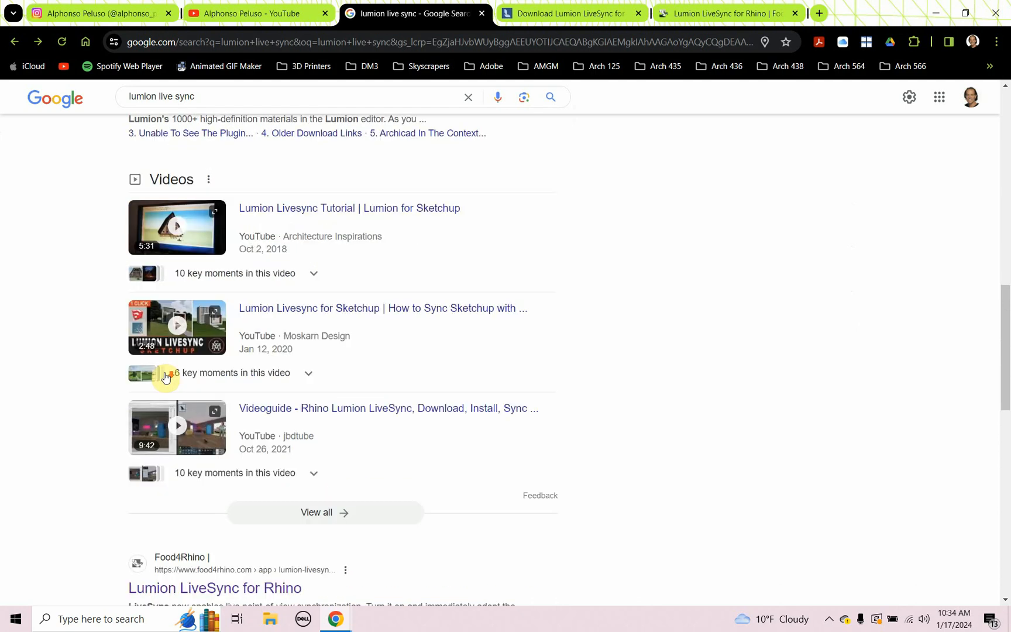
scroll(down, 3)
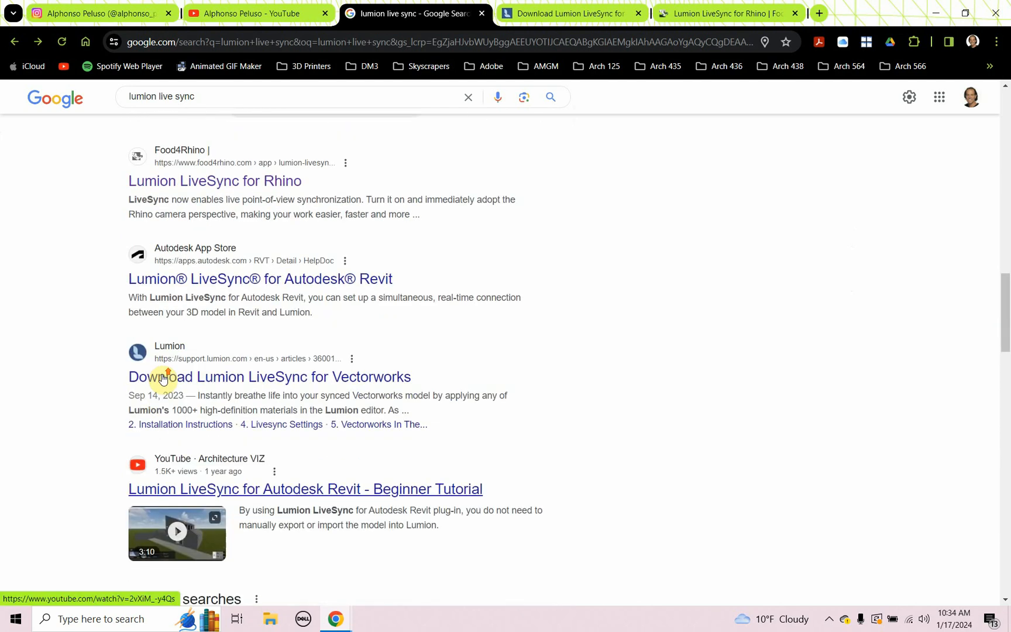
scroll(up, 3)
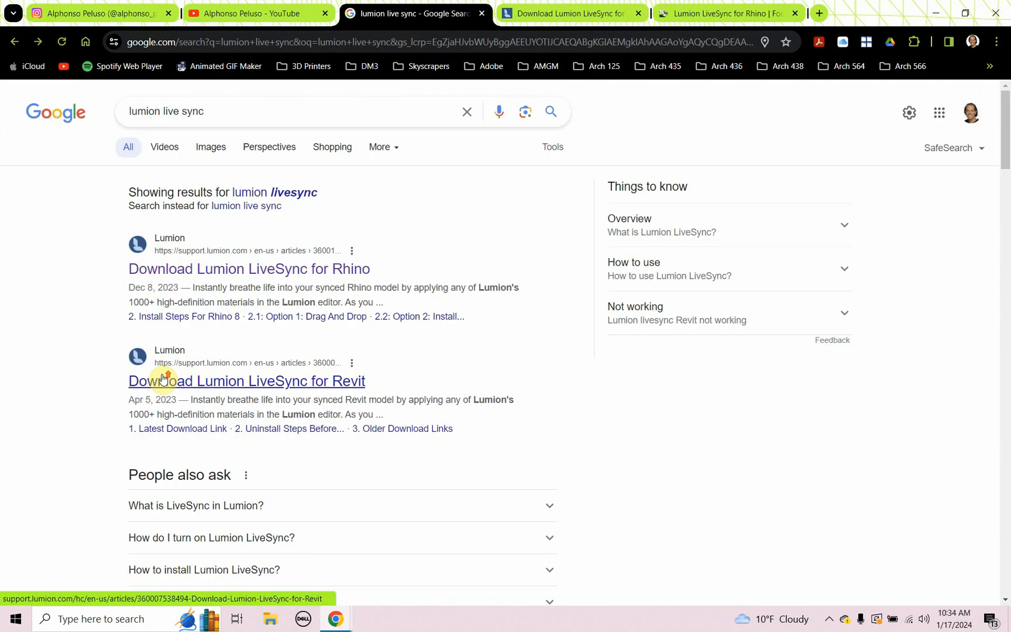
mouse_move(421, 65)
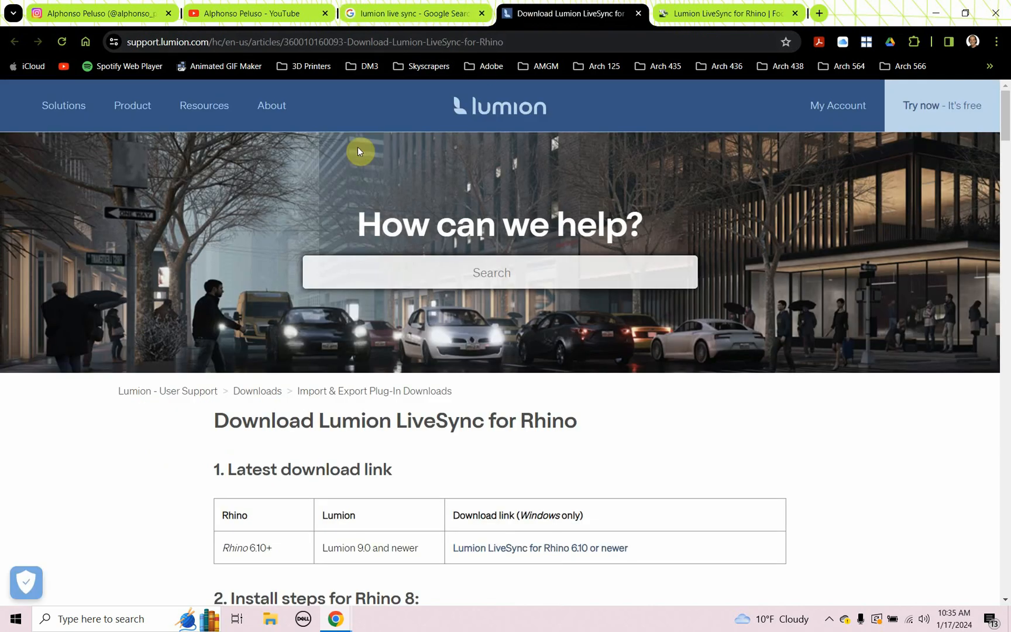
mouse_move(252, 259)
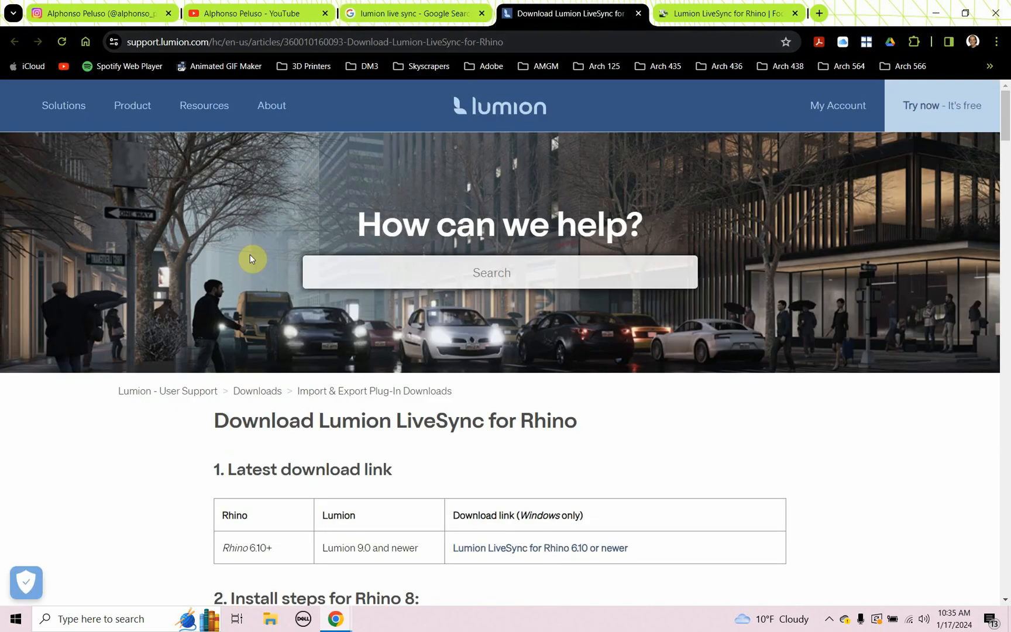
mouse_move(223, 271)
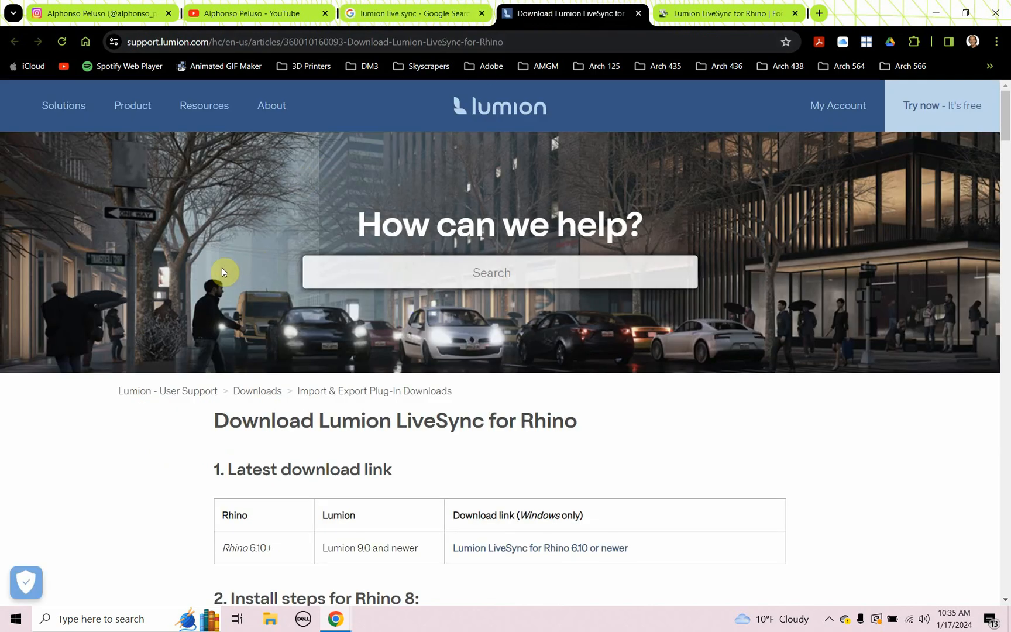
Step: Read through the 'Download Lumion LiveSync for Rhino' support article
scroll(down, 3)
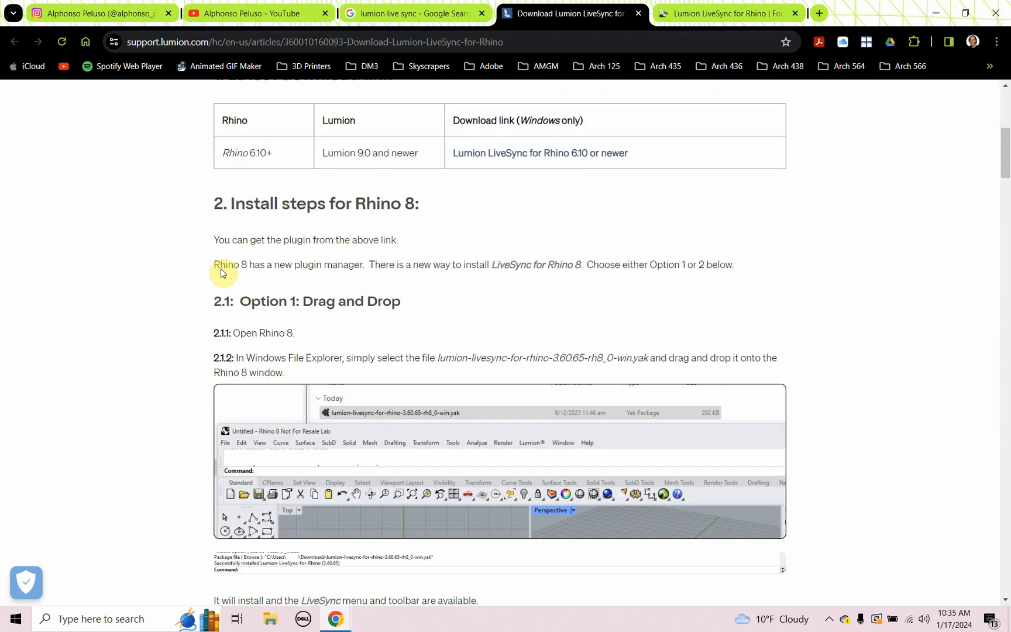
mouse_move(396, 295)
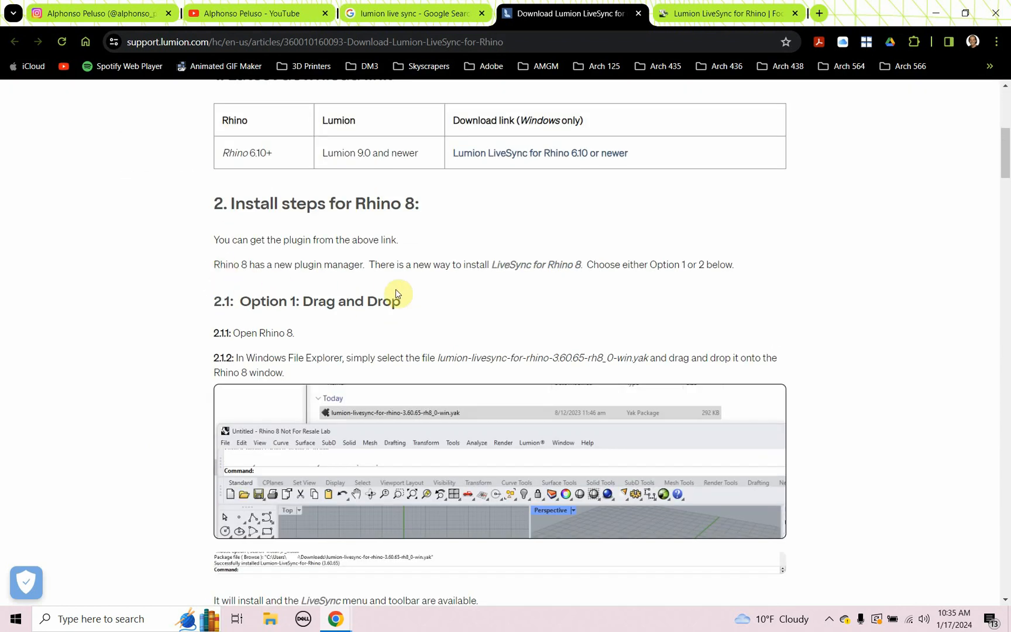
mouse_move(471, 283)
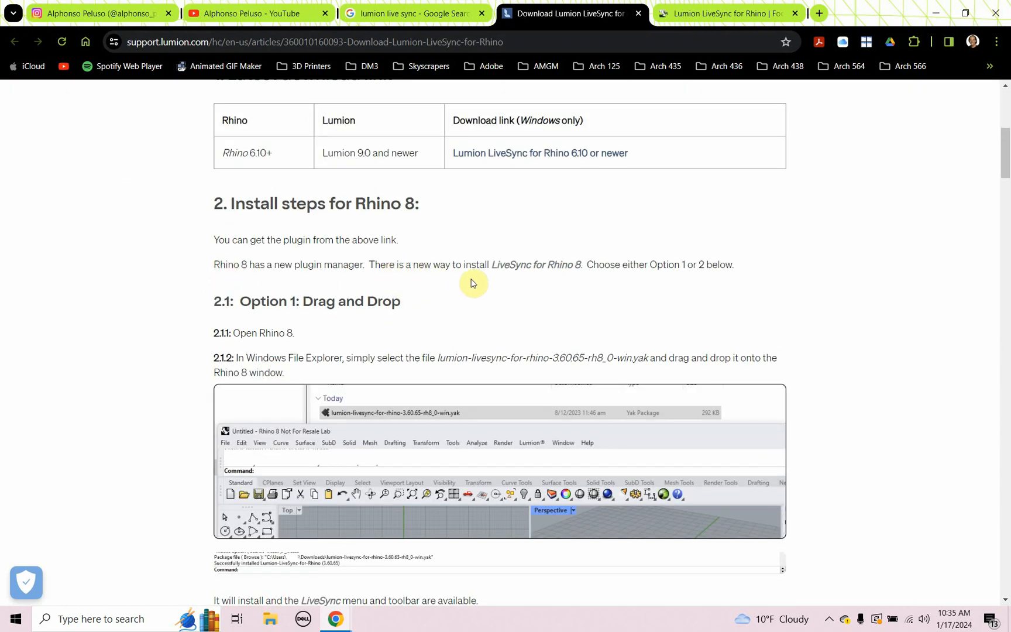
mouse_move(546, 283)
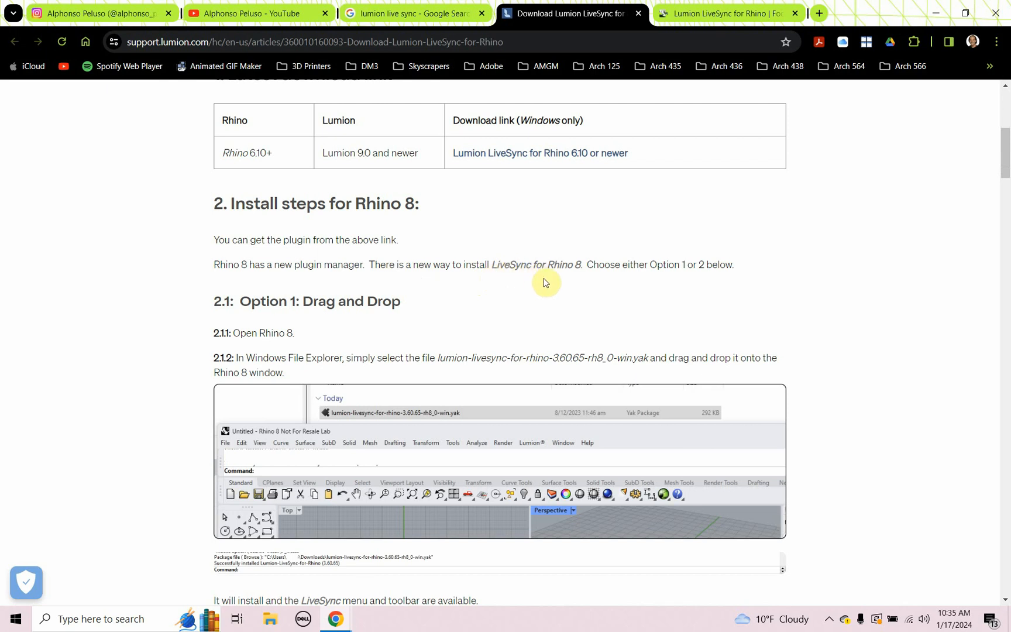
scroll(up, 3)
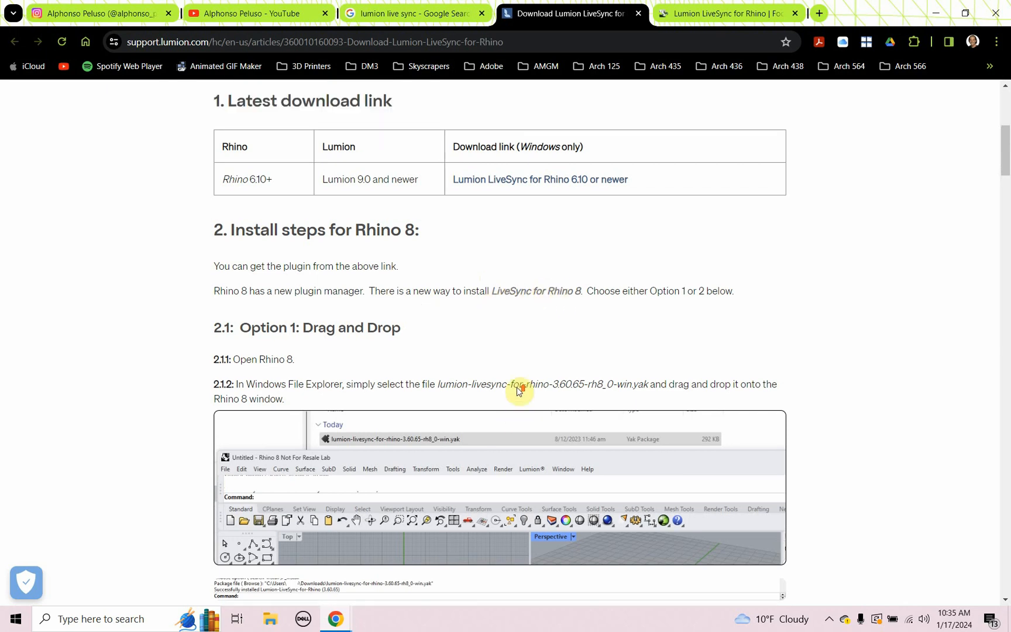
scroll(up, 3)
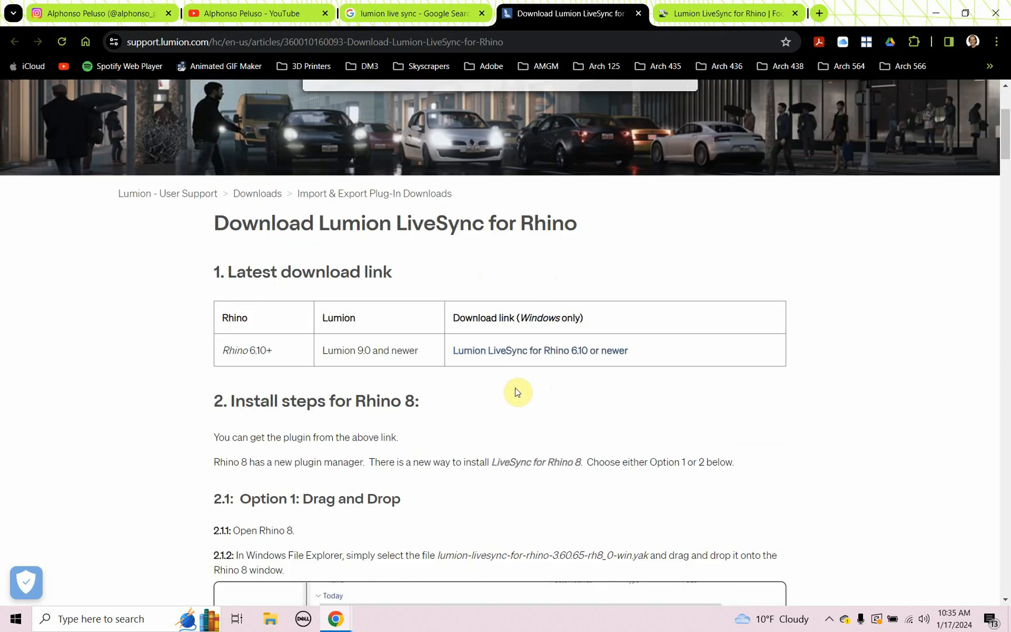
scroll(down, 3)
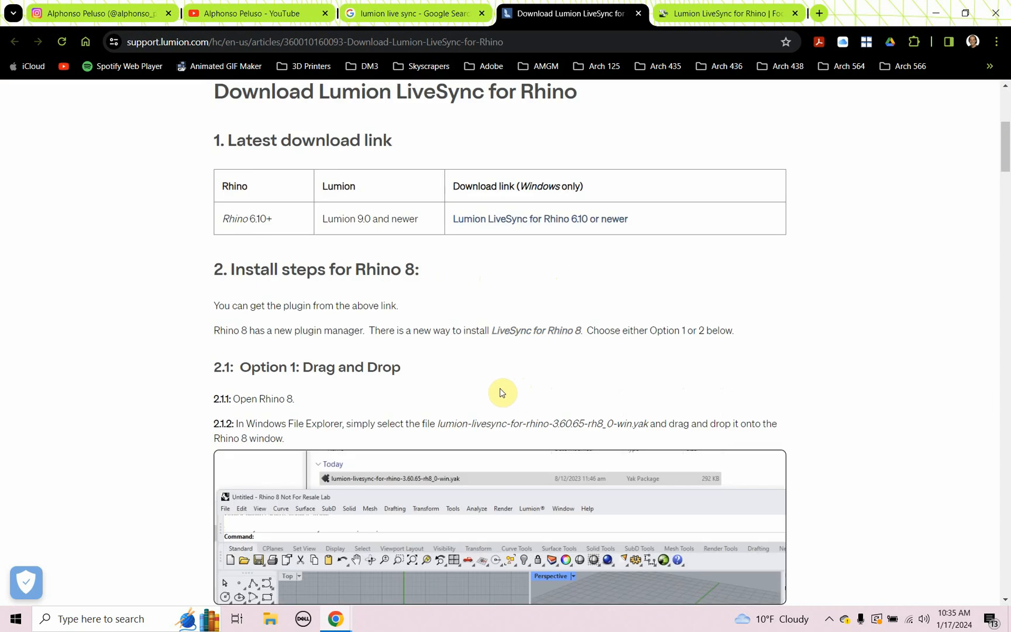
scroll(down, 3)
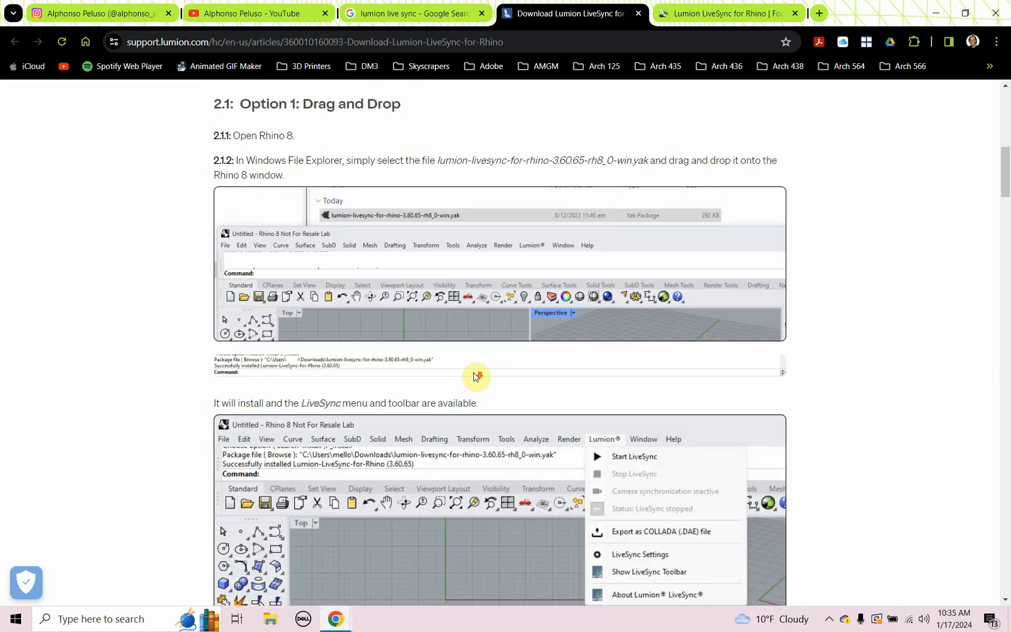
scroll(down, 3)
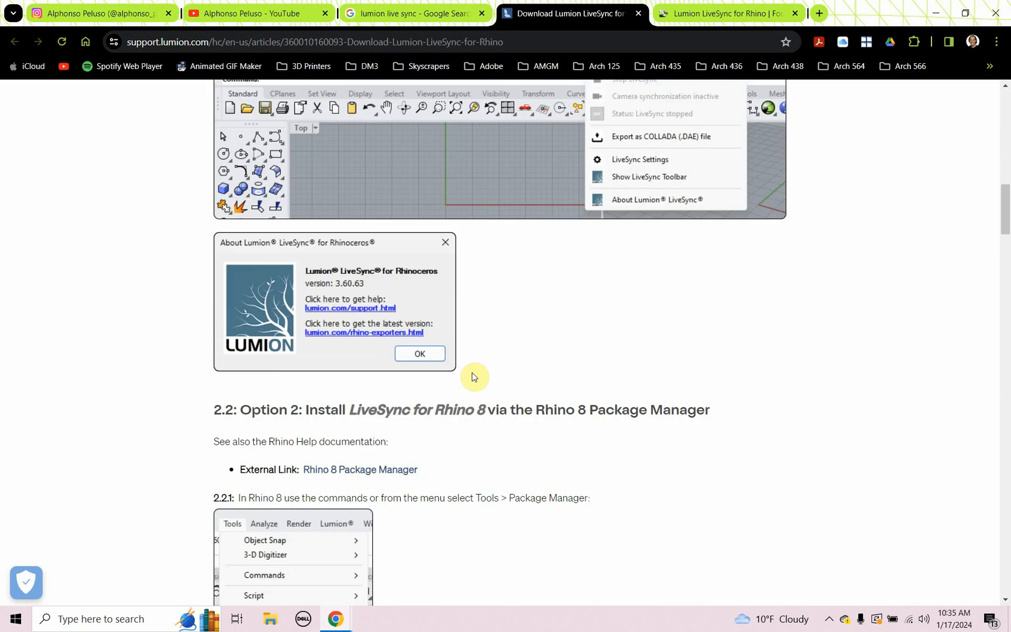
scroll(down, 3)
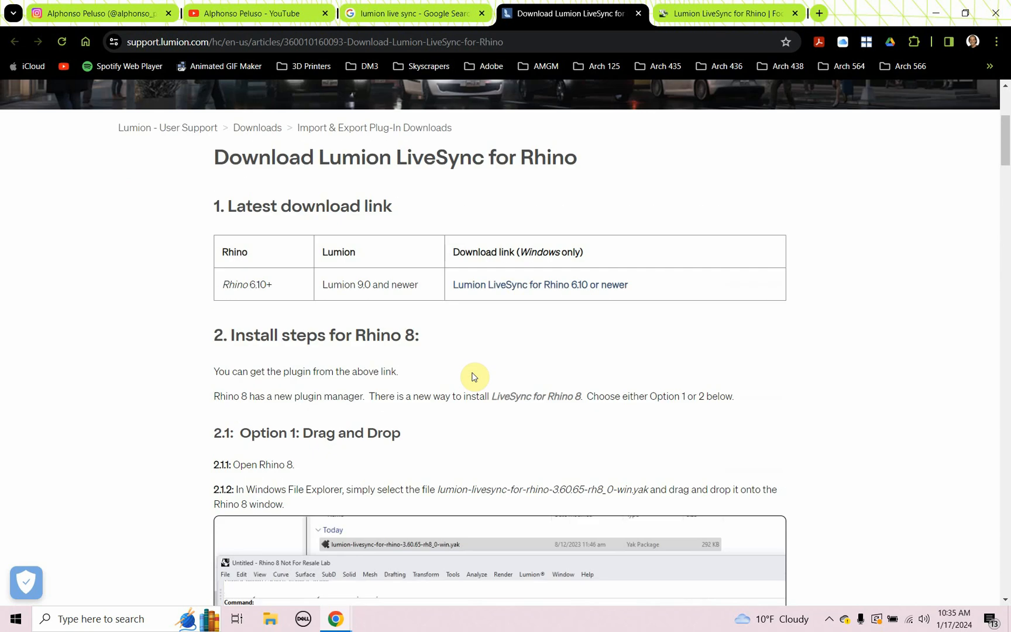
mouse_move(520, 284)
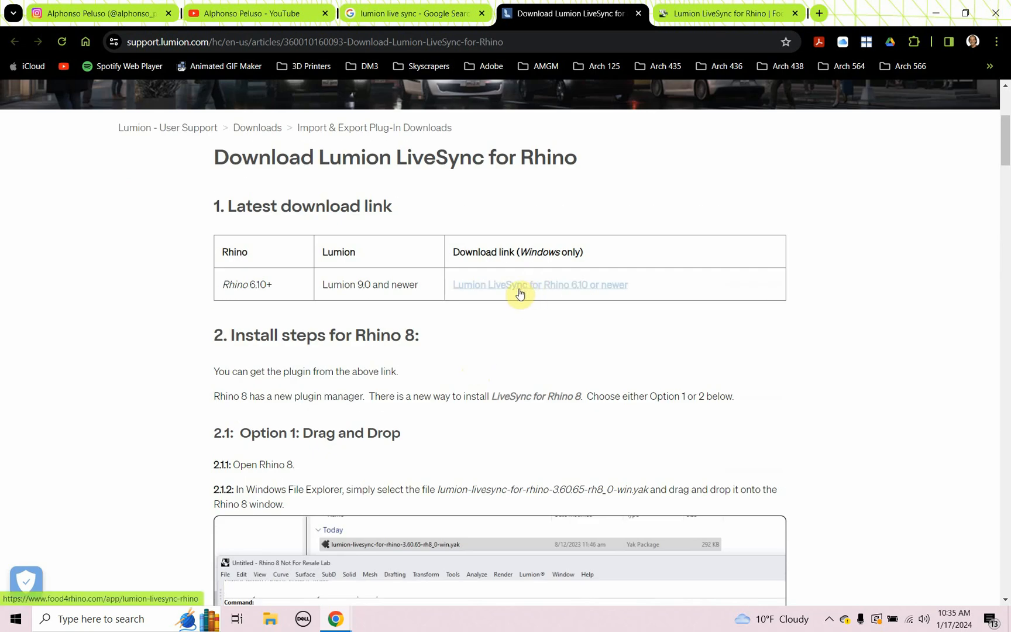
mouse_move(484, 292)
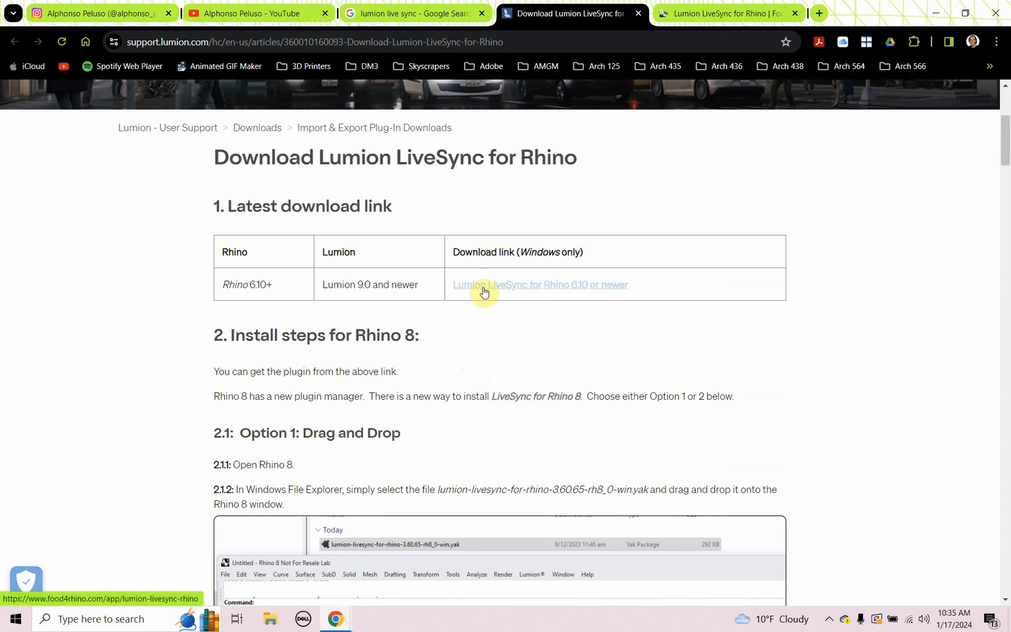
Step: Open the food4Rhino page for 'Lumion LiveSync for Rhino 6.10 or newer' and glance over it
click(725, 13)
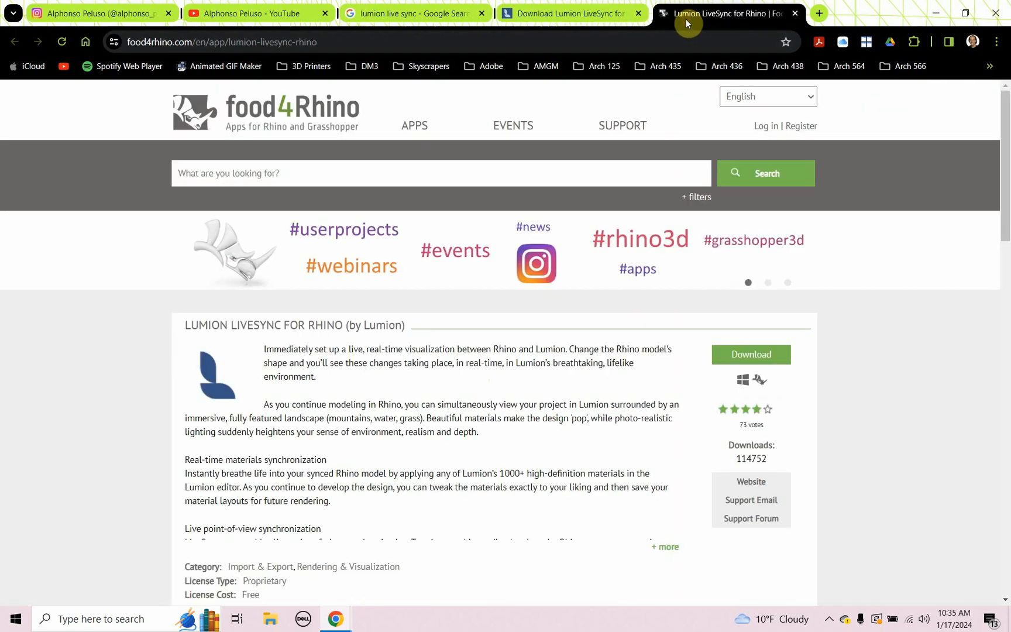
scroll(down, 3)
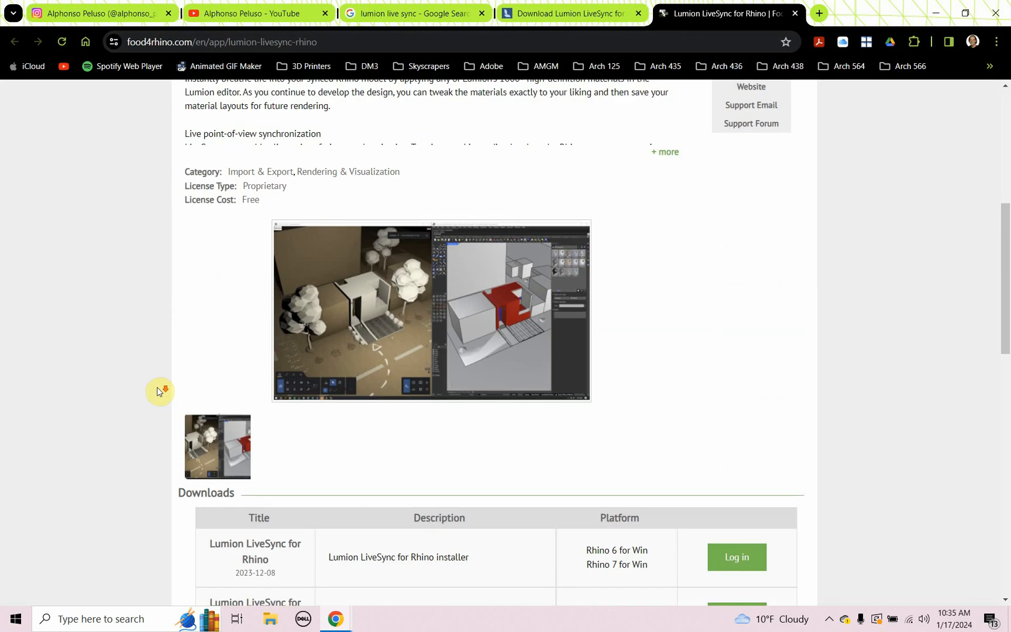
scroll(up, 3)
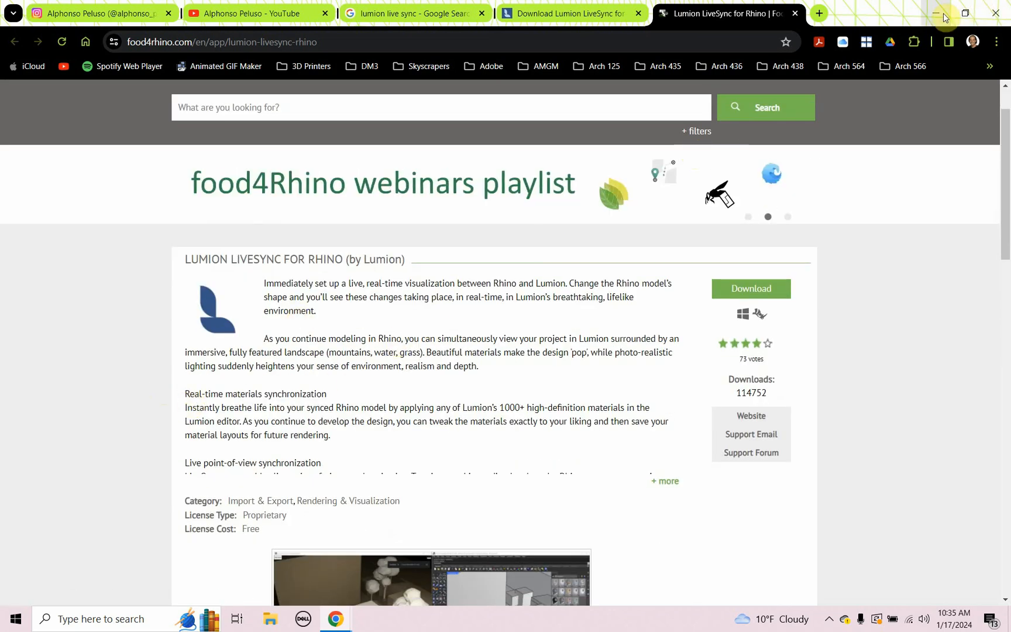
Step: Minimize Chrome, launch Rhino 7 from its desktop shortcut, and dismiss the RhinoCAM prompt
click(937, 13)
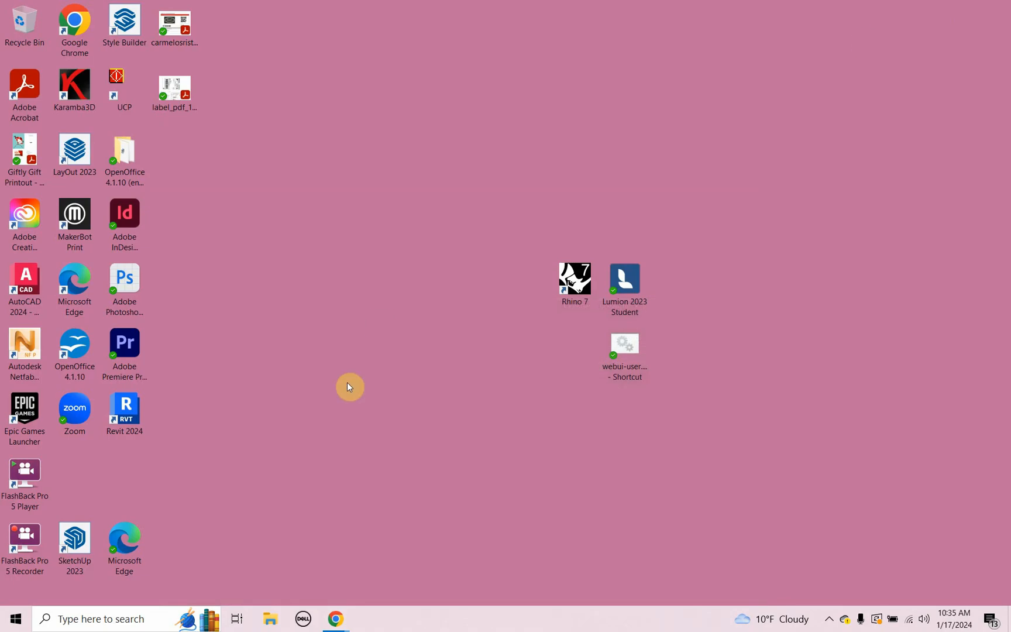
click(574, 278)
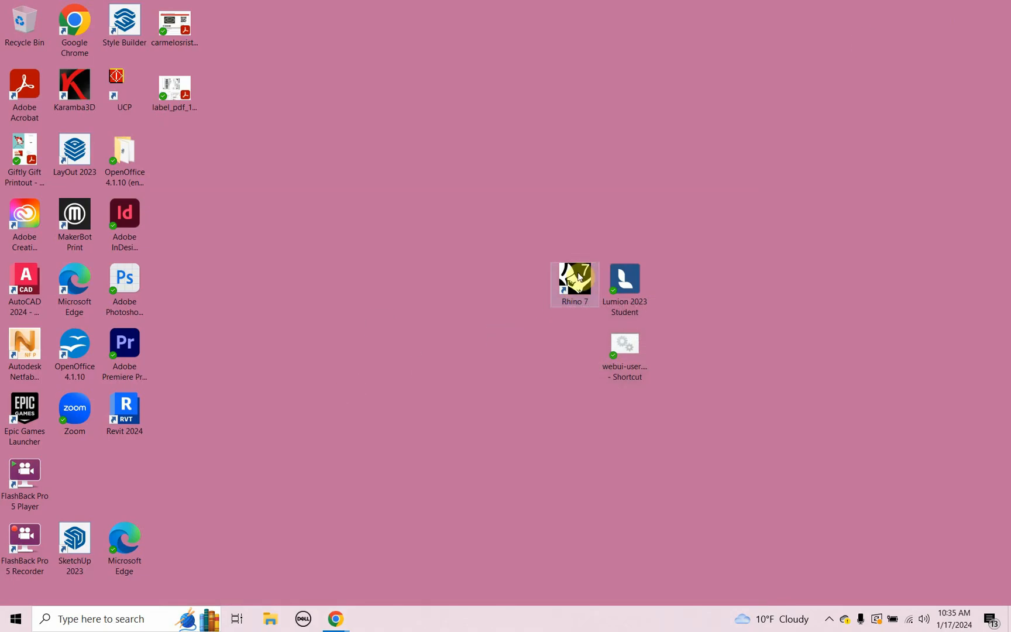
mouse_move(650, 255)
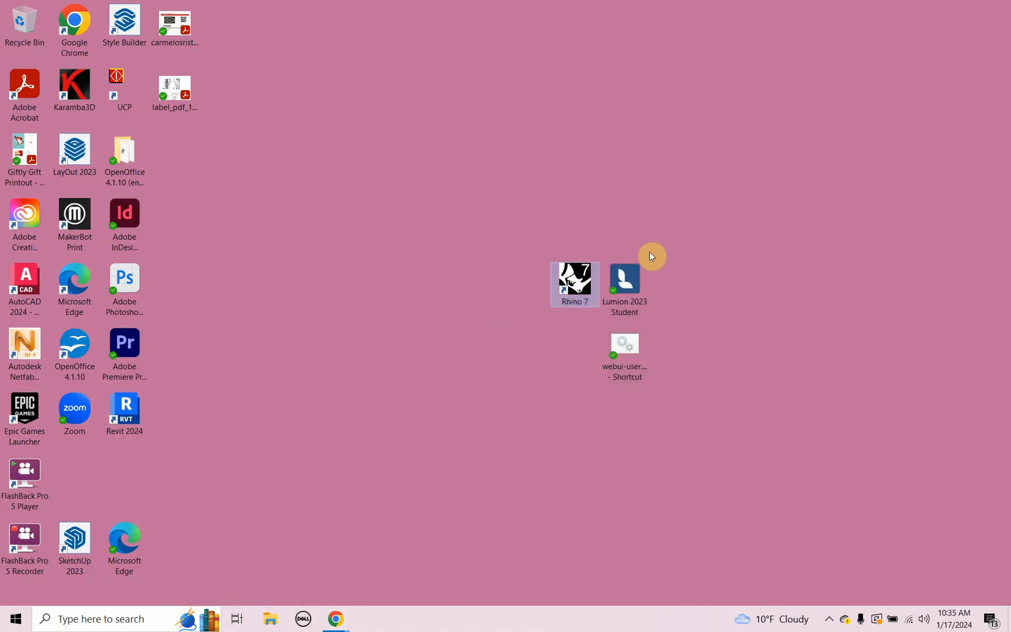
double_click(572, 279)
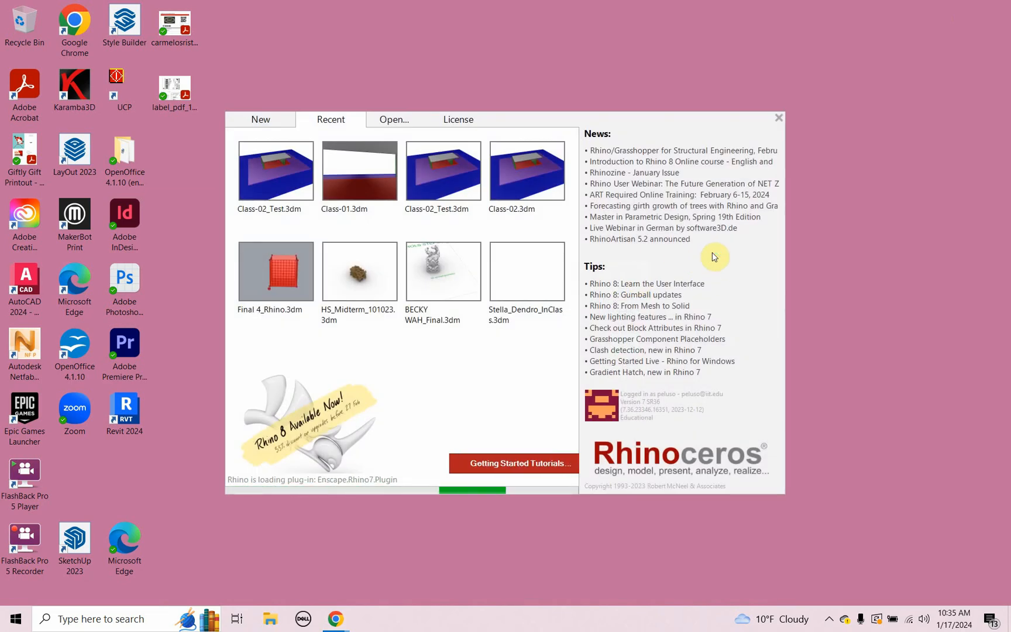
mouse_move(753, 181)
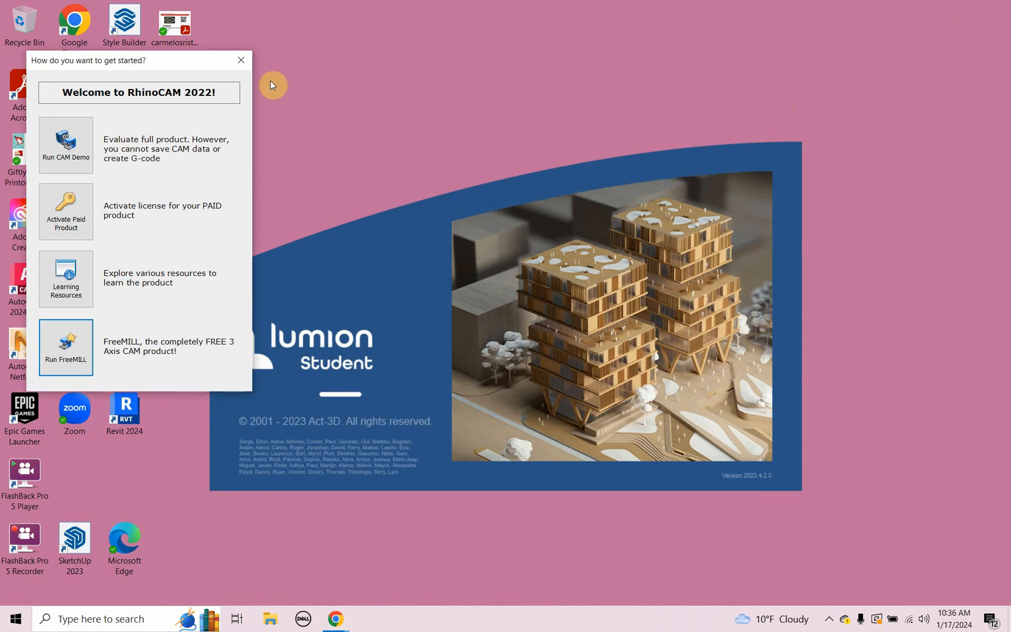
click(65, 144)
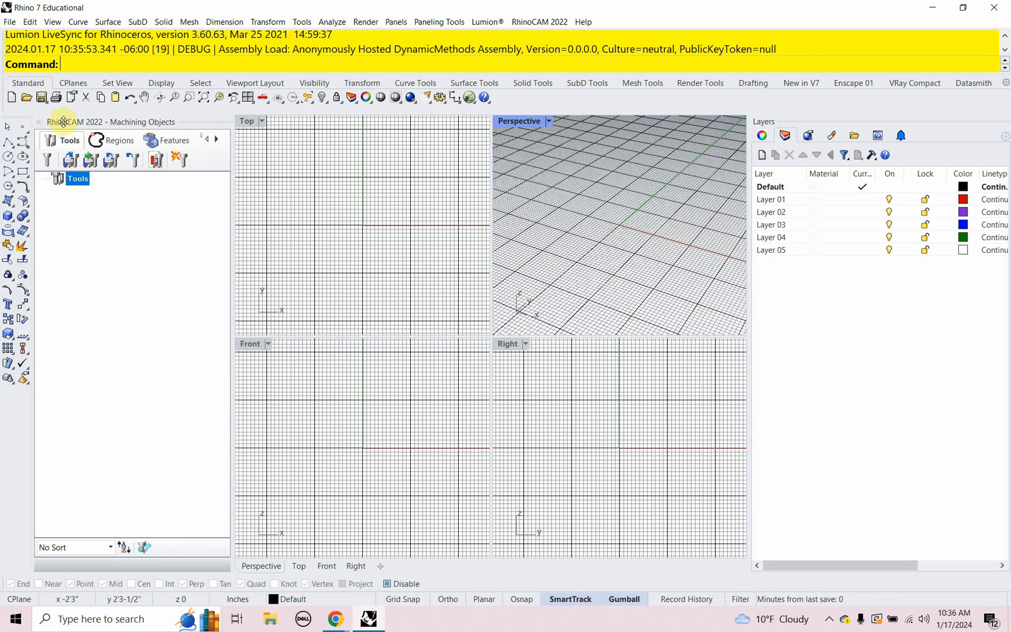
Step: Open Class-01.3dm from the Class-01 folder without saving the untitled model
click(8, 21)
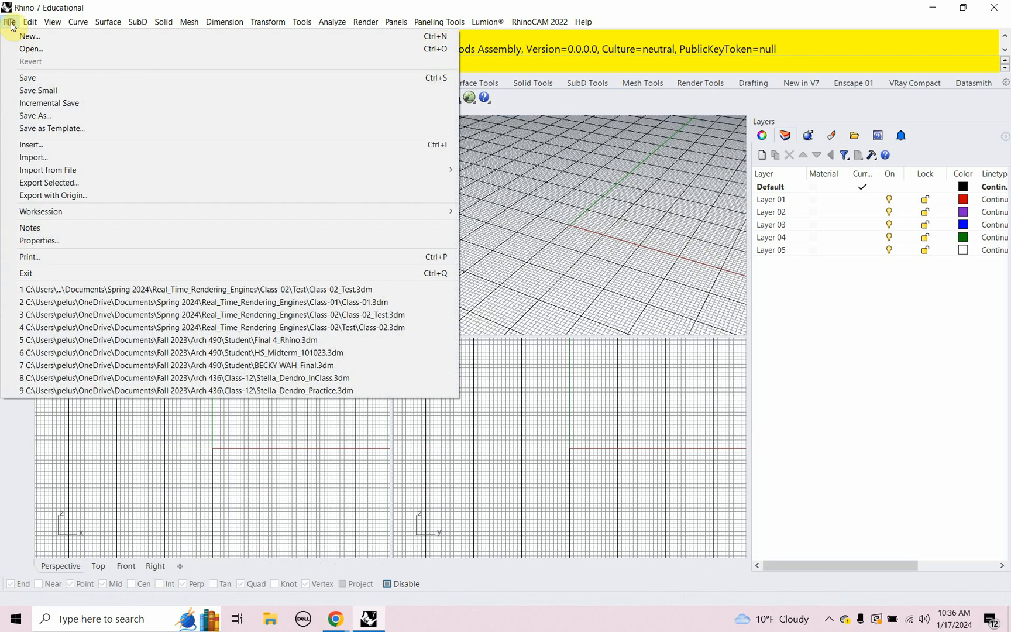
click(30, 49)
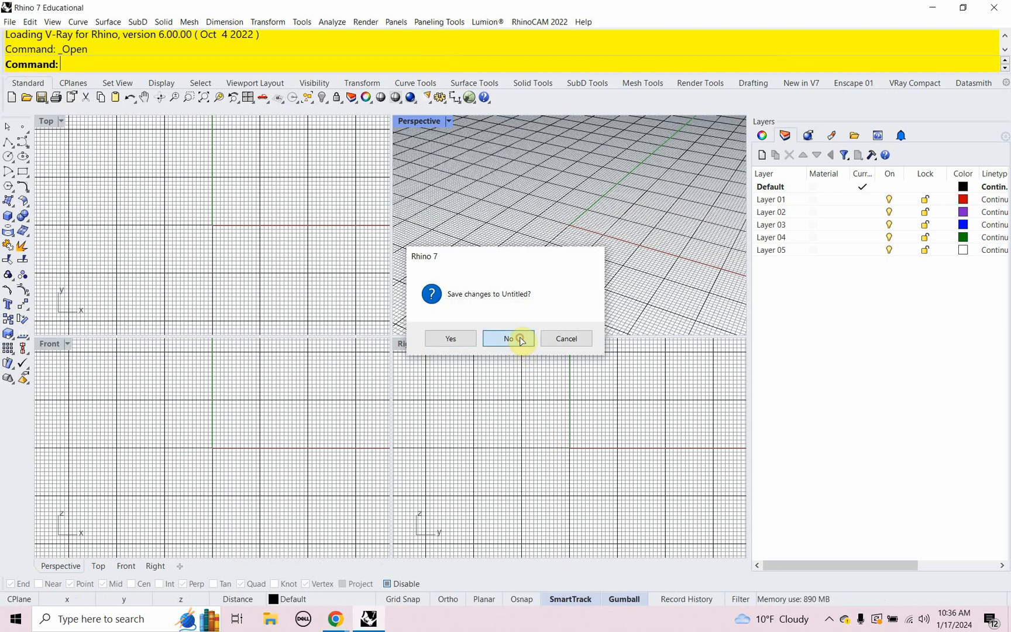
click(508, 338)
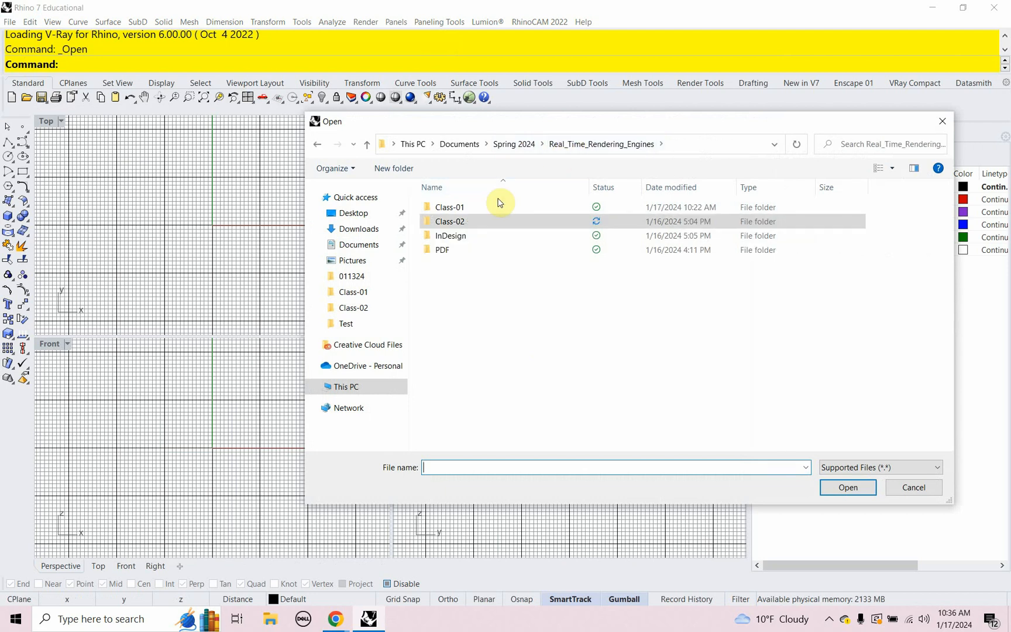
double_click(448, 207)
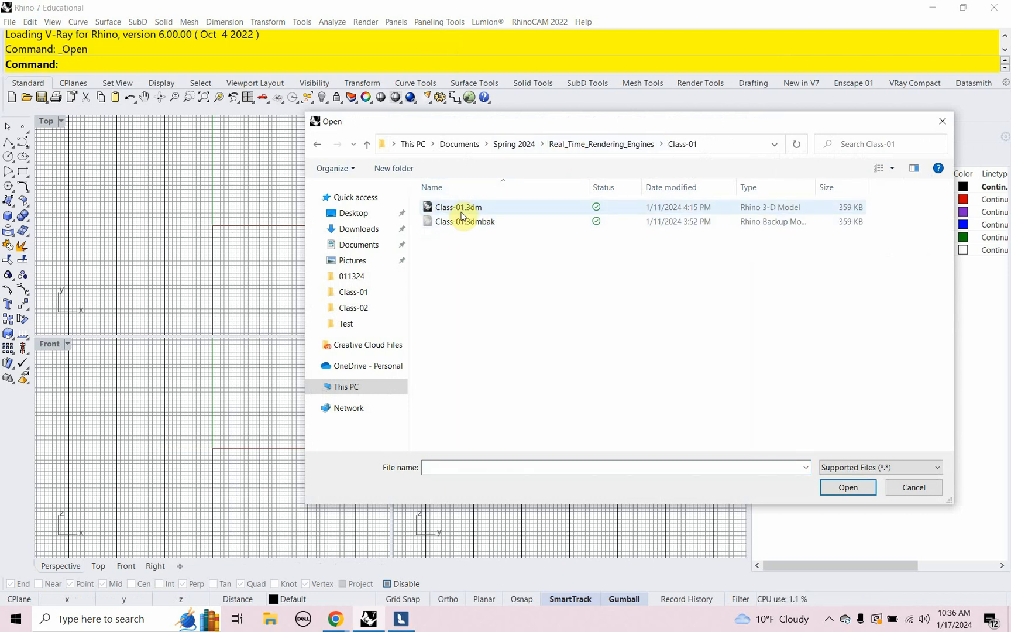
click(459, 207)
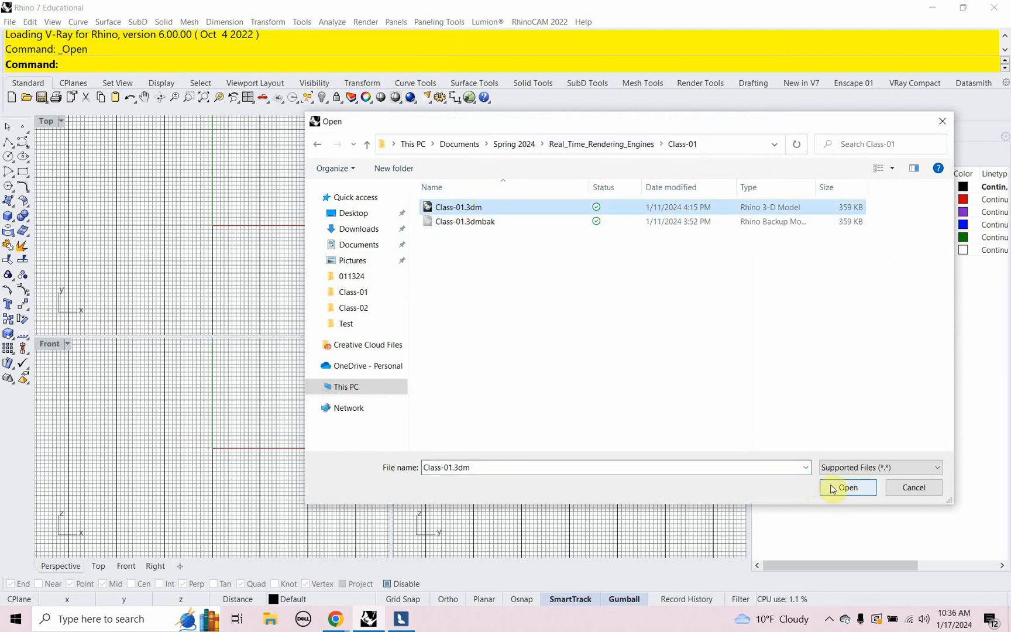
click(847, 487)
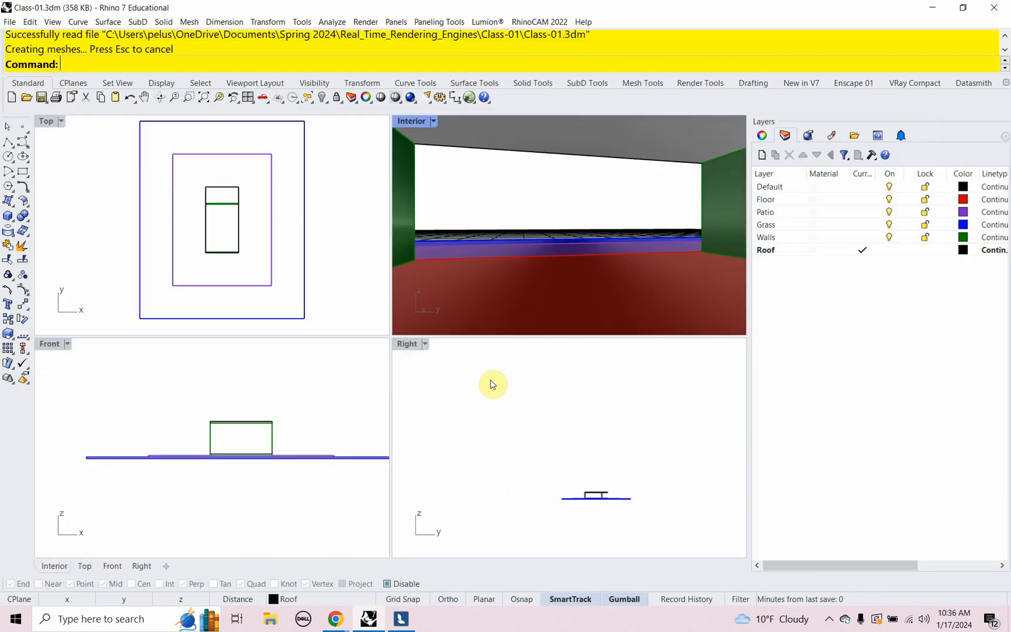
mouse_move(489, 133)
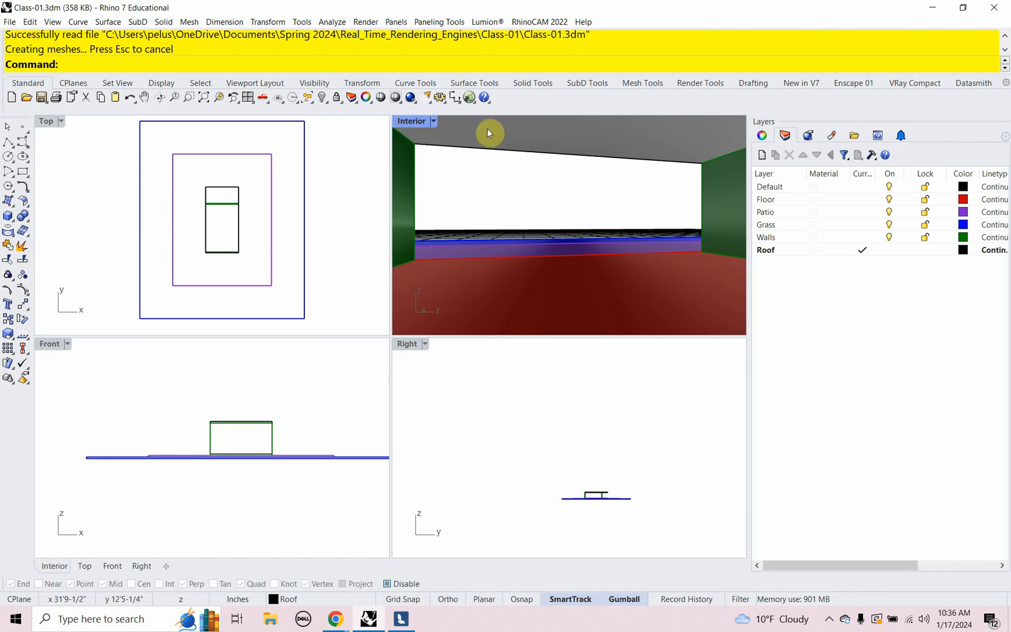
click(433, 121)
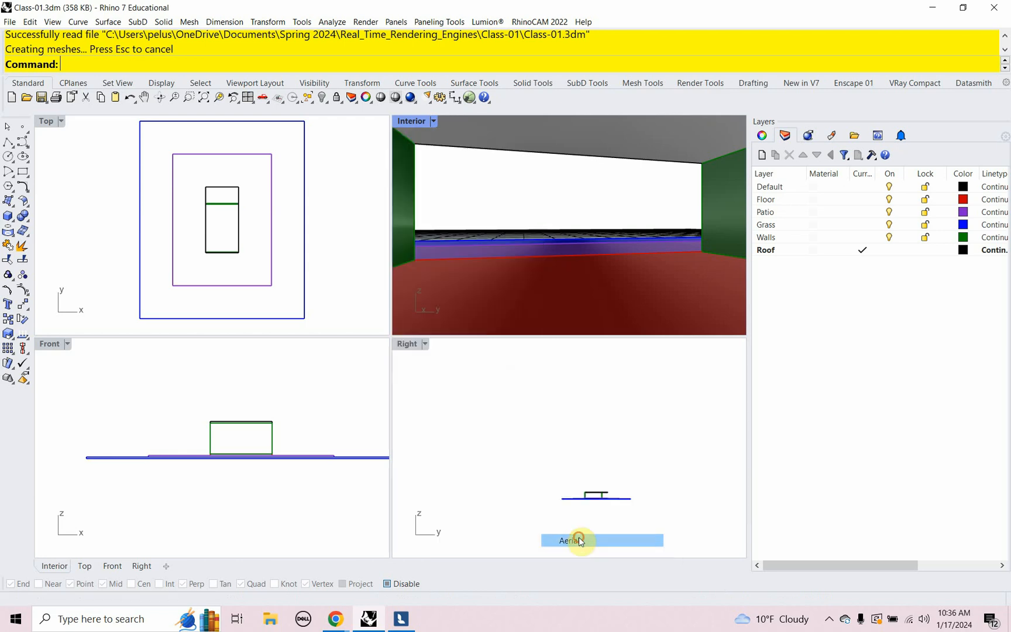
click(568, 541)
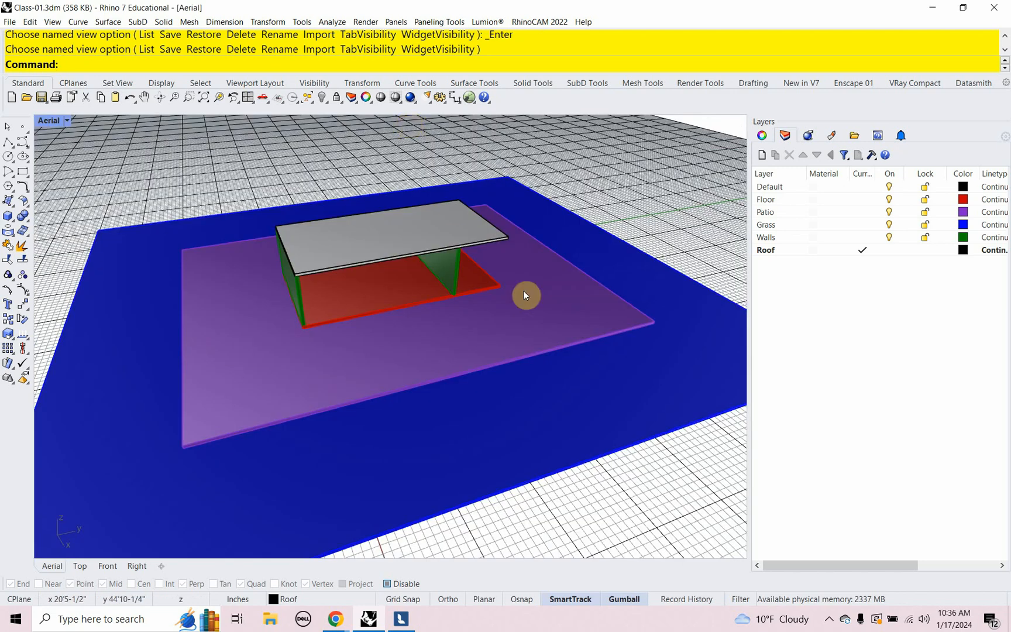
mouse_move(543, 292)
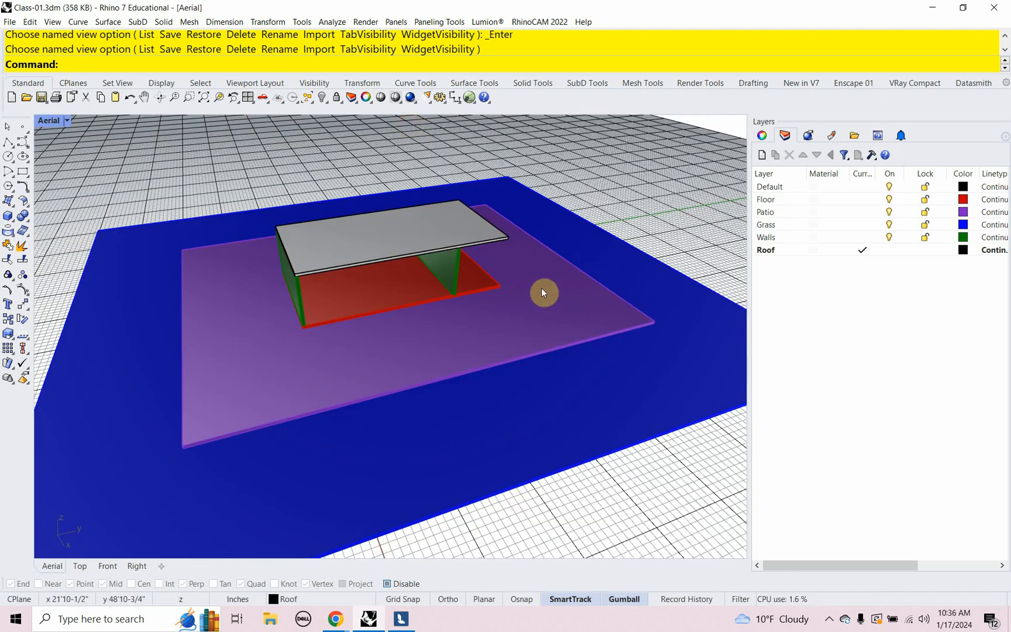
mouse_move(399, 619)
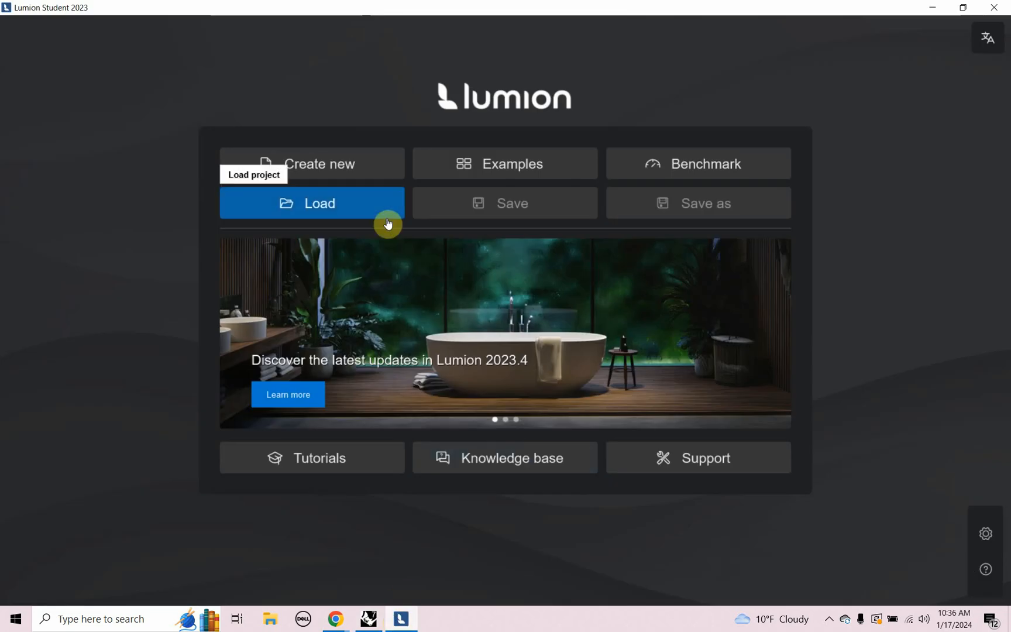
mouse_move(311, 163)
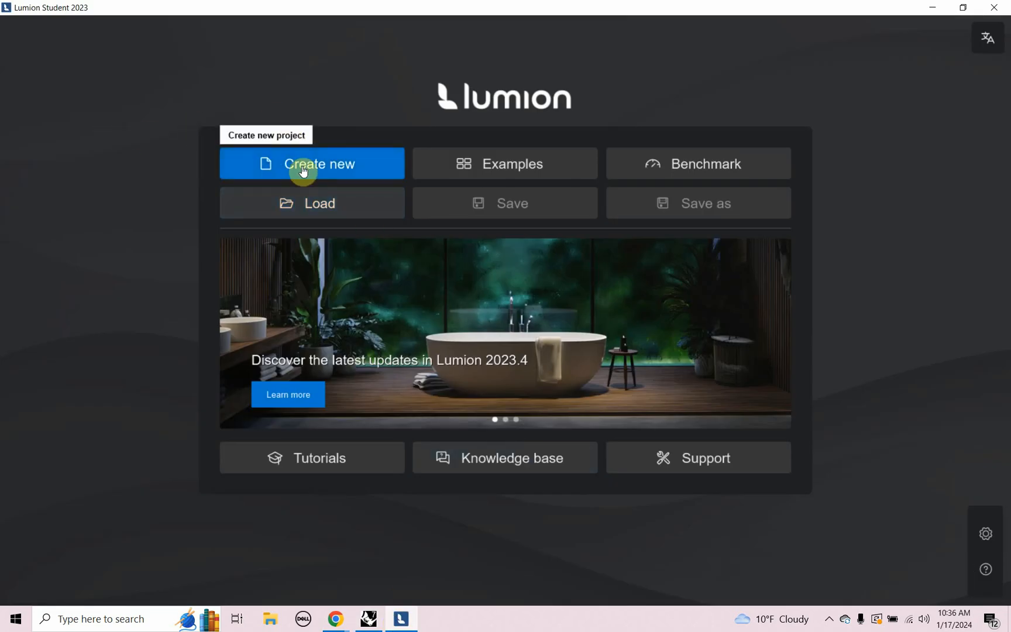
Step: Create a new project from the Lumion start screen
click(311, 164)
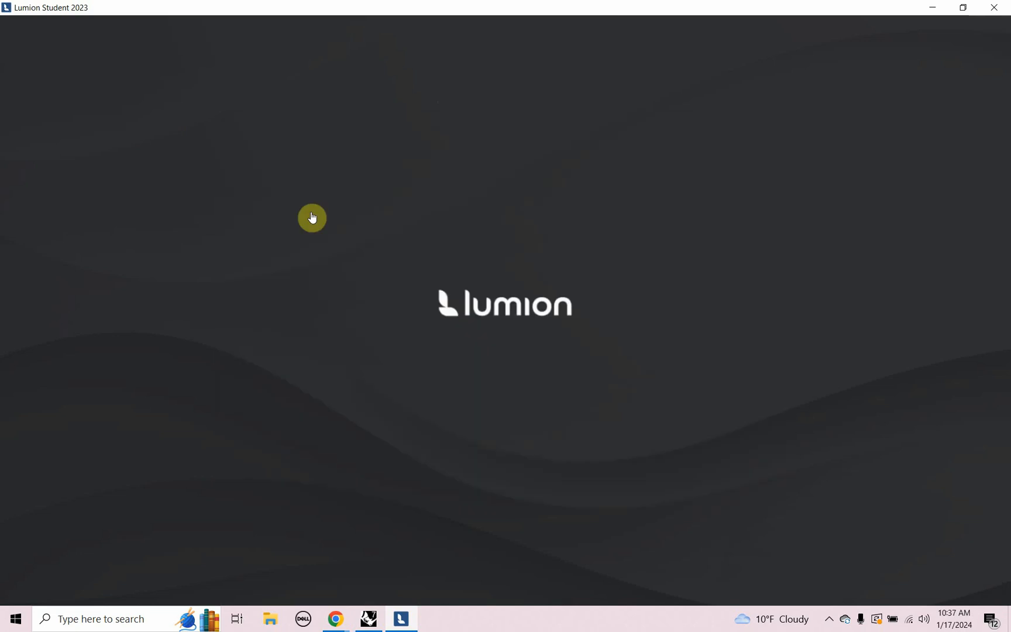
mouse_move(166, 209)
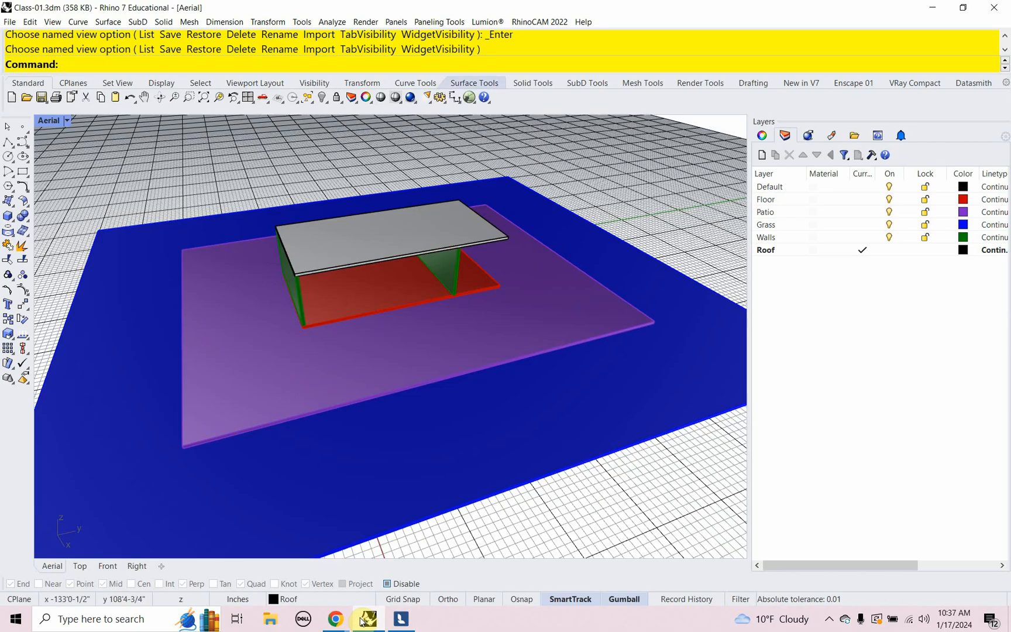
mouse_move(439, 21)
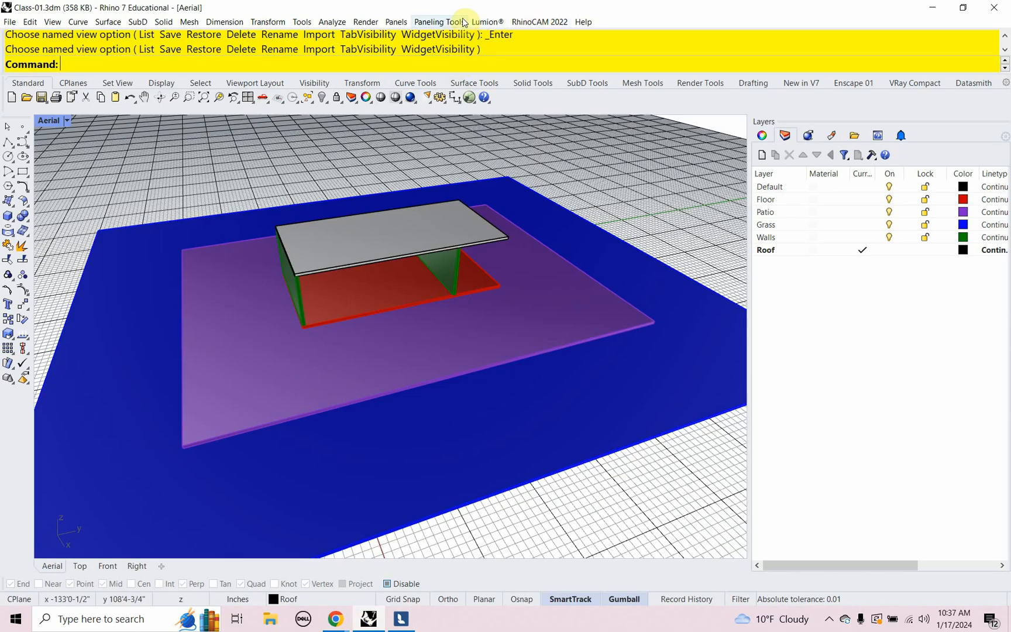
Step: Start LiveSync from Rhino's Lumion® menu and show the LiveSync toolbar
click(486, 21)
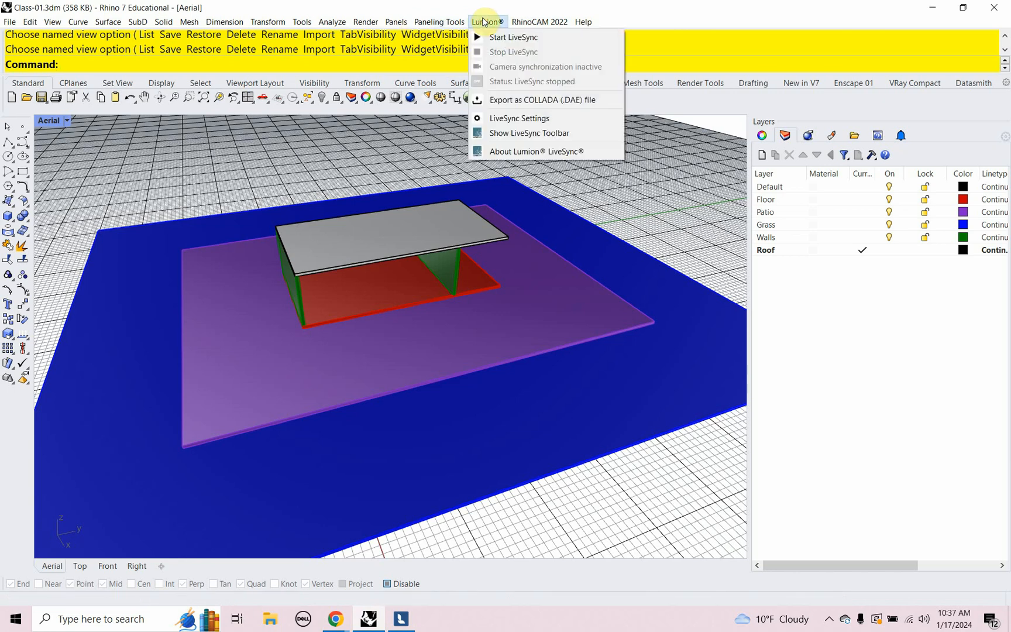
mouse_move(529, 133)
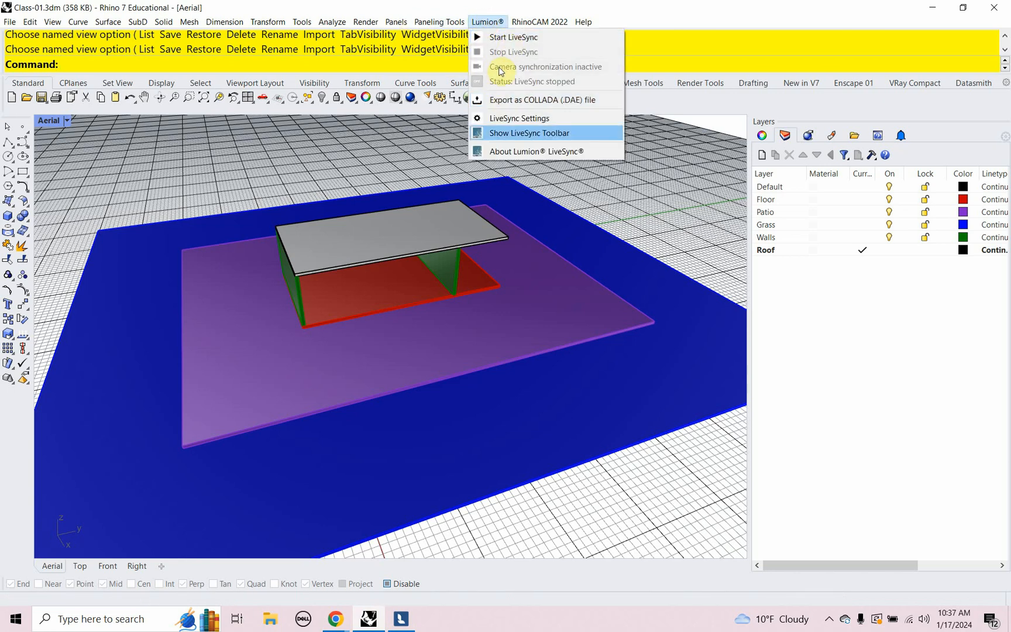
mouse_move(513, 37)
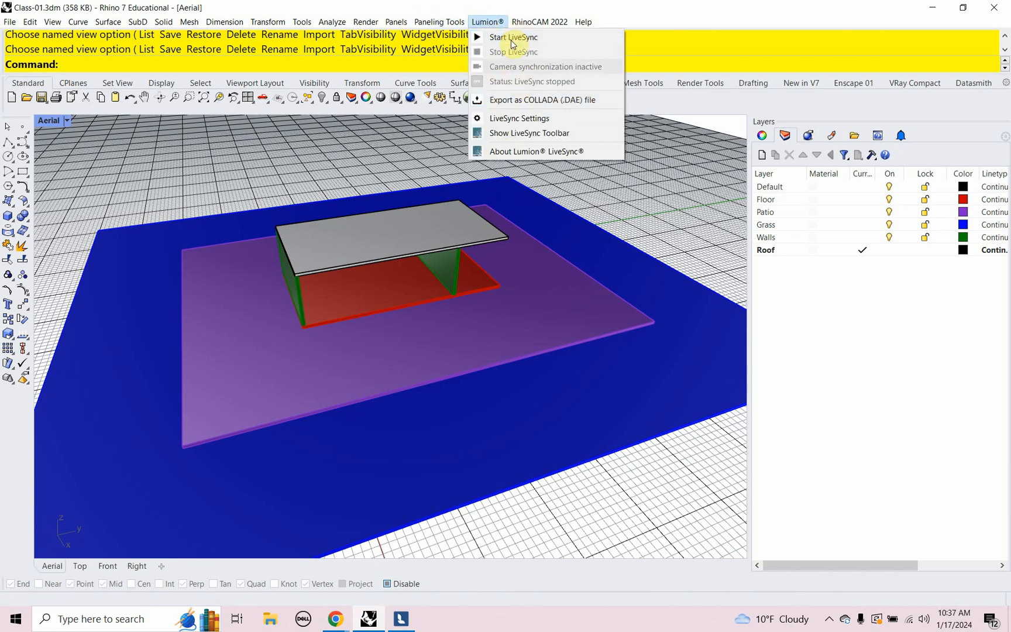
mouse_move(511, 151)
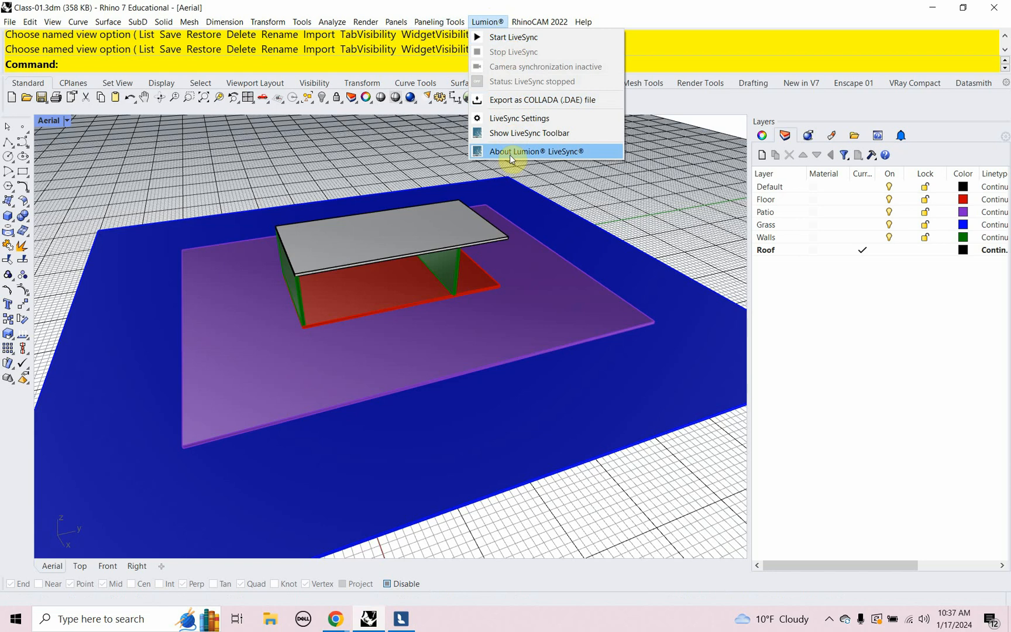
mouse_move(529, 133)
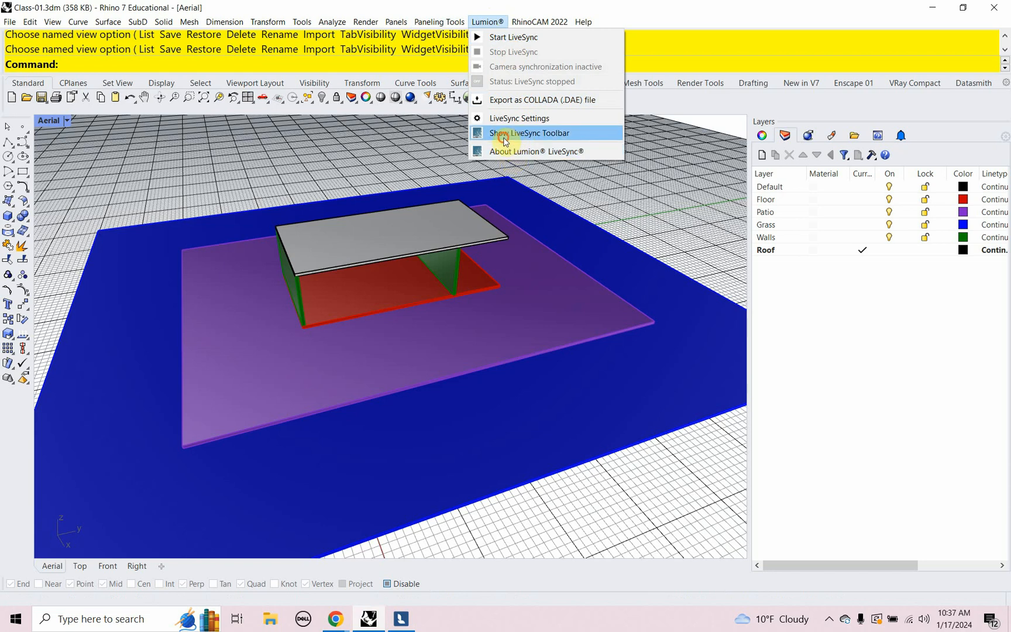
click(529, 133)
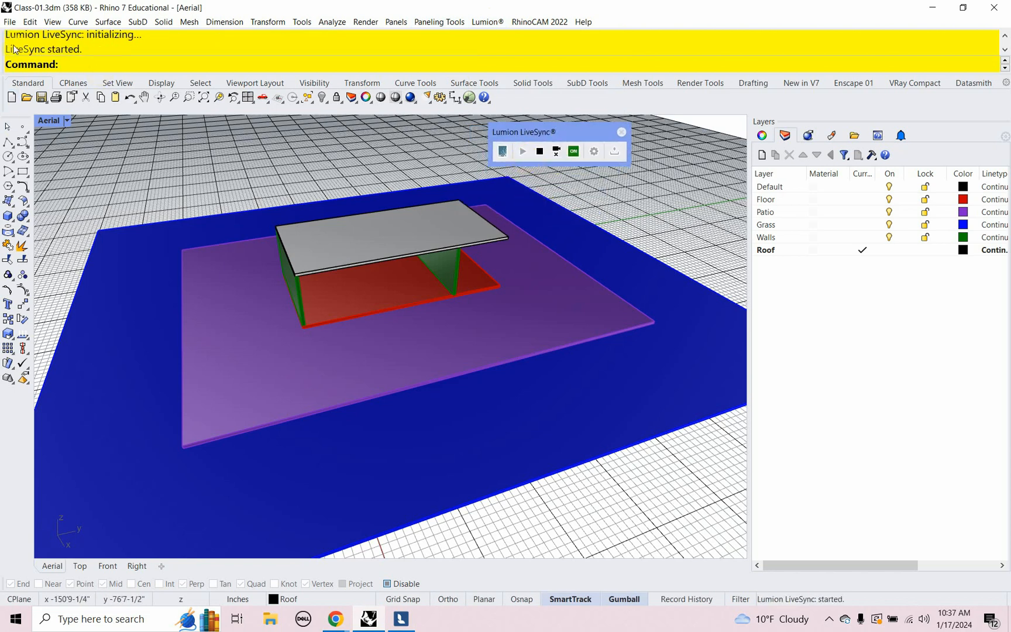
mouse_move(245, 197)
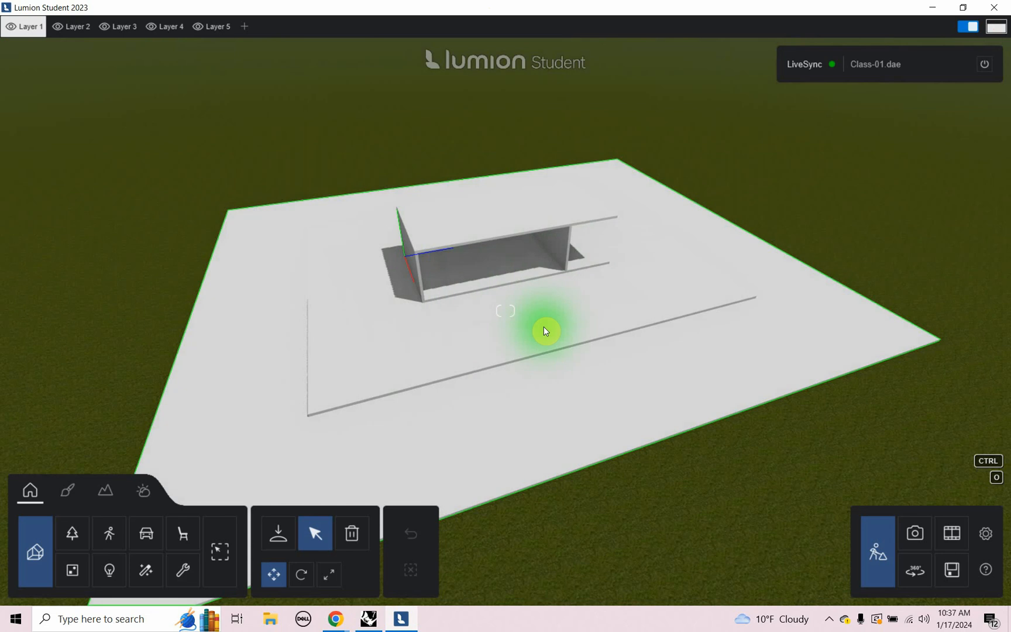
mouse_move(653, 198)
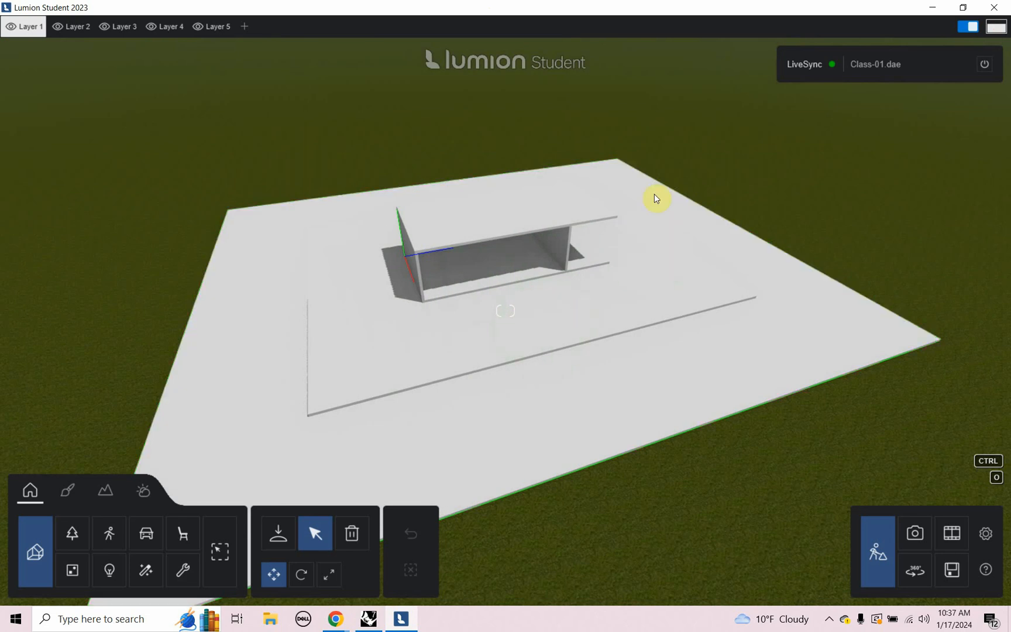
mouse_move(795, 107)
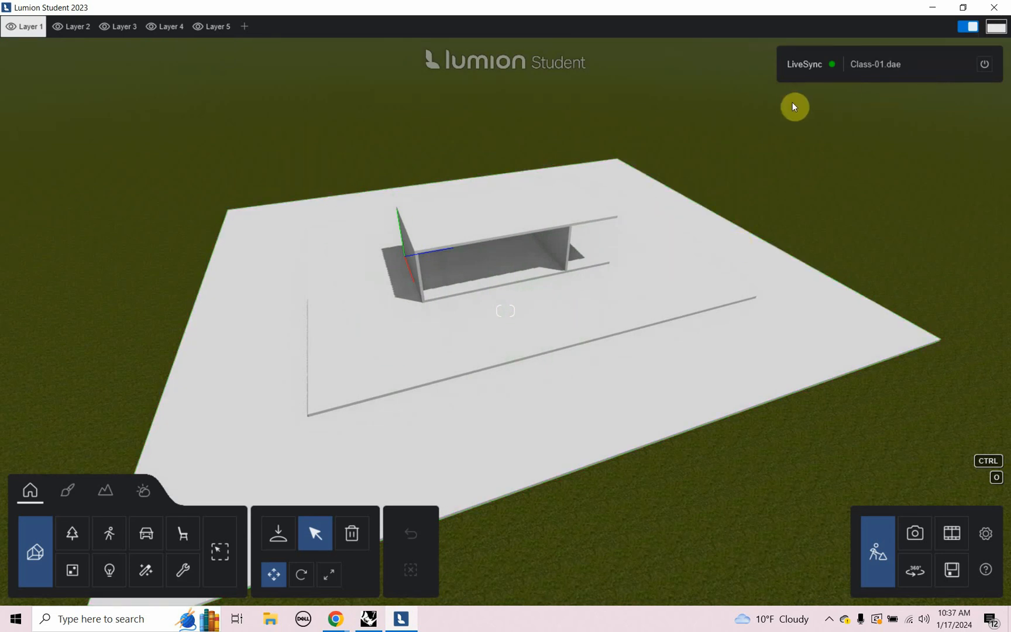
mouse_move(852, 103)
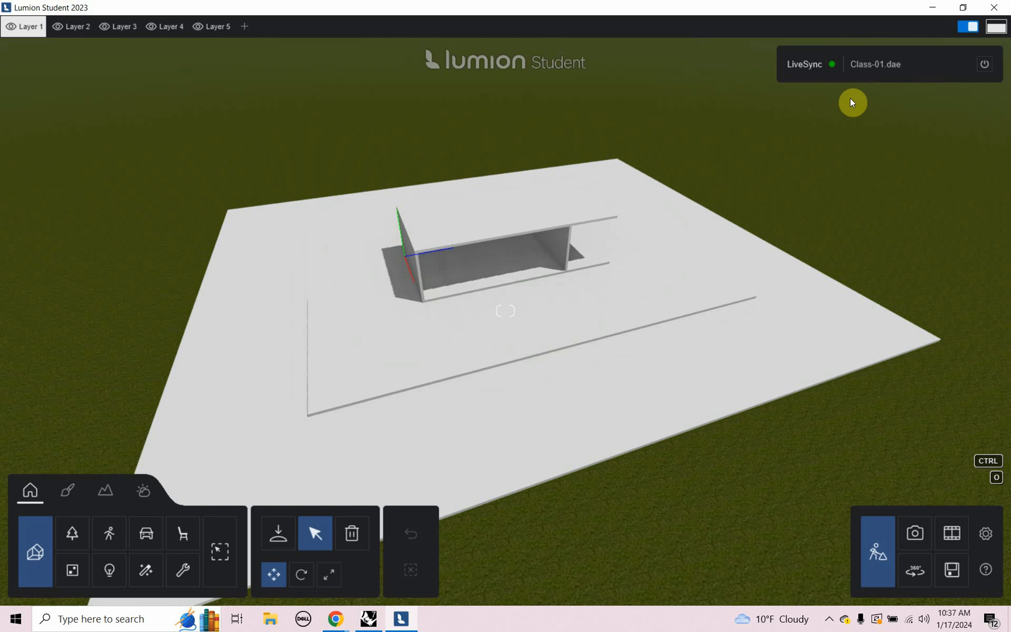
mouse_move(852, 128)
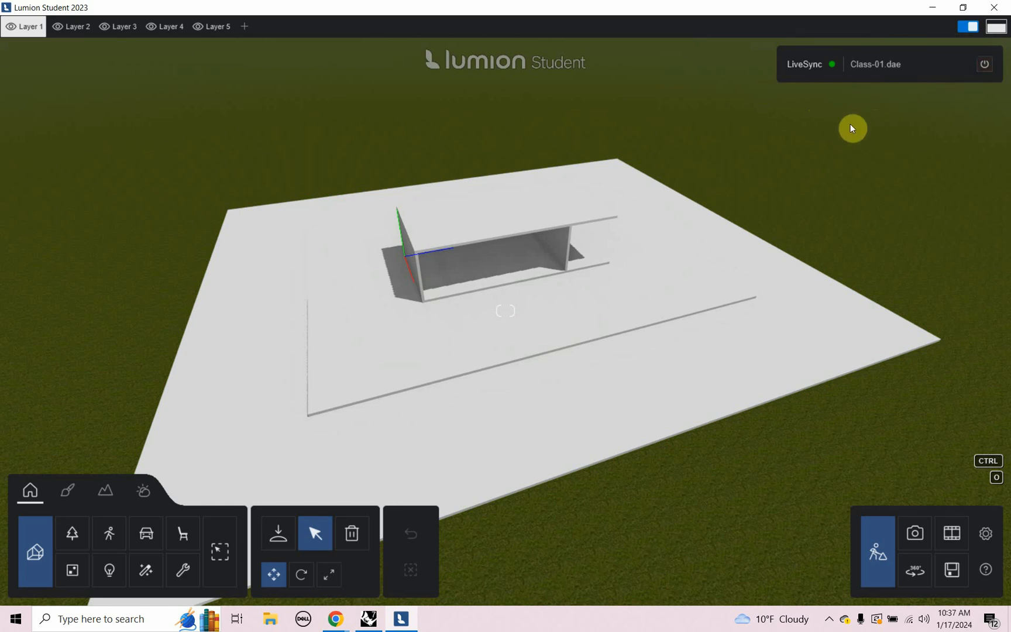
mouse_move(902, 91)
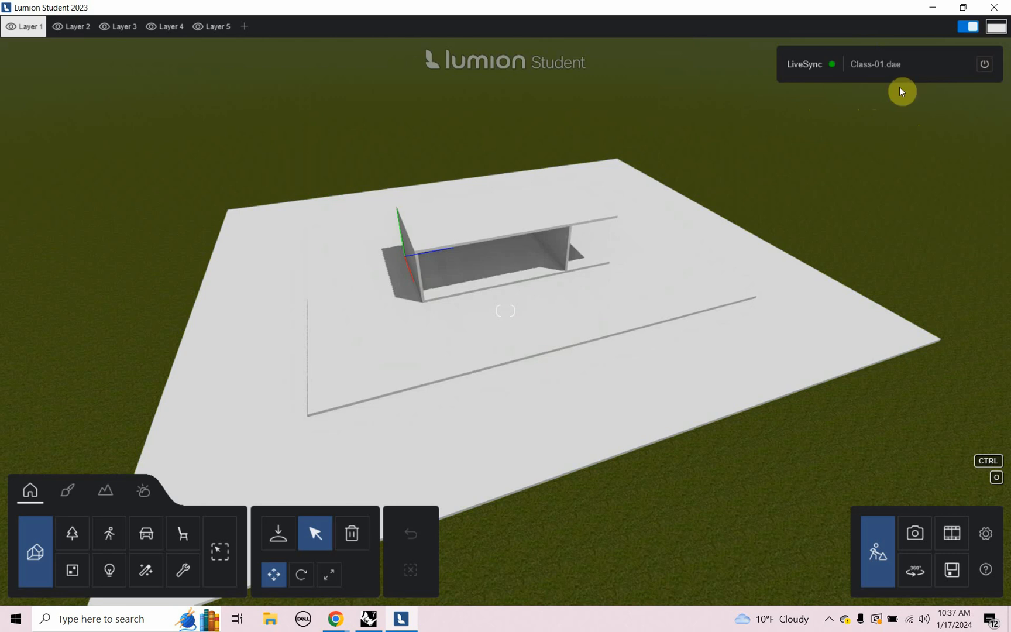
mouse_move(896, 101)
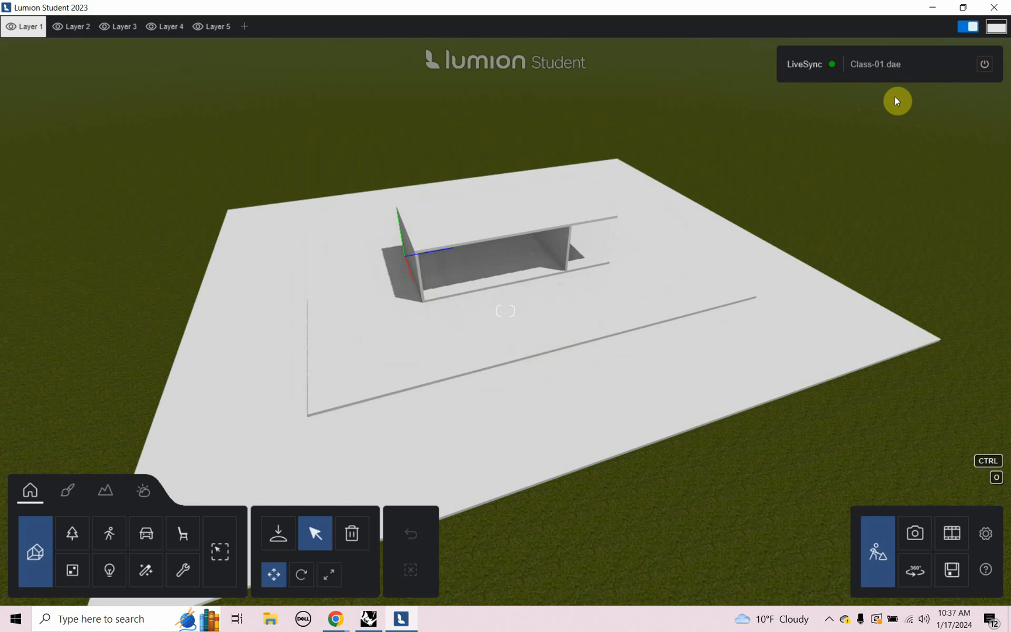
mouse_move(872, 114)
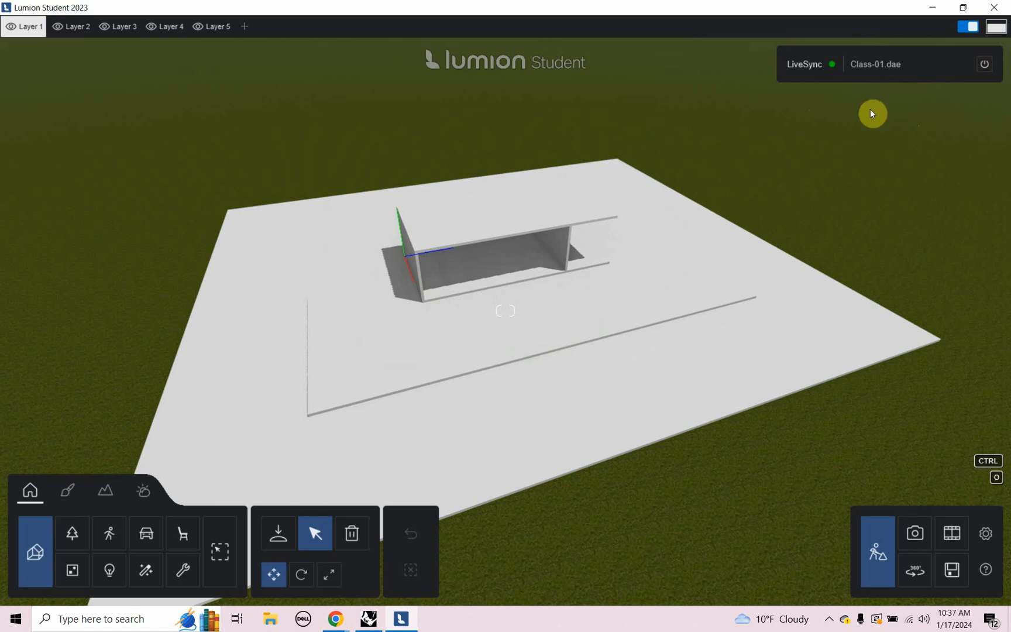
mouse_move(851, 162)
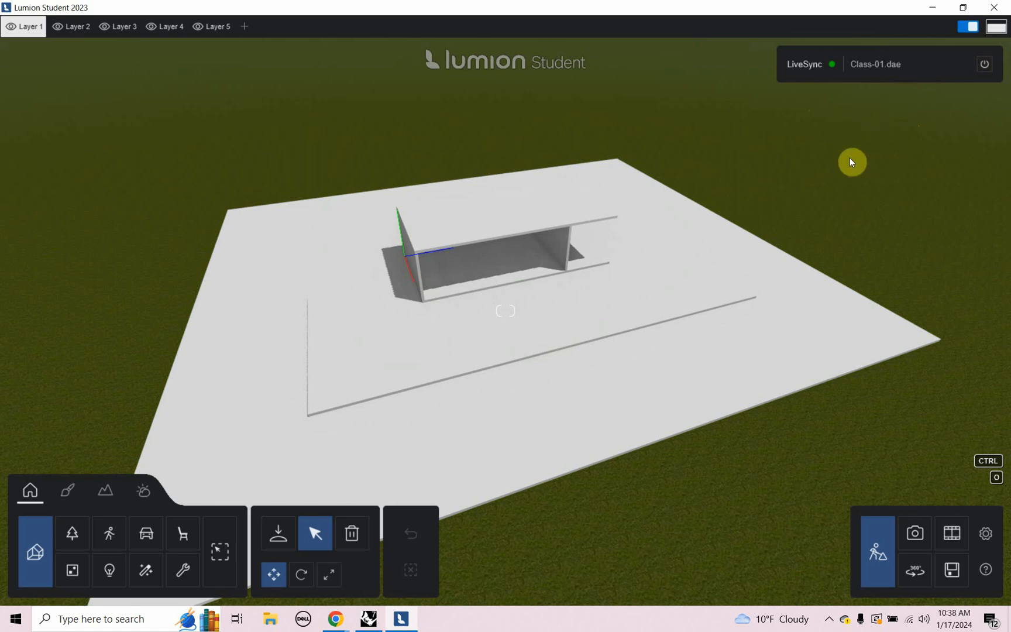
mouse_move(918, 131)
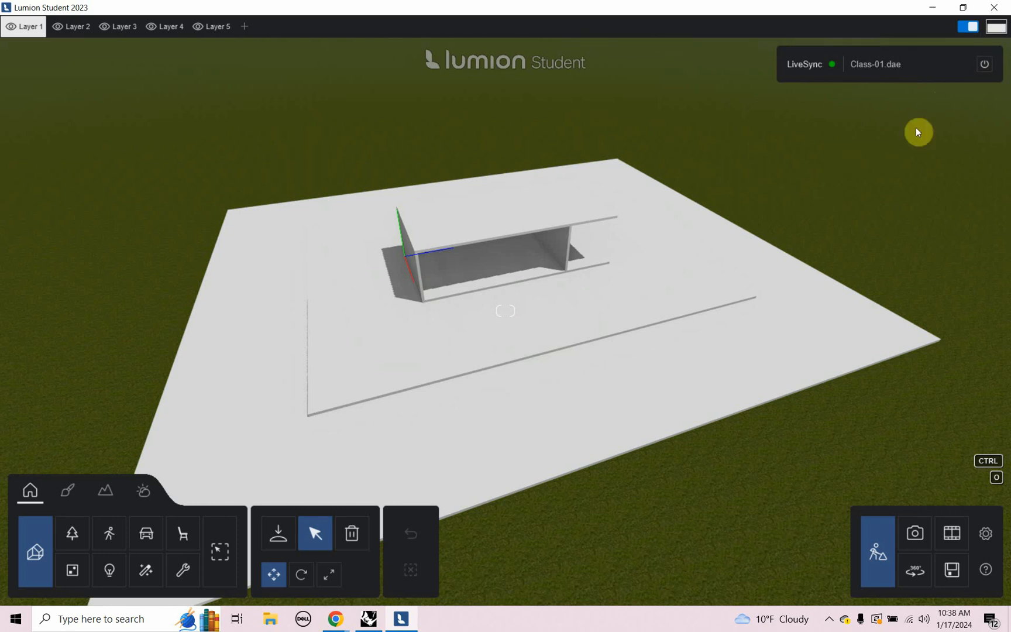
mouse_move(895, 130)
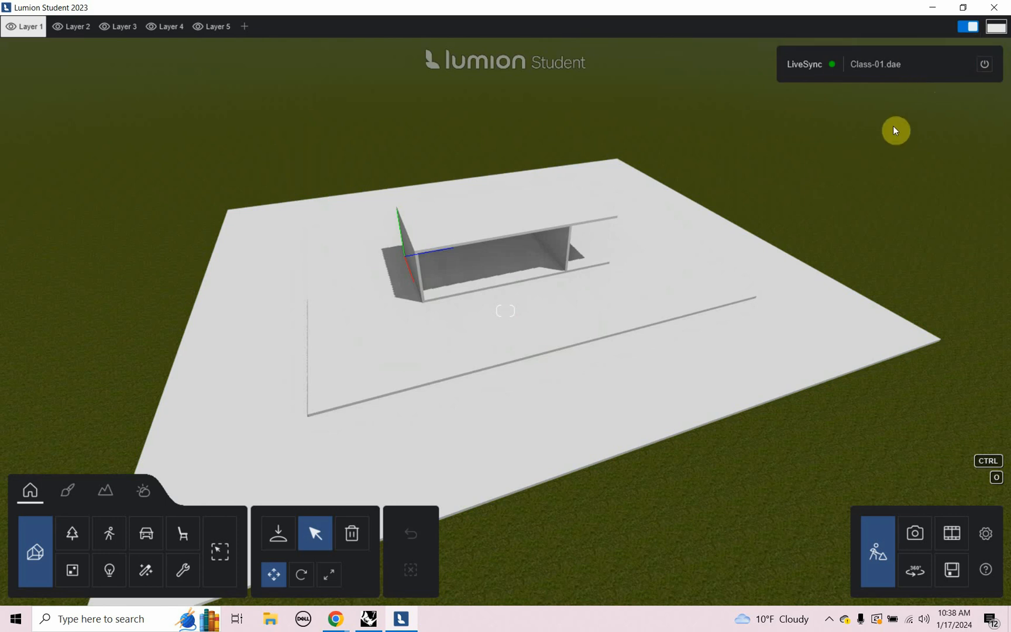
mouse_move(891, 77)
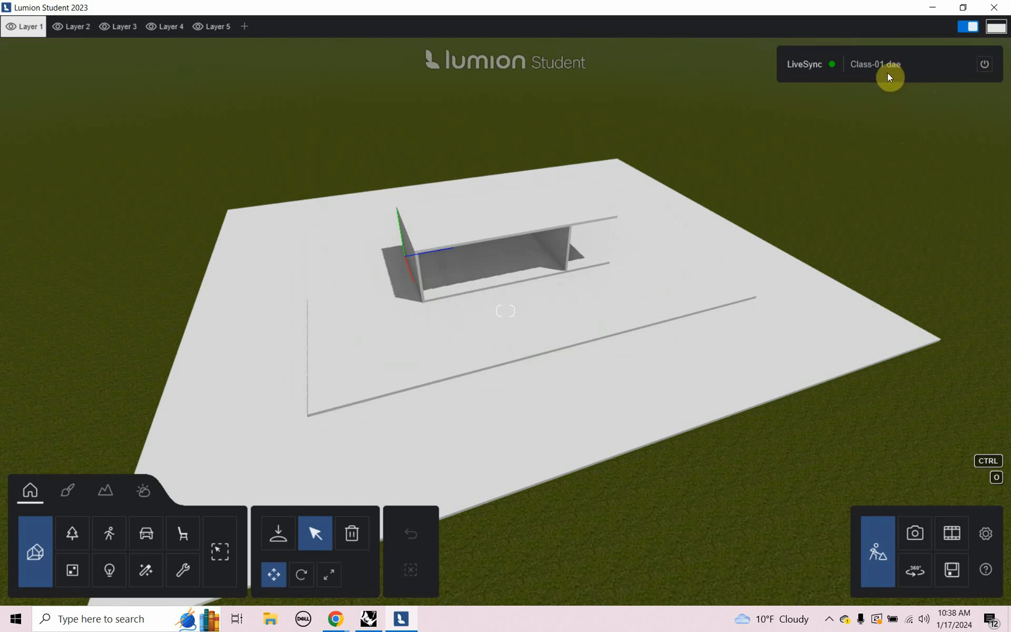
mouse_move(876, 64)
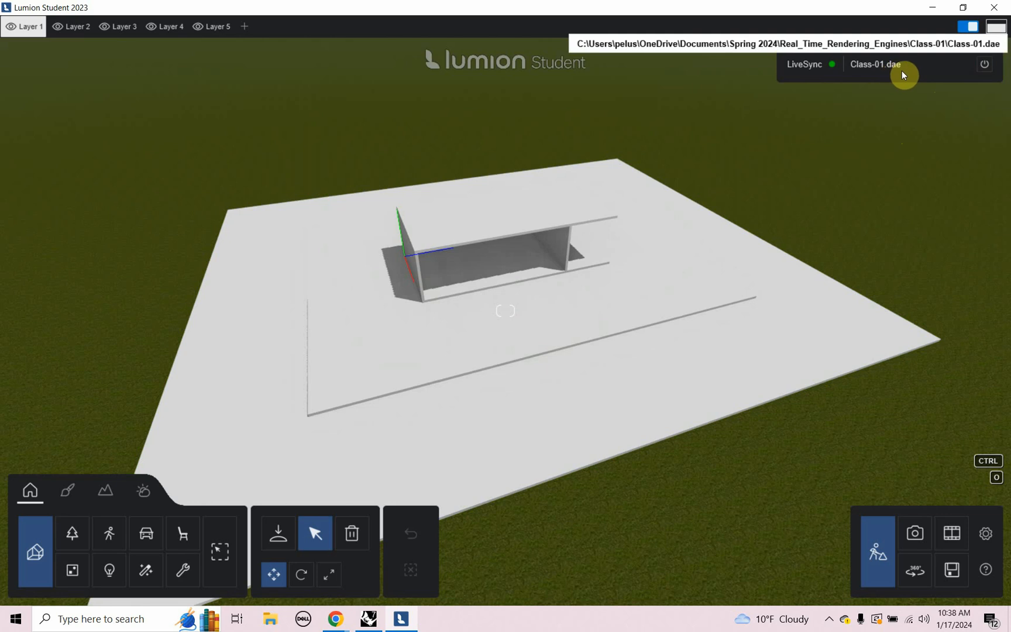
mouse_move(900, 141)
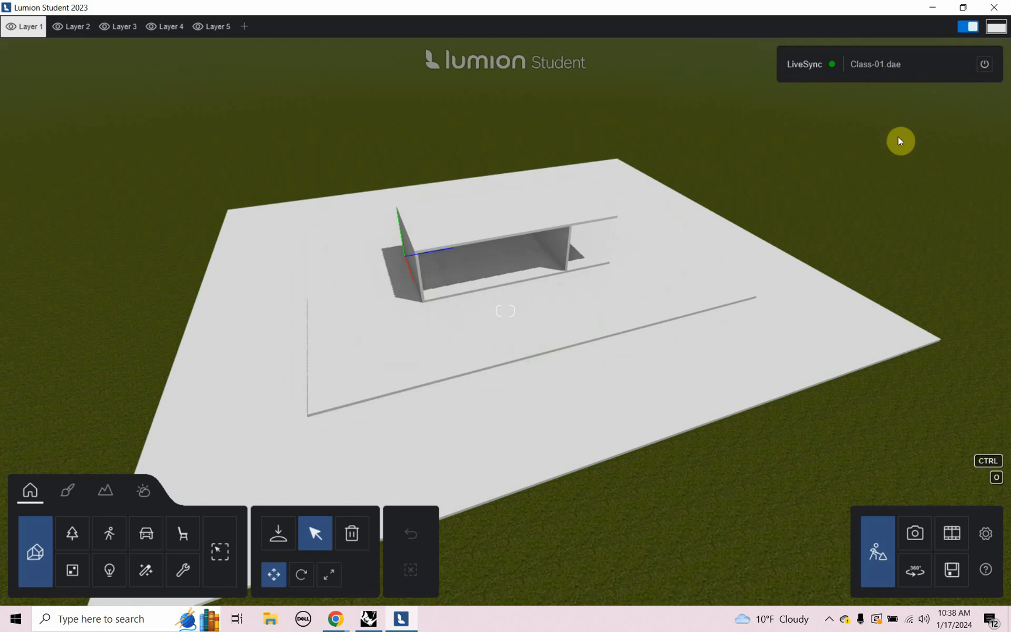
mouse_move(835, 140)
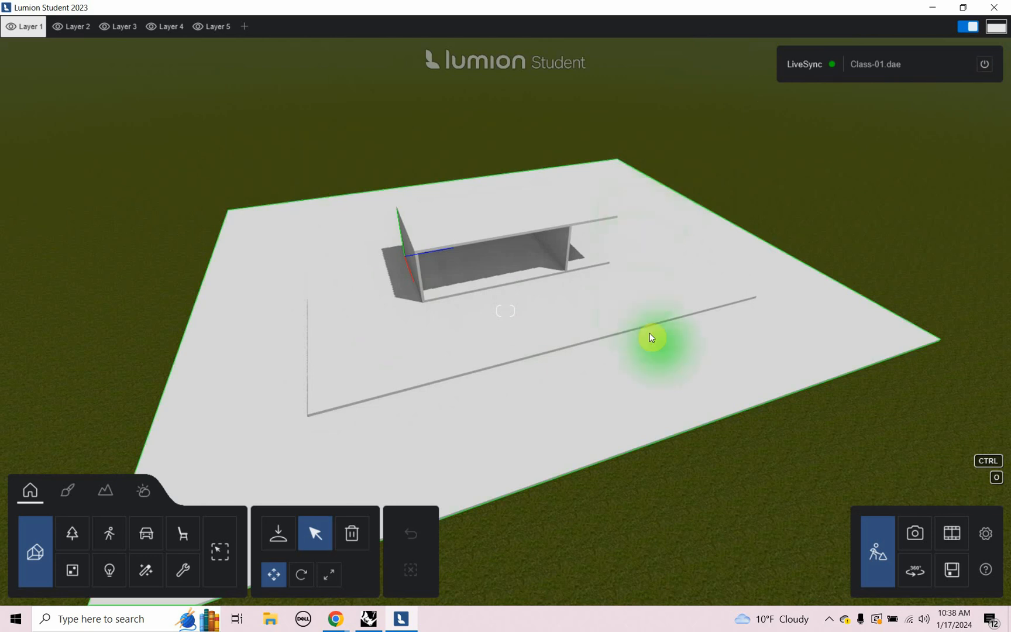
mouse_move(453, 411)
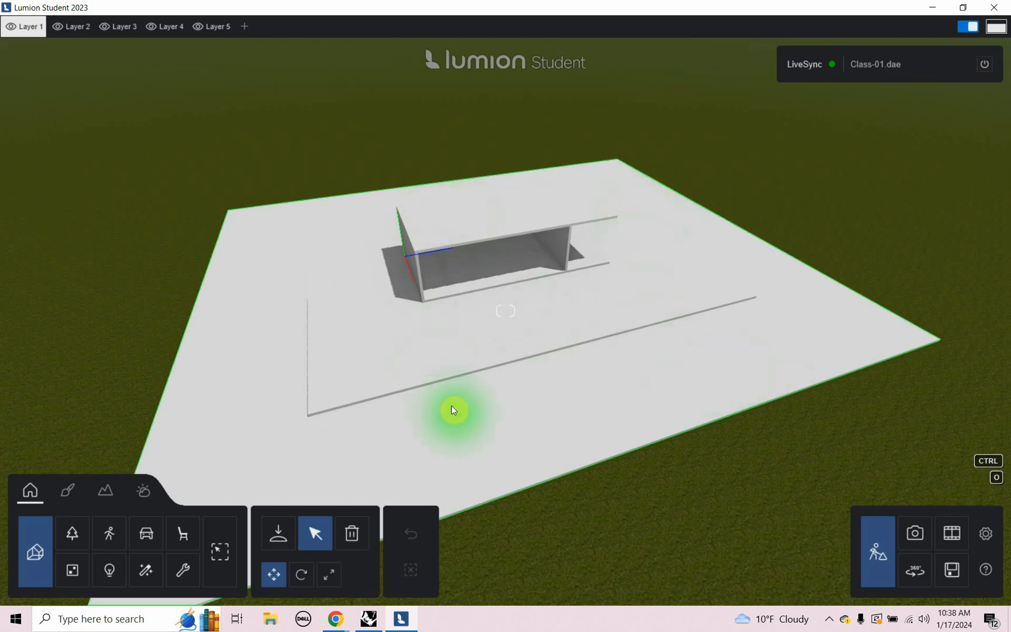
mouse_move(282, 387)
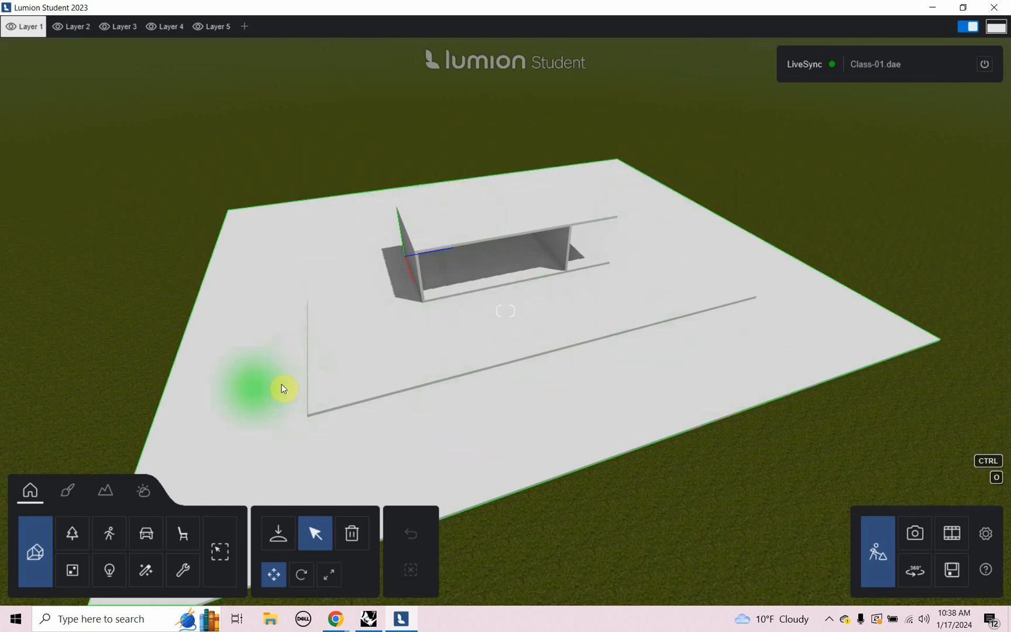
mouse_move(677, 308)
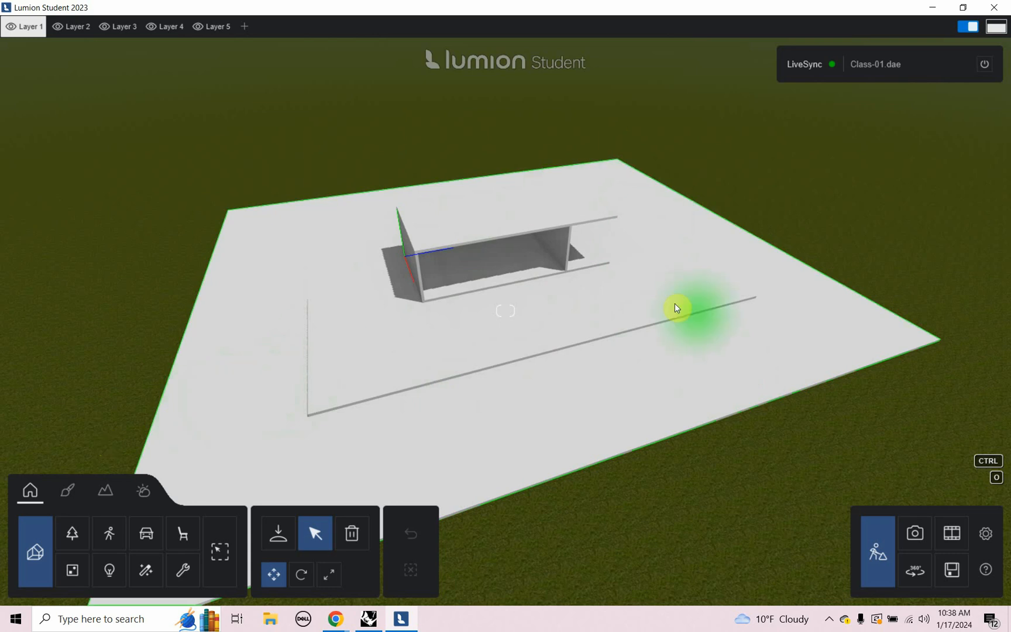
mouse_move(659, 242)
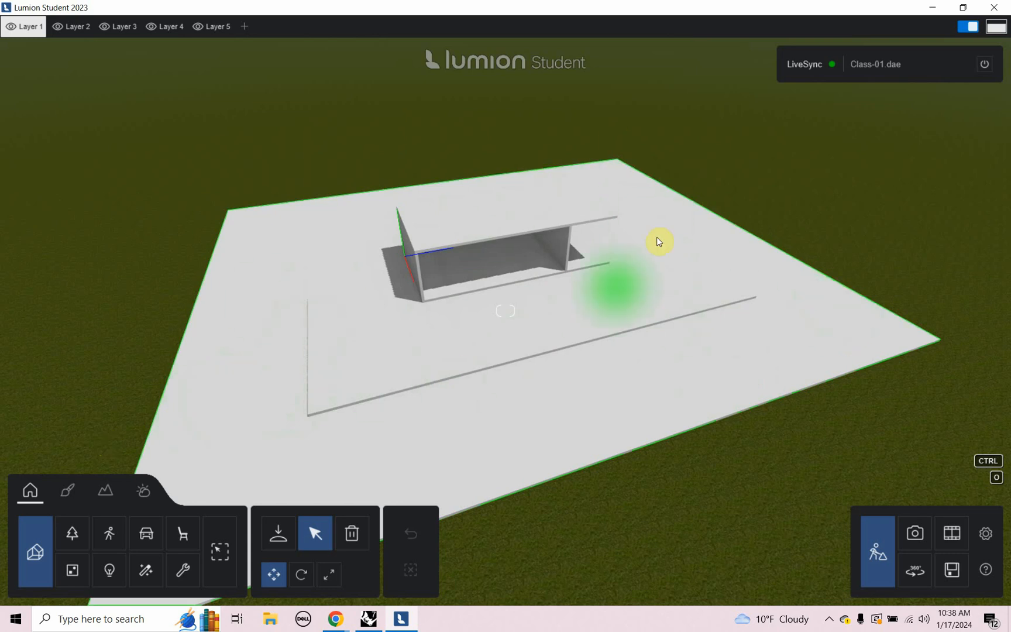
mouse_move(88, 473)
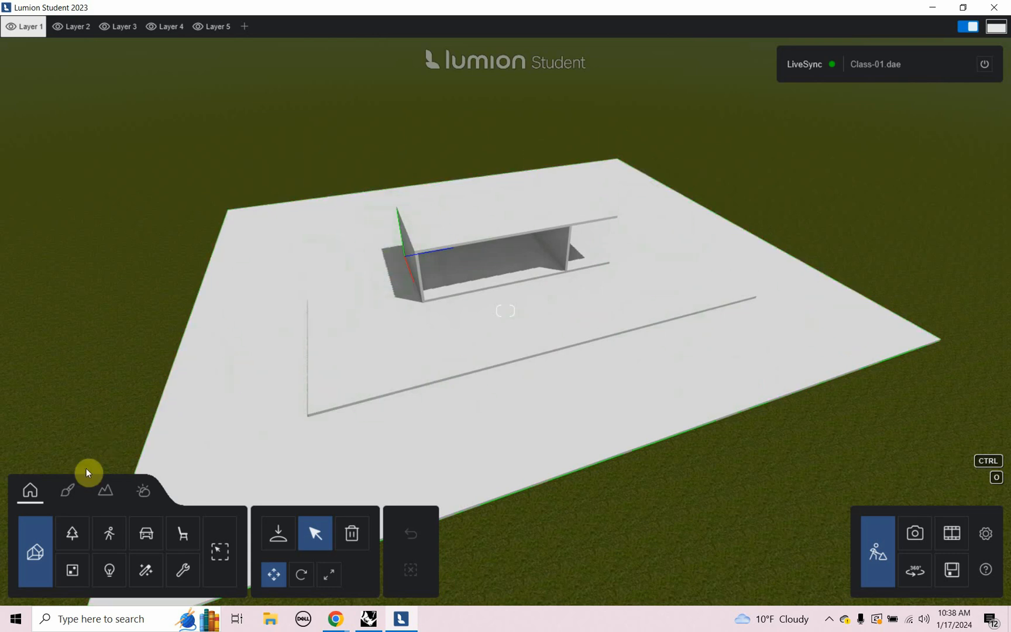
Step: Enter the Material editor and pick the ground plane to show its material library
click(67, 491)
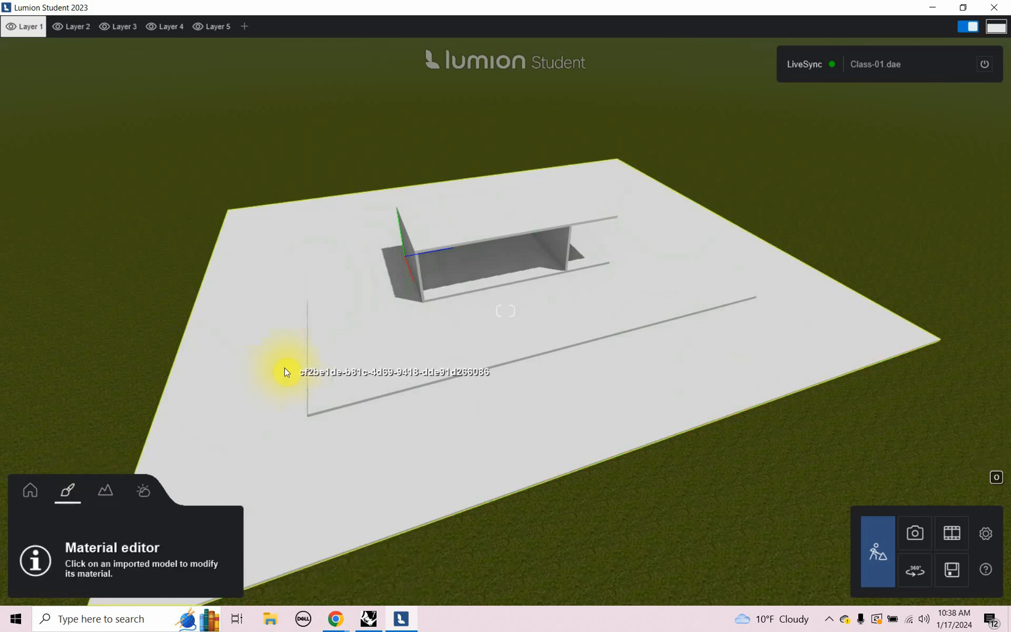
mouse_move(651, 202)
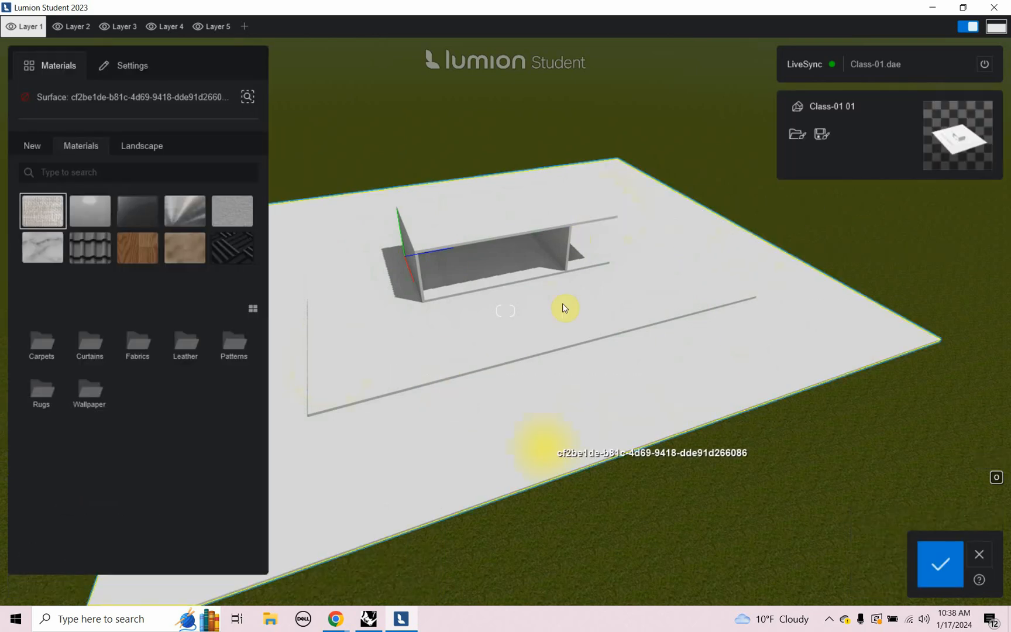
mouse_move(72, 159)
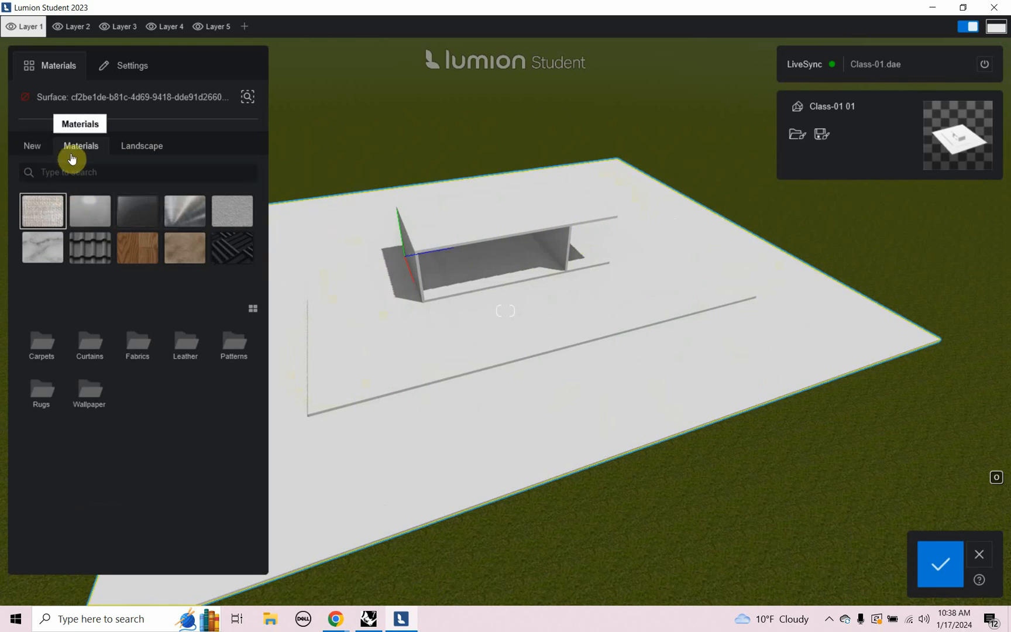
mouse_move(141, 146)
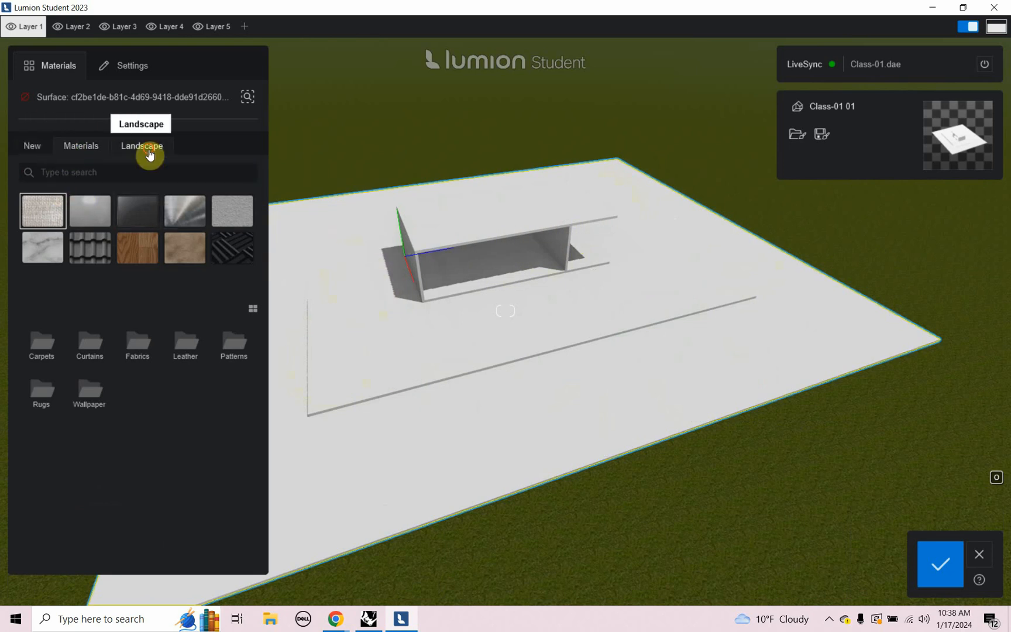
click(141, 146)
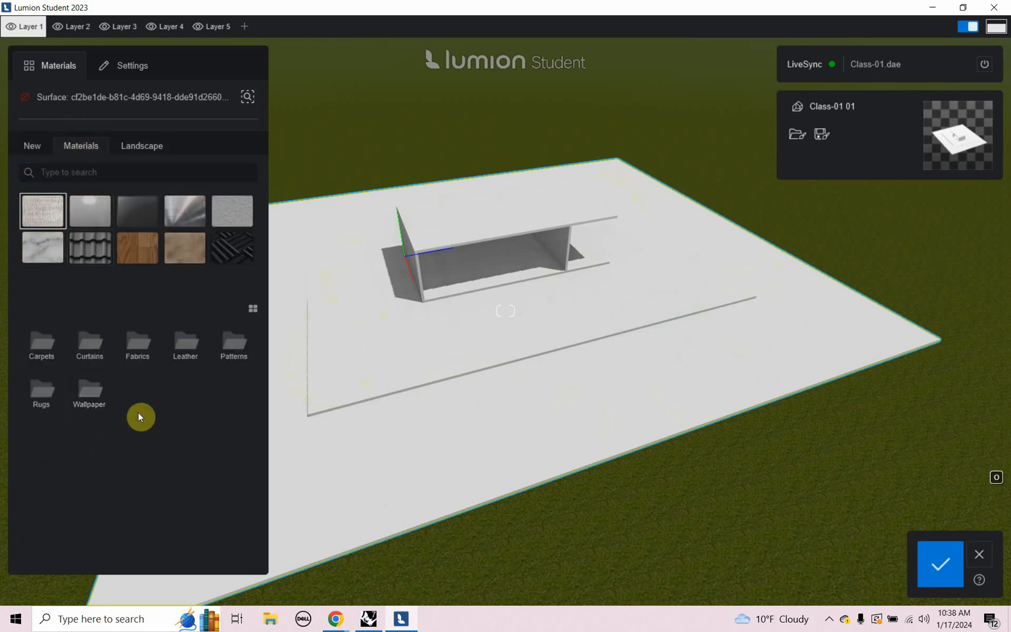
Step: Preview several Landscape grass textures, including Grass 001, then choose the striped grass on page 2
click(141, 146)
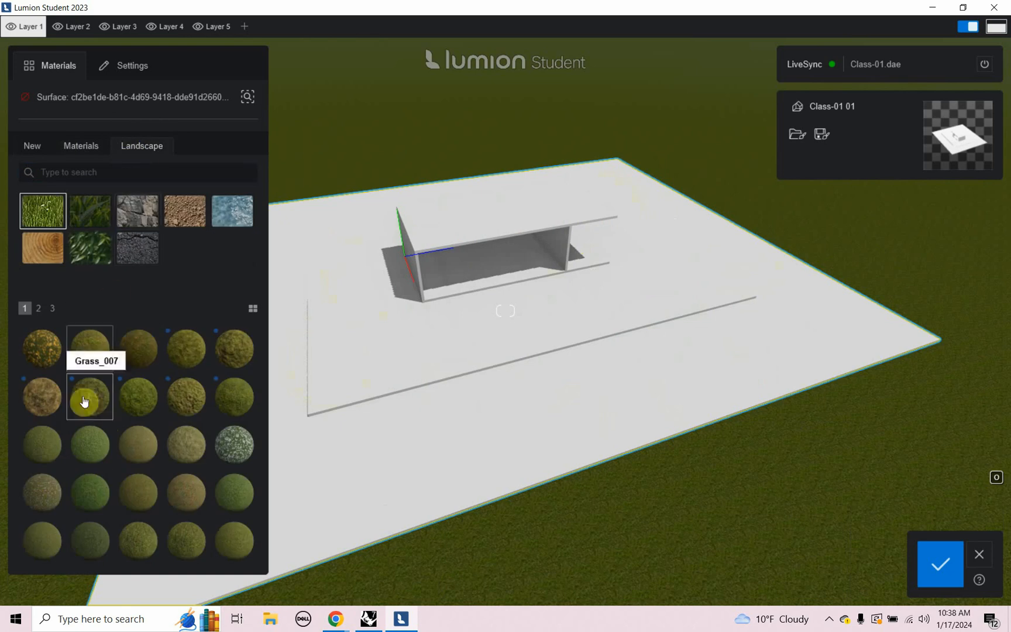
click(89, 443)
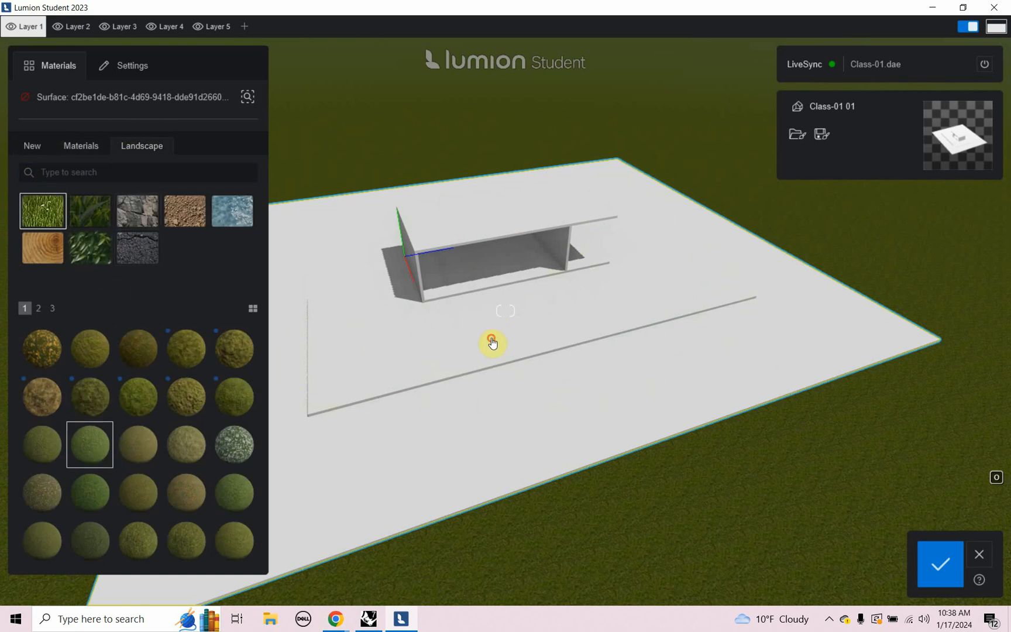
click(89, 396)
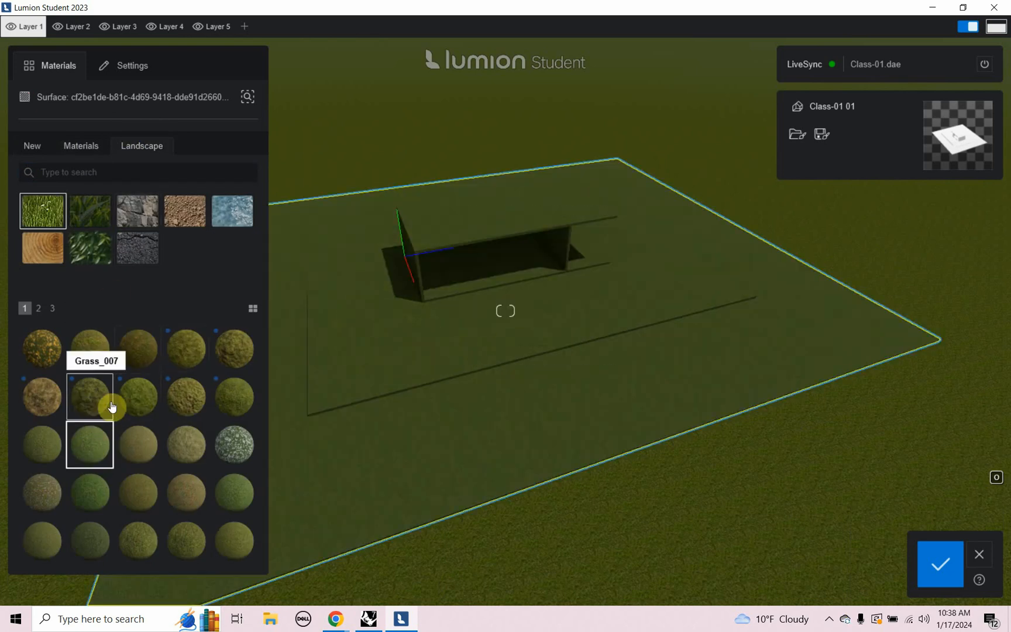
click(42, 348)
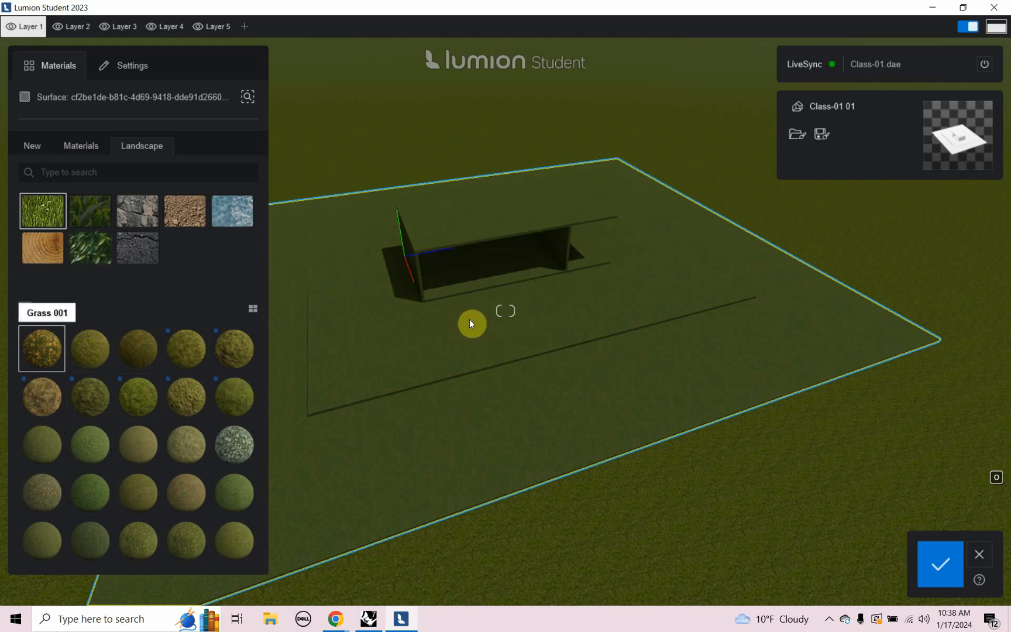
click(234, 348)
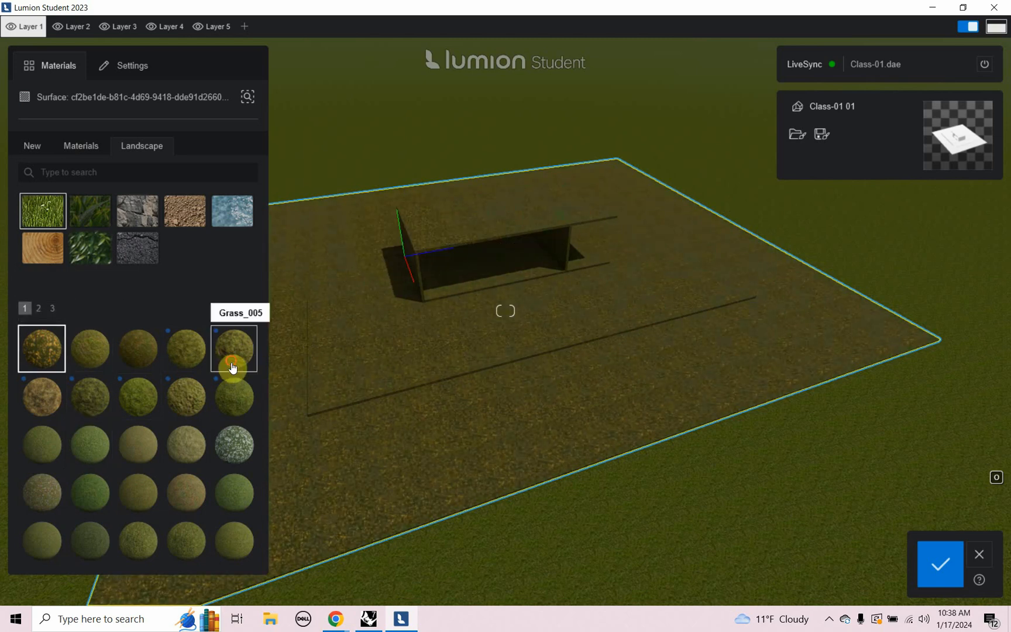
click(233, 348)
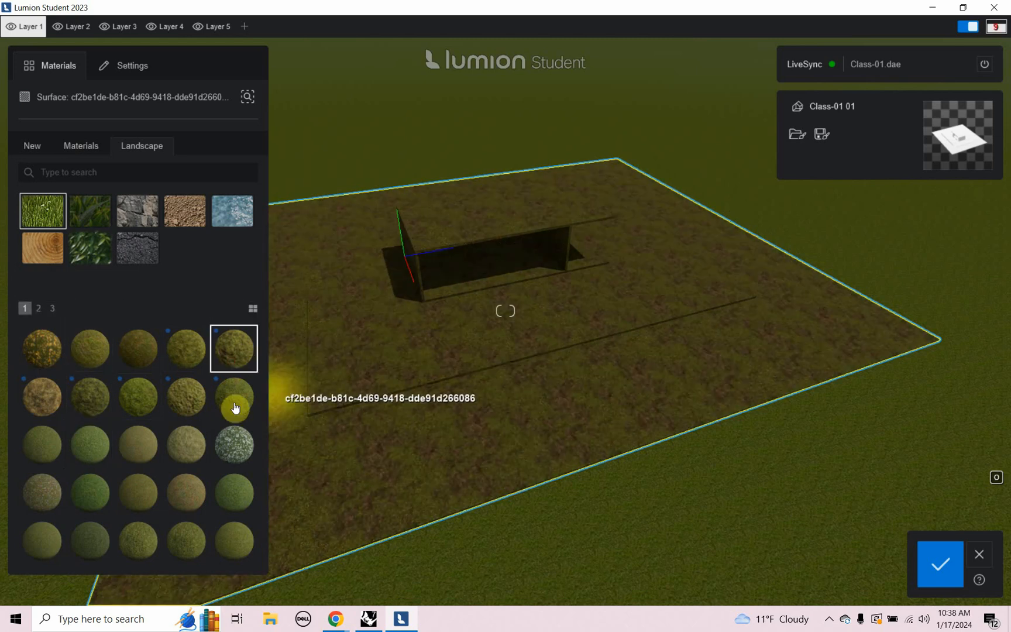
click(51, 309)
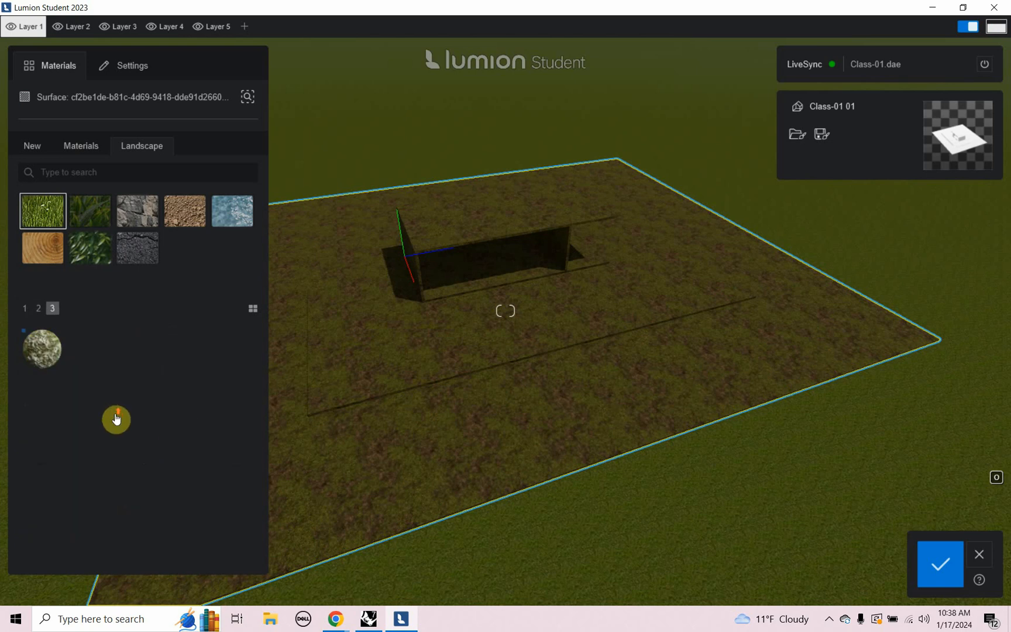
click(38, 308)
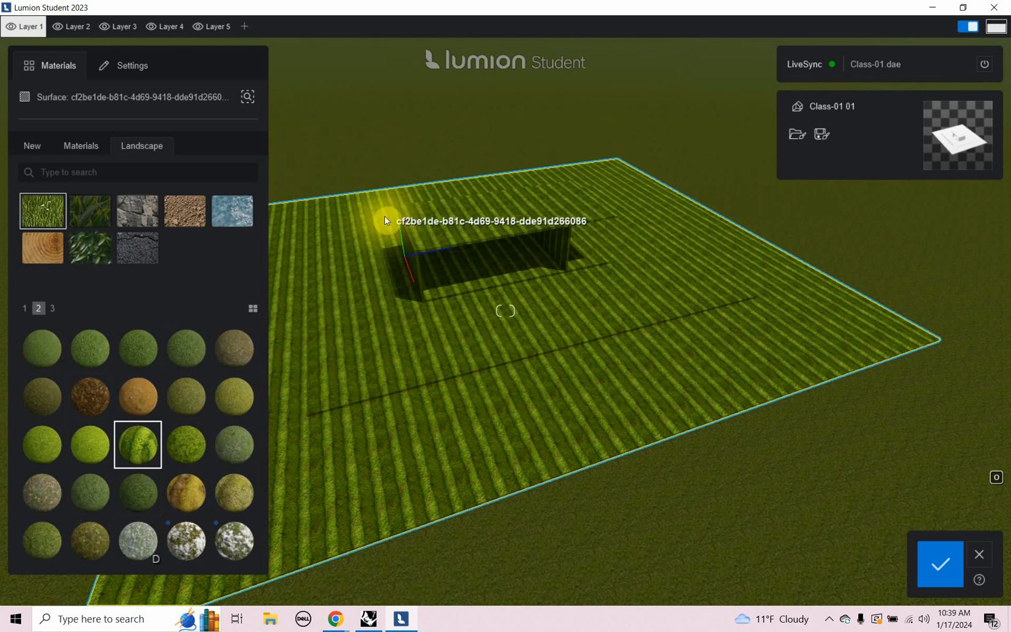
mouse_move(303, 300)
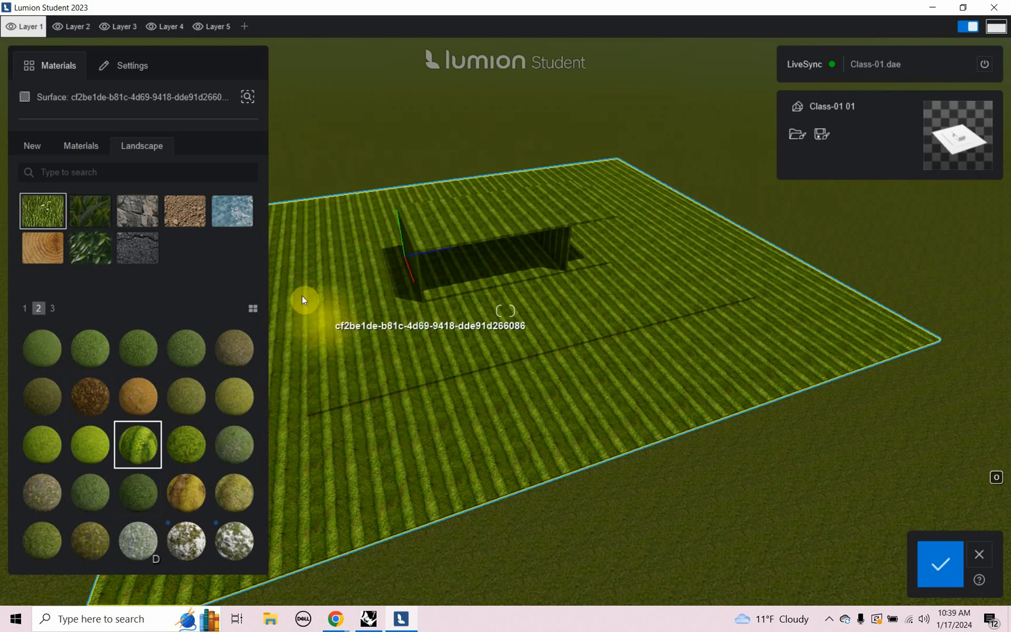
mouse_move(413, 191)
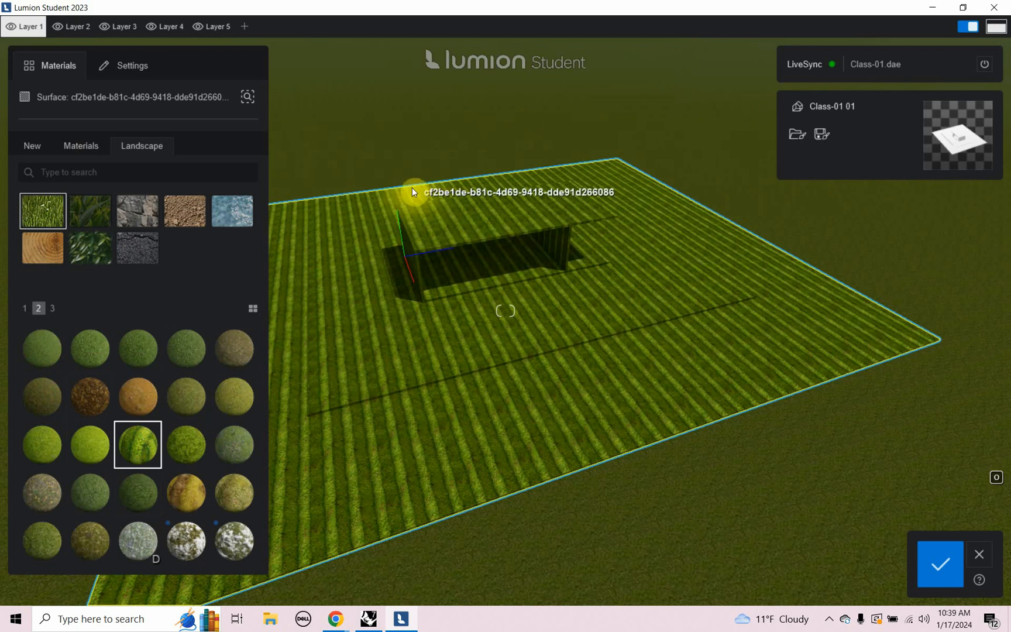
mouse_move(188, 142)
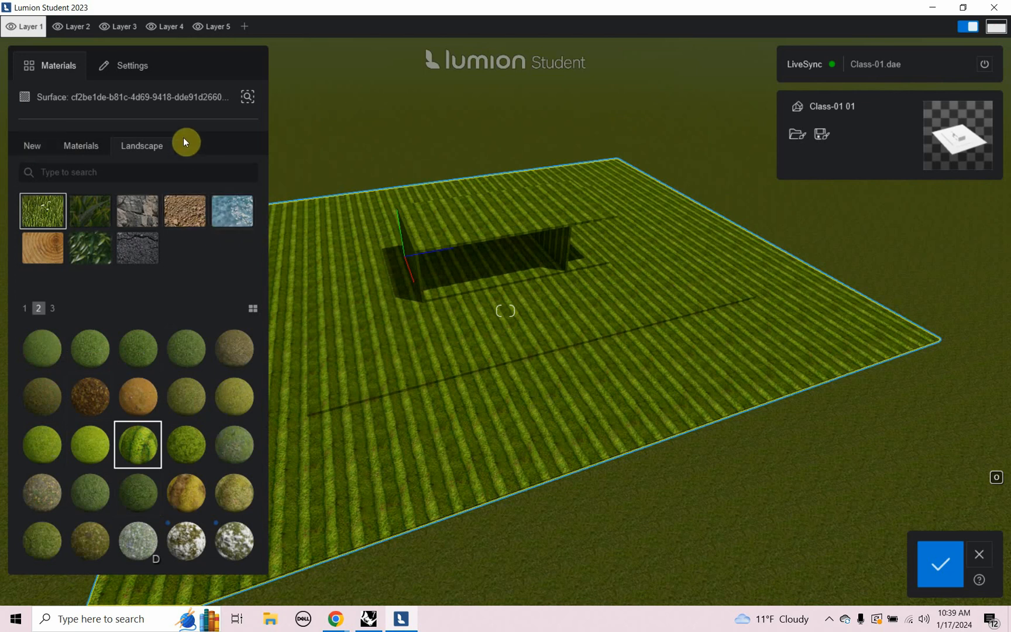
mouse_move(53, 78)
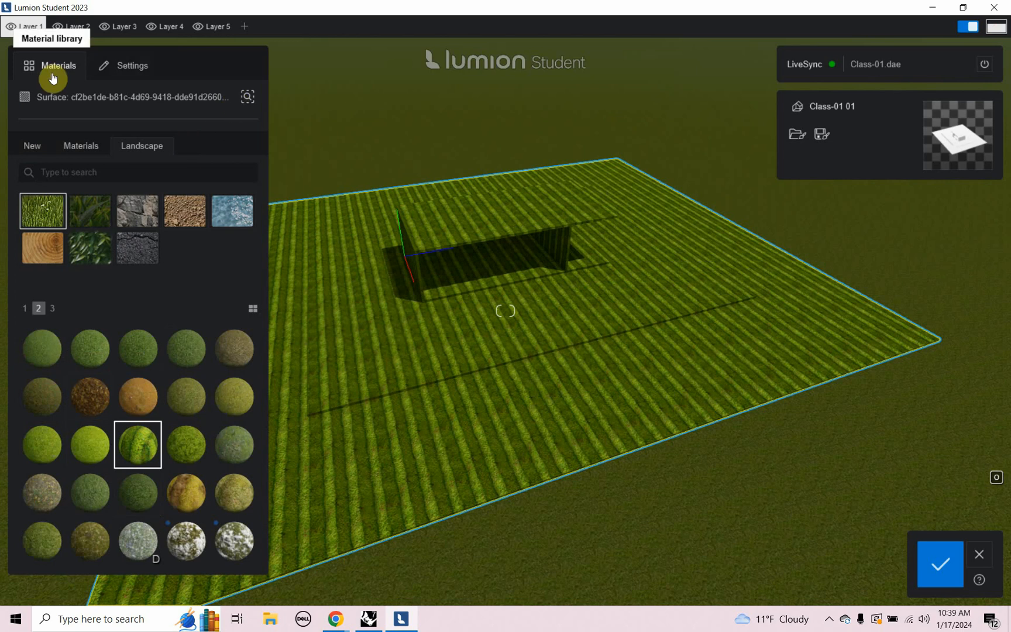
mouse_move(309, 43)
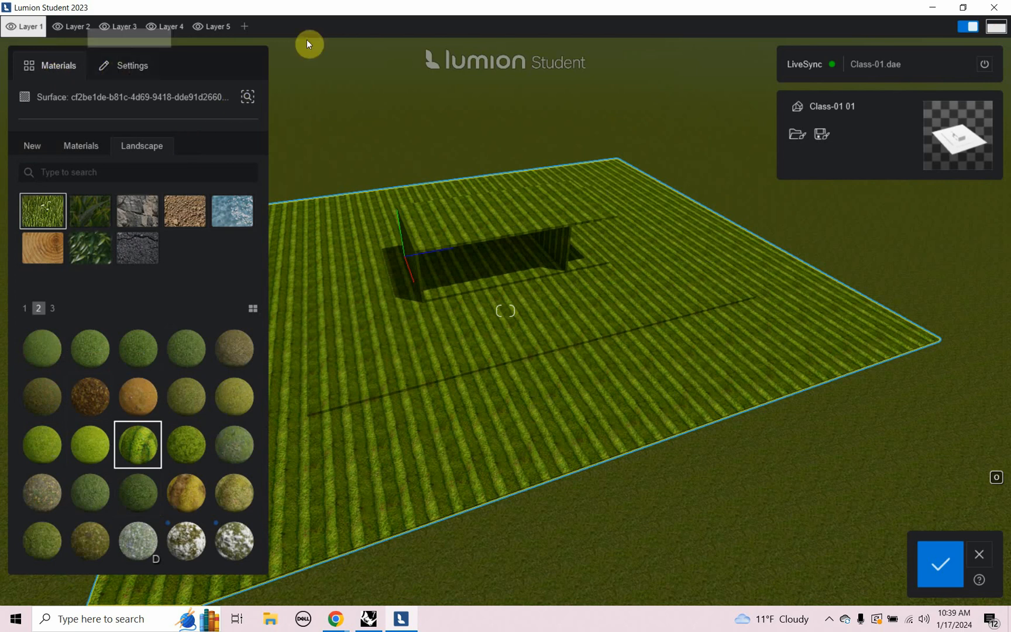
mouse_move(493, 191)
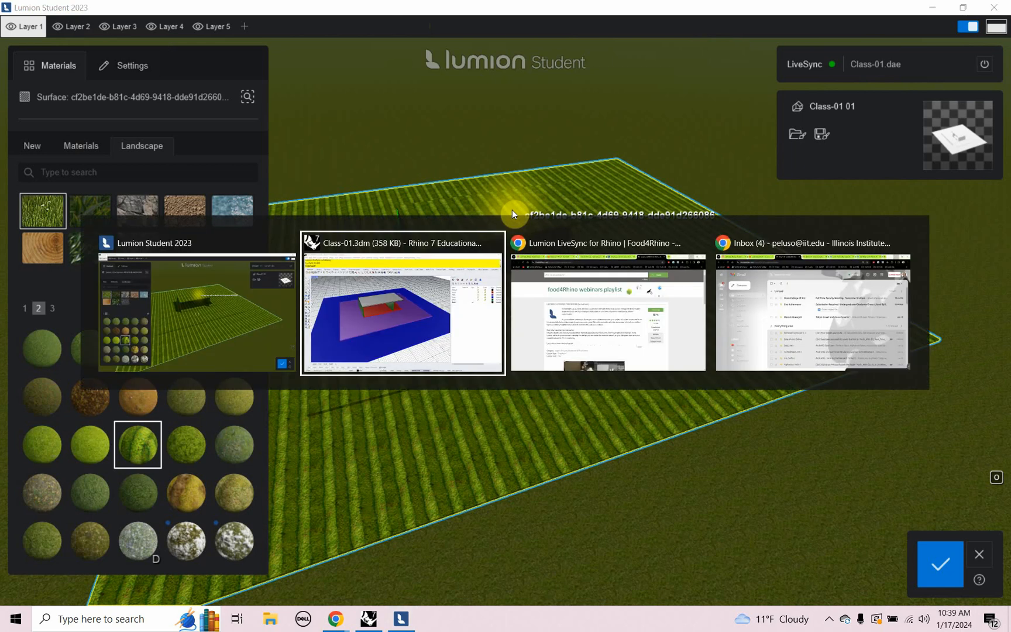
Step: Bring the Class-01.3dm Rhino 7 window to the front
click(402, 309)
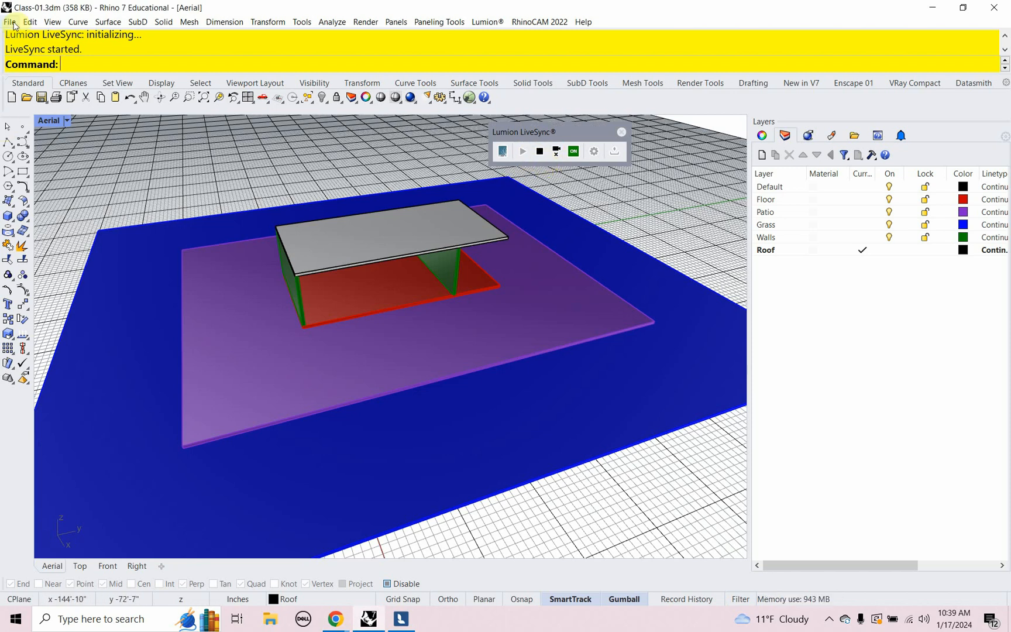
Step: Save the house model as Class-02_Video.3dm in Real_Time_Rendering_Engines > Class-02
click(10, 21)
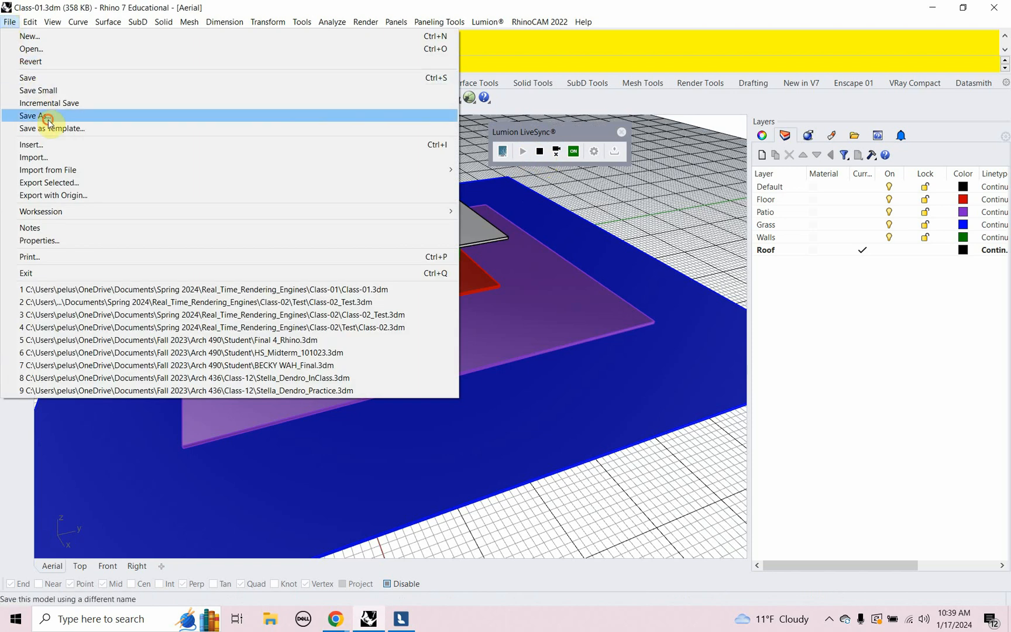
click(33, 115)
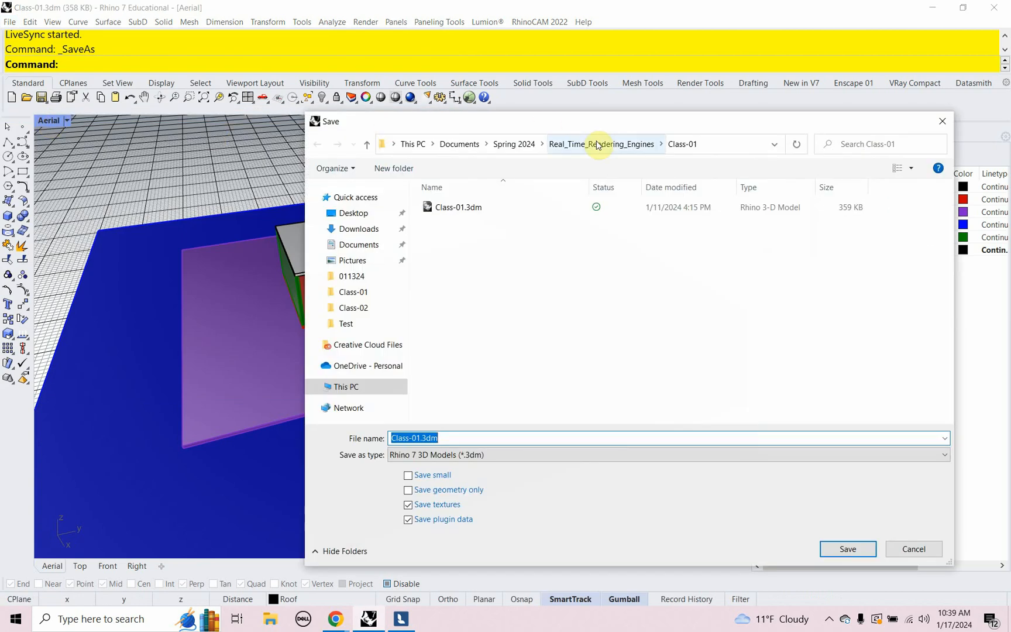
click(602, 144)
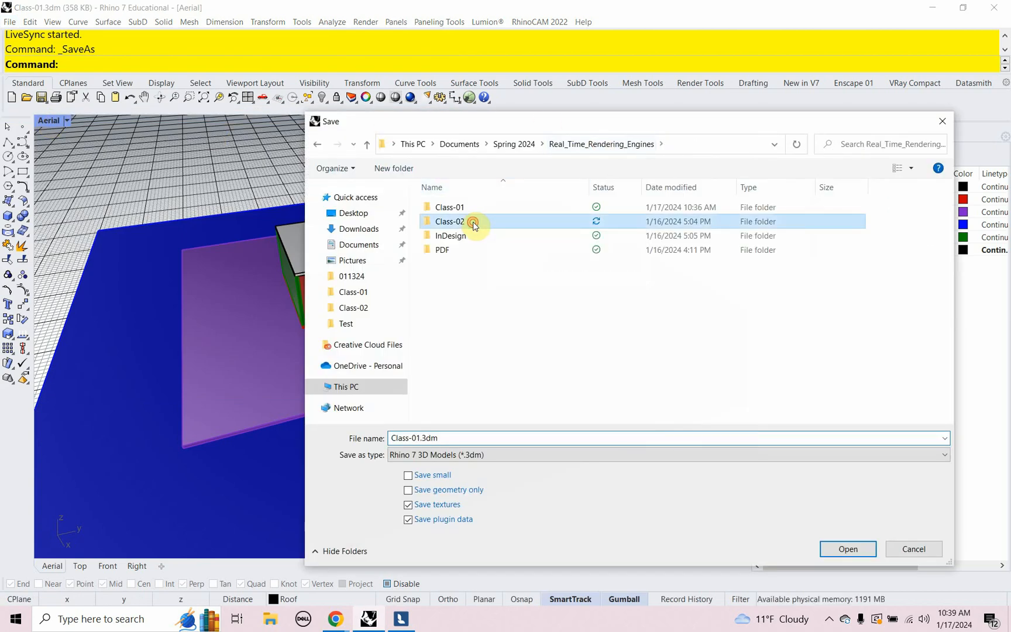
double_click(450, 222)
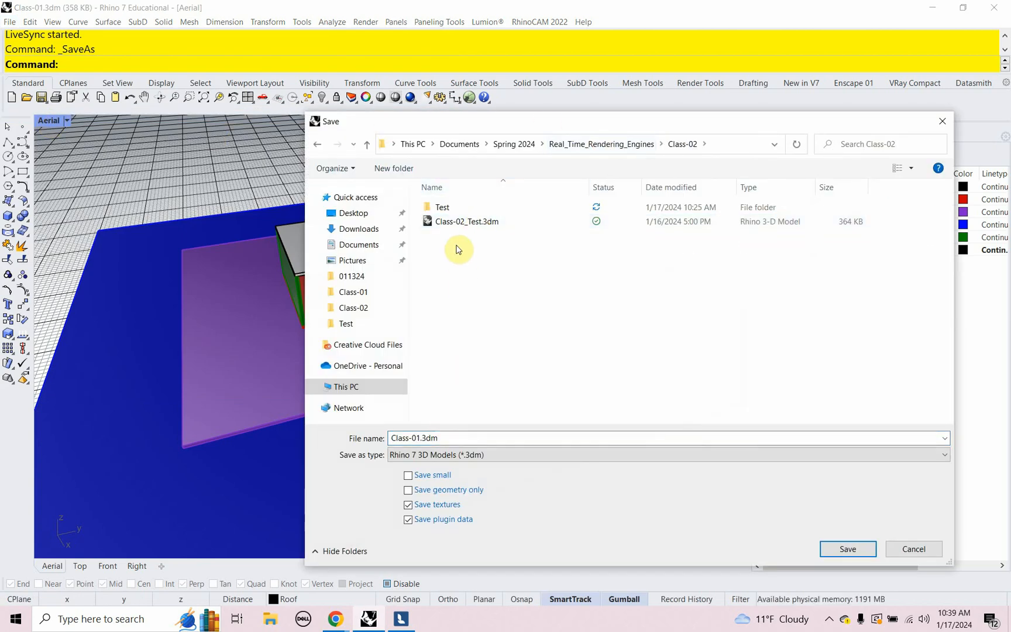
click(467, 221)
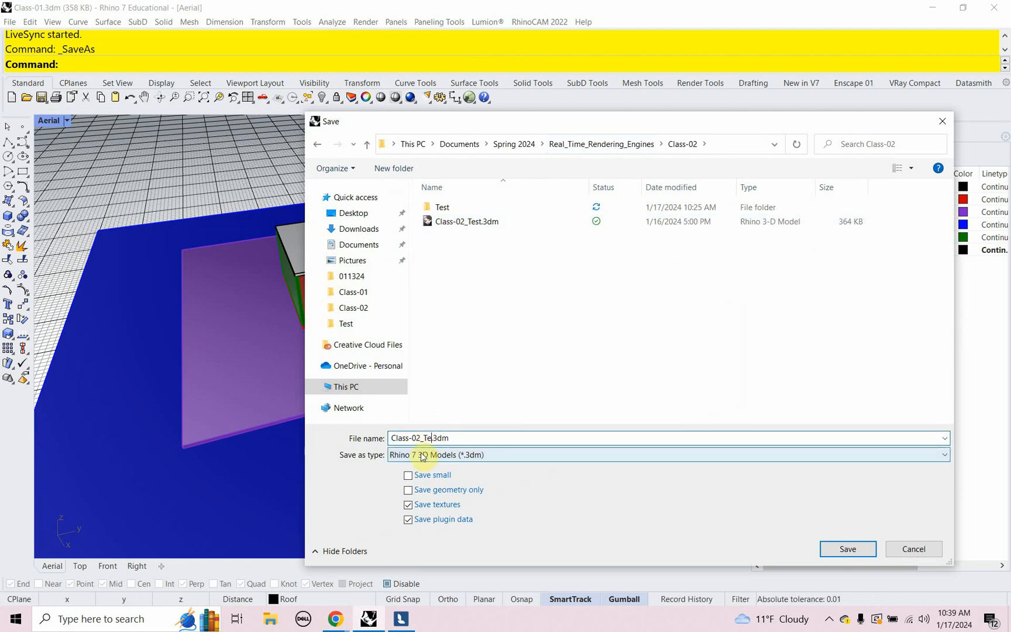
text(Class-02_Video)
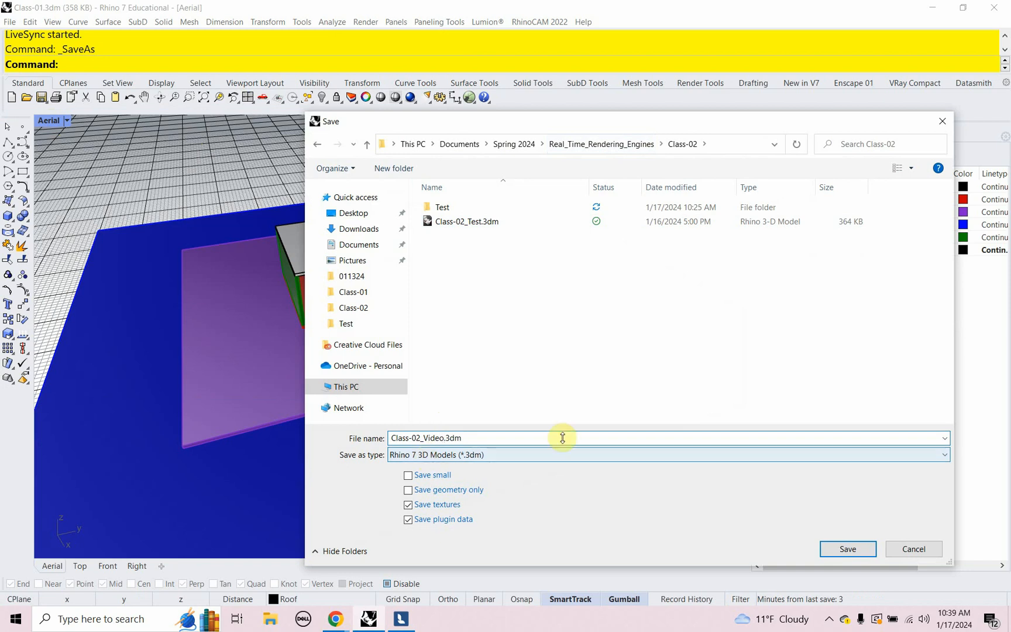
click(846, 548)
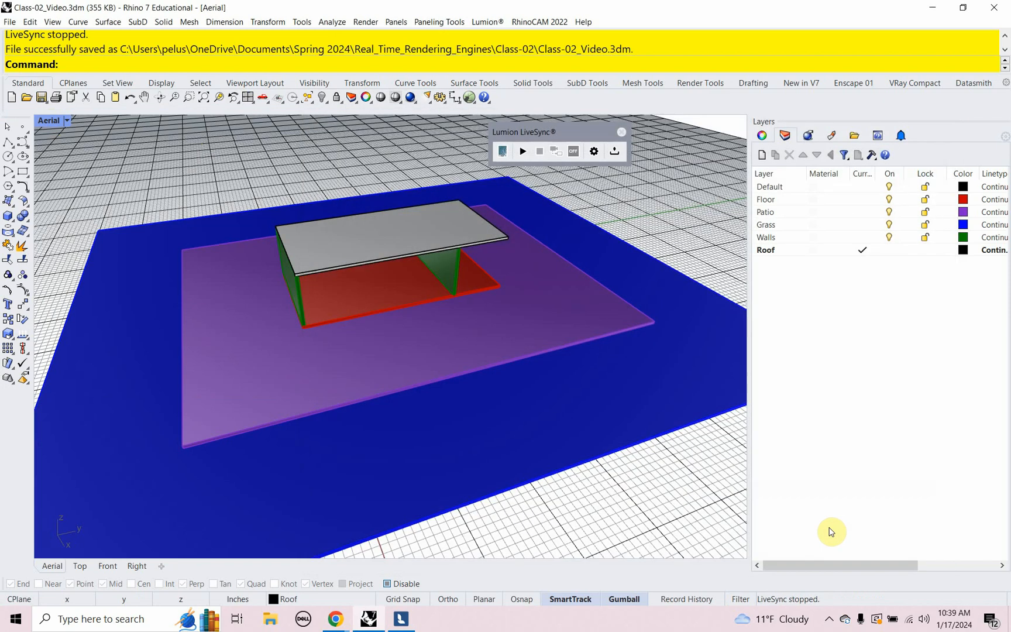
mouse_move(434, 148)
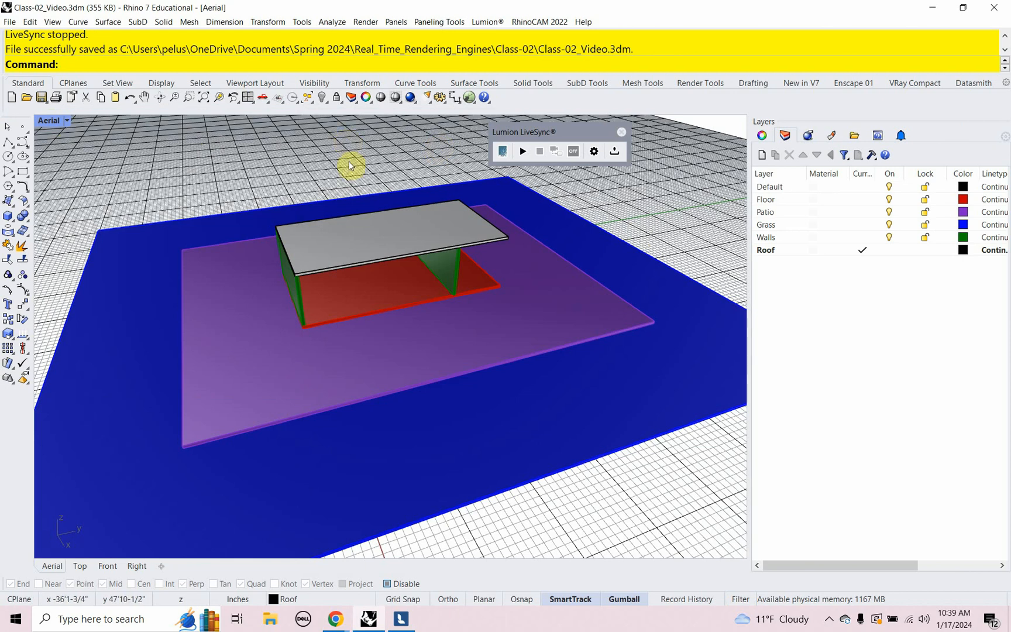
mouse_move(523, 151)
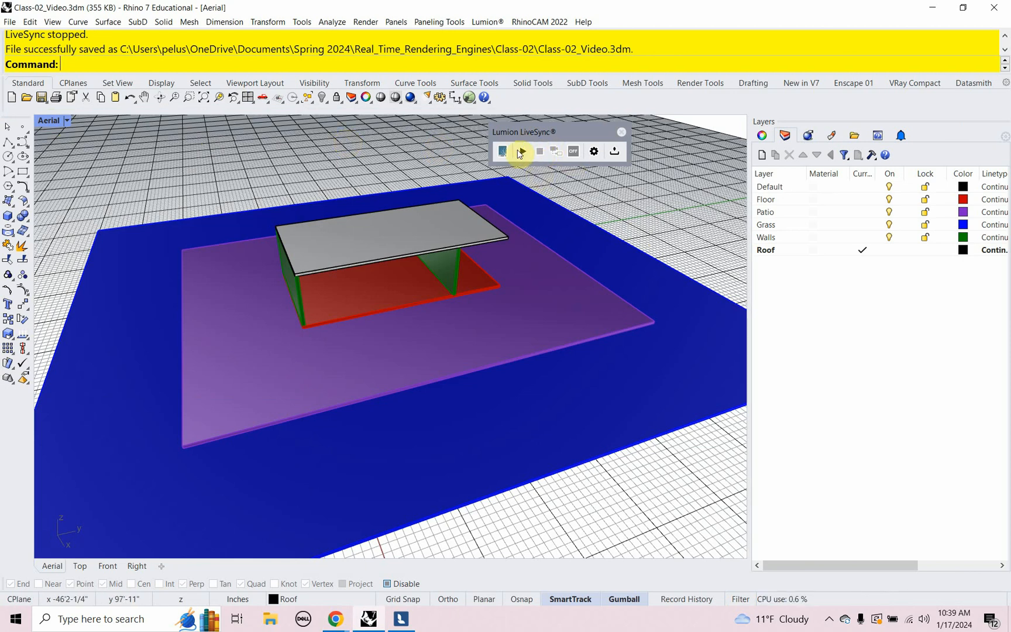
mouse_move(512, 123)
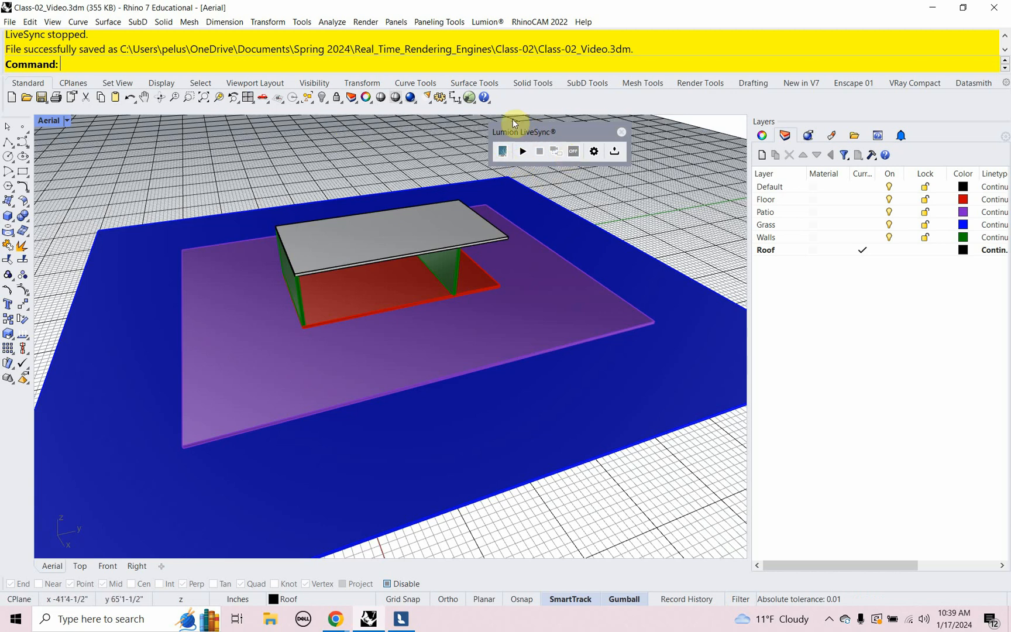
mouse_move(424, 504)
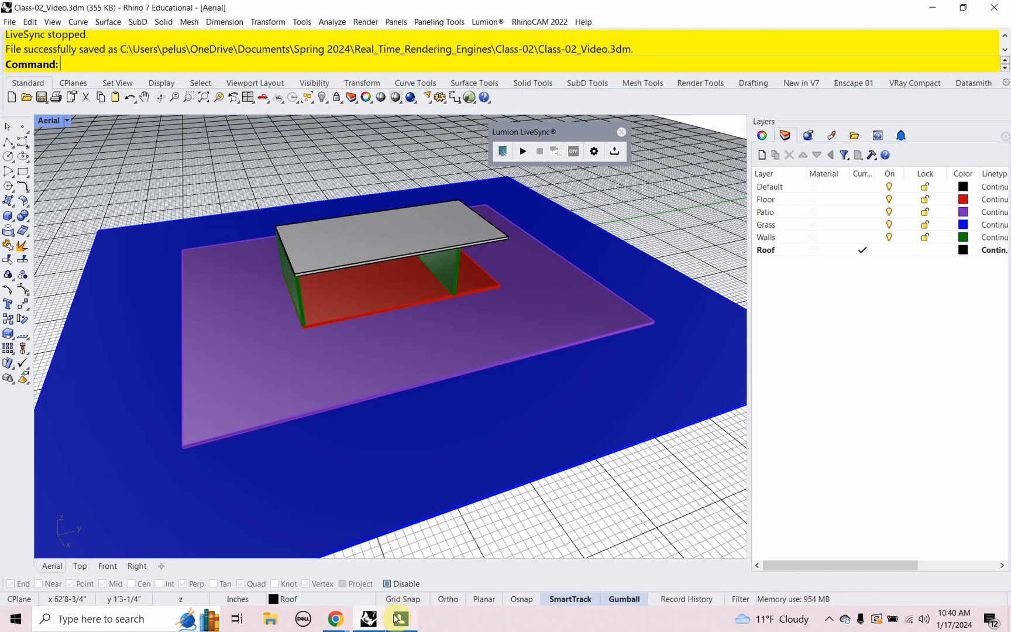
Step: Switch to Lumion, where the LiveSync reconnect model prompt is waiting
click(522, 151)
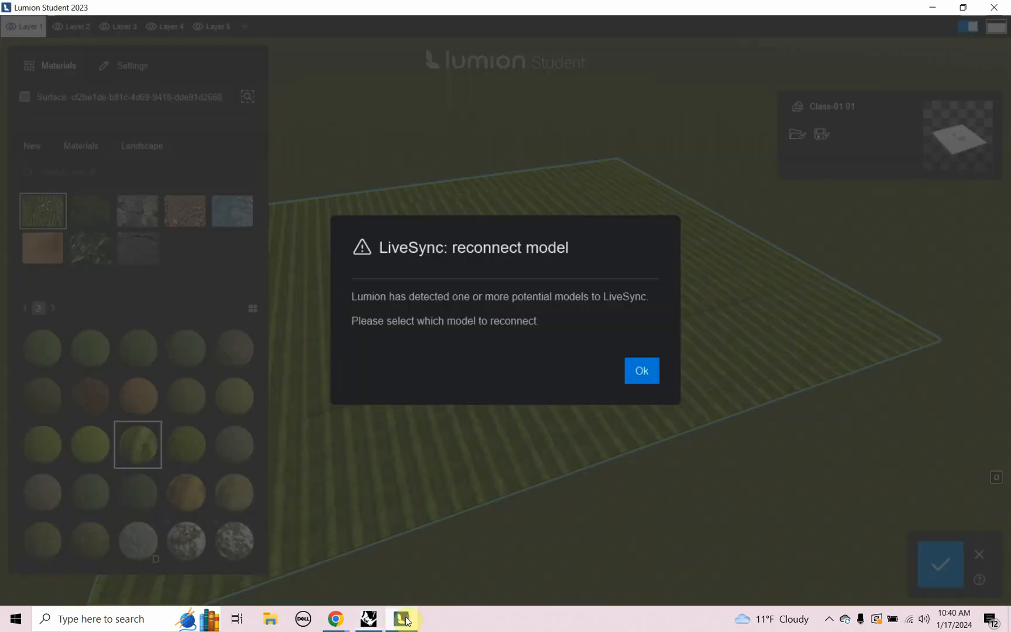
mouse_move(390, 461)
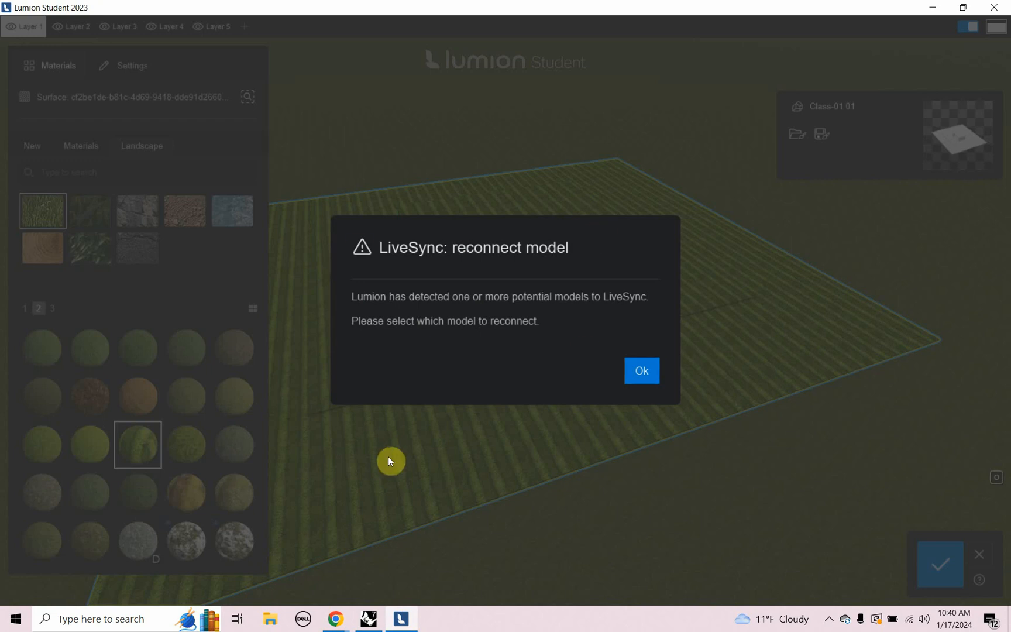
mouse_move(427, 435)
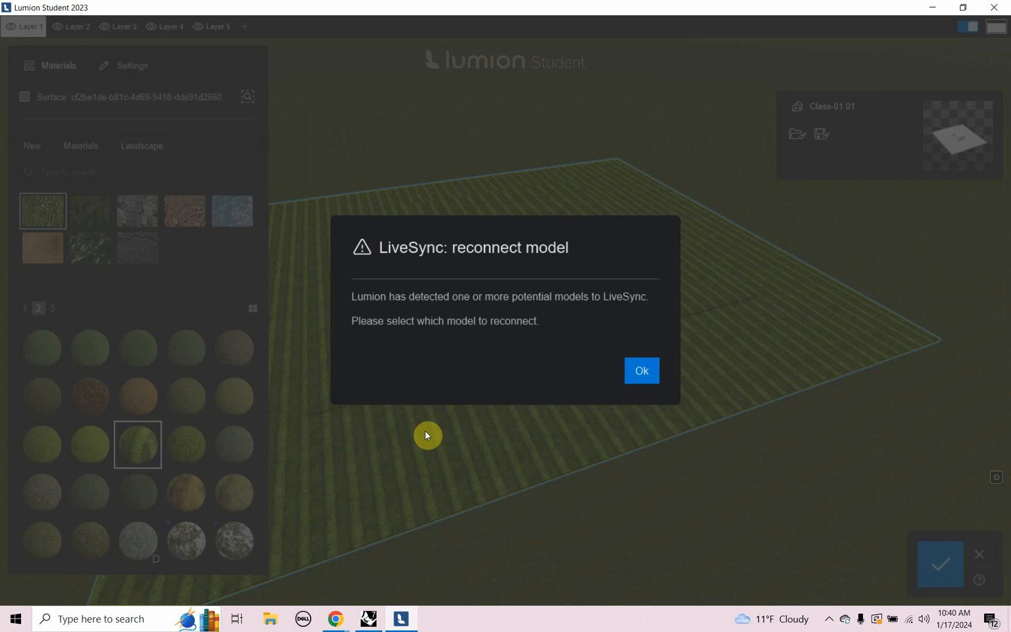
mouse_move(536, 419)
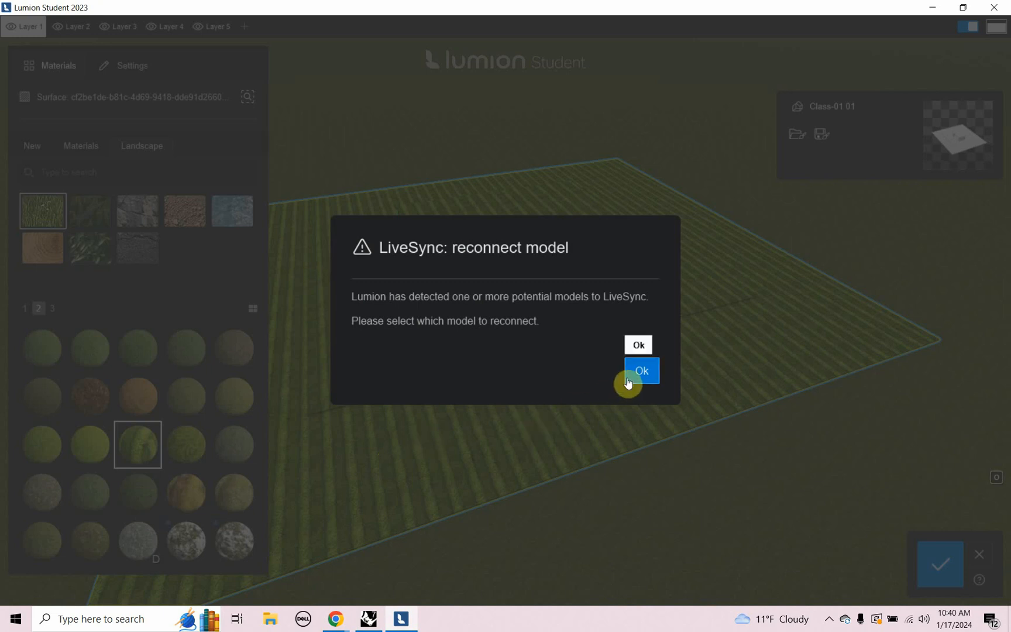
Step: Dismiss the reconnect prompt and connect LiveSync to the Class-02_Video model
click(641, 370)
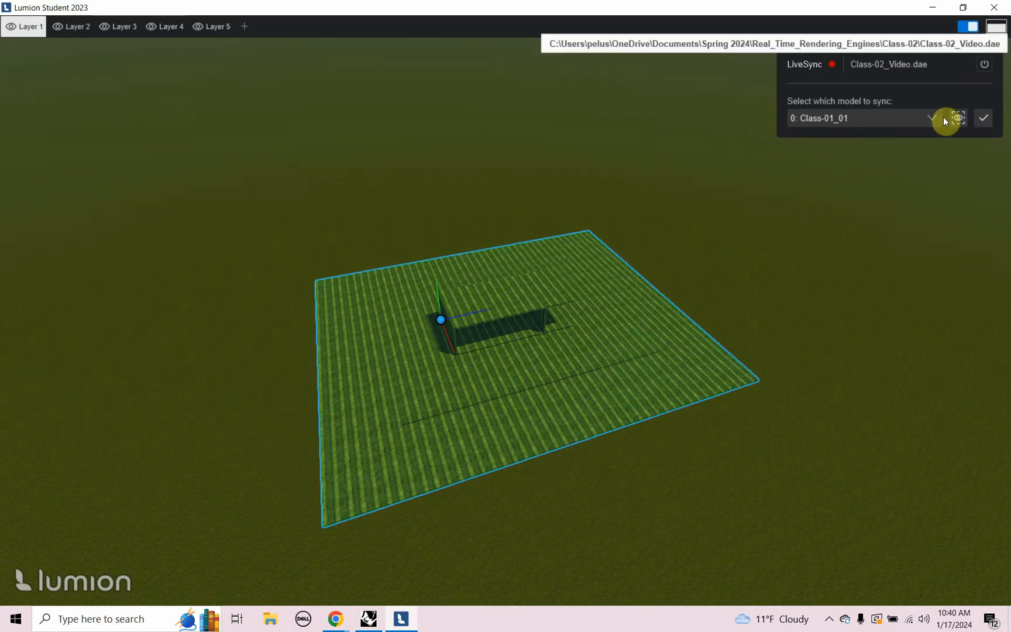
mouse_move(866, 78)
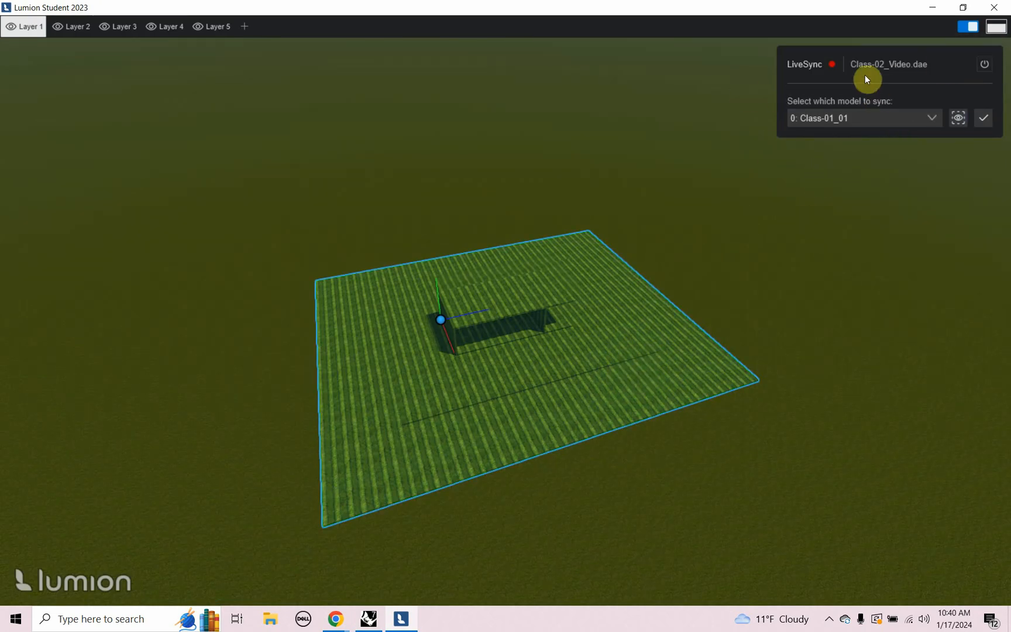
mouse_move(889, 65)
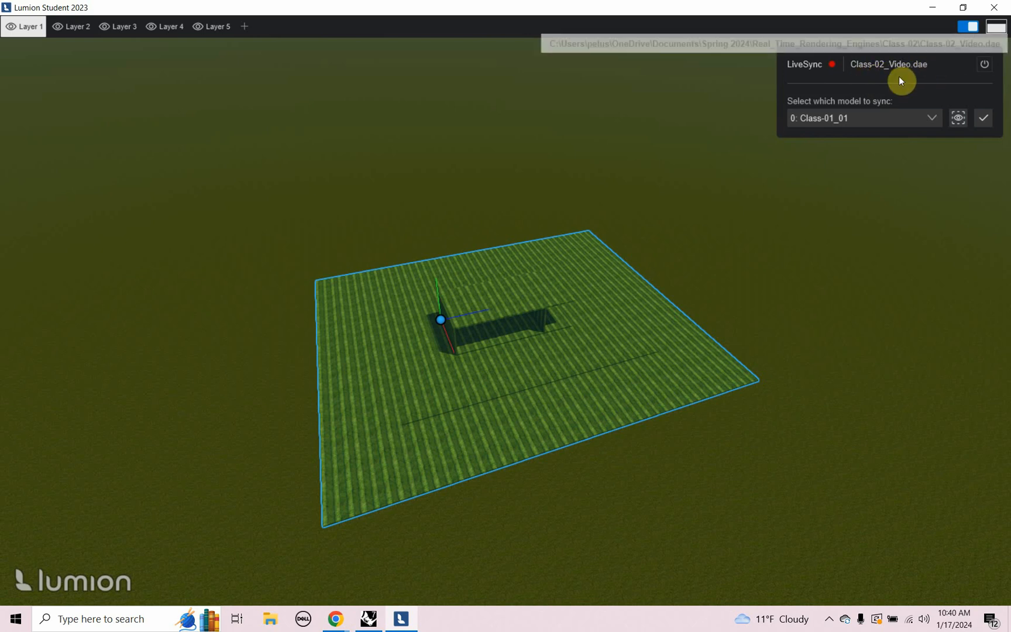
mouse_move(843, 179)
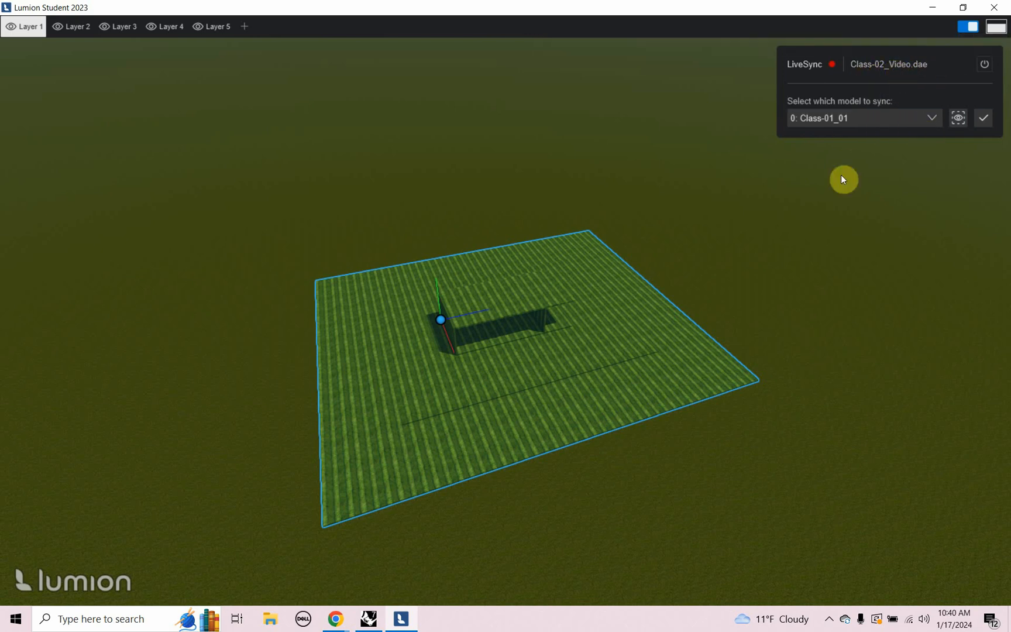
mouse_move(806, 111)
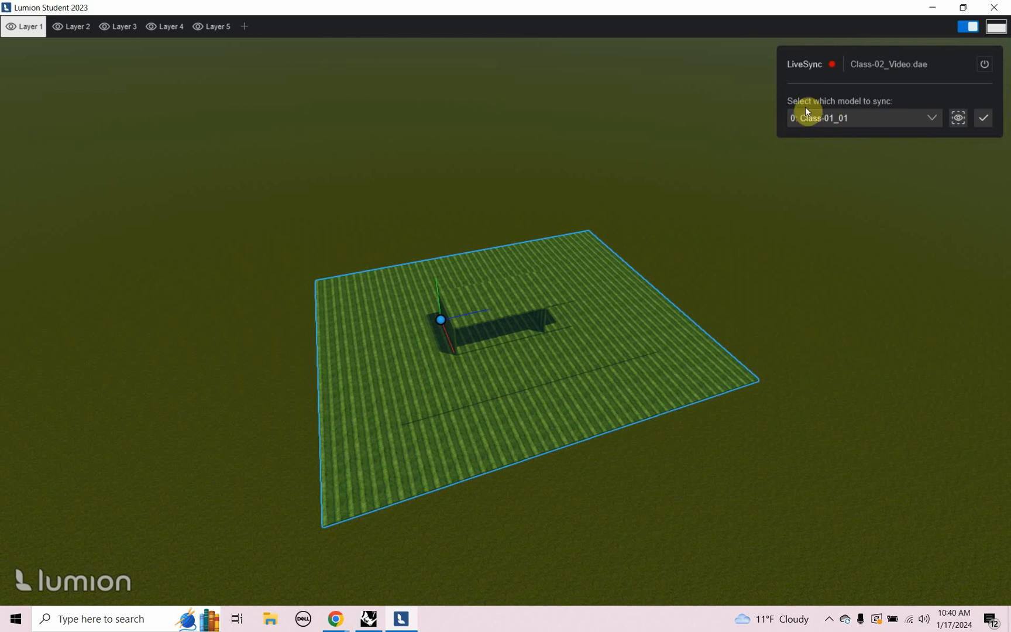
click(933, 118)
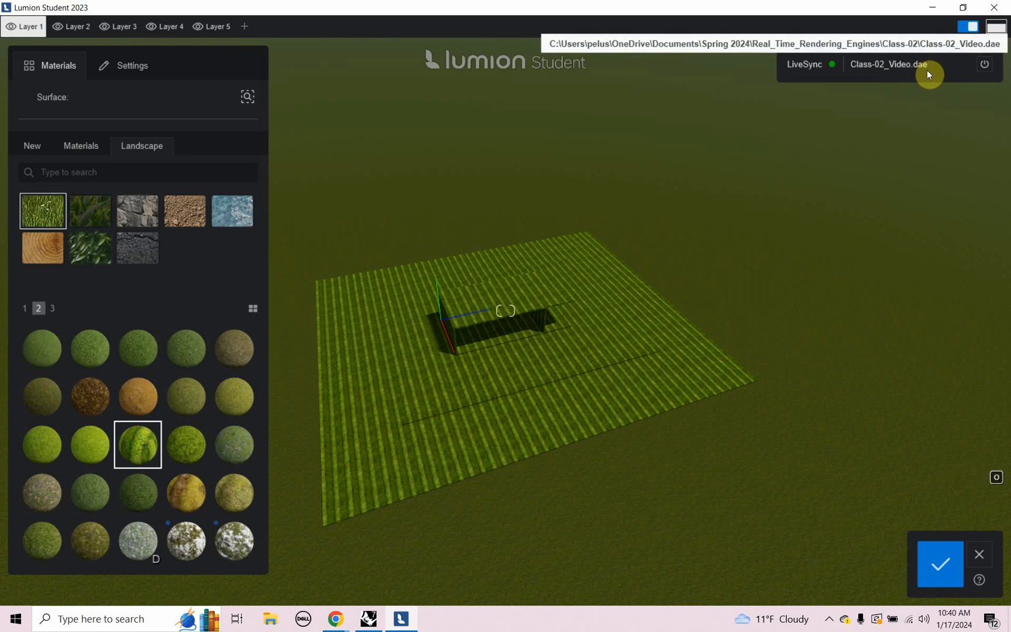
mouse_move(505, 213)
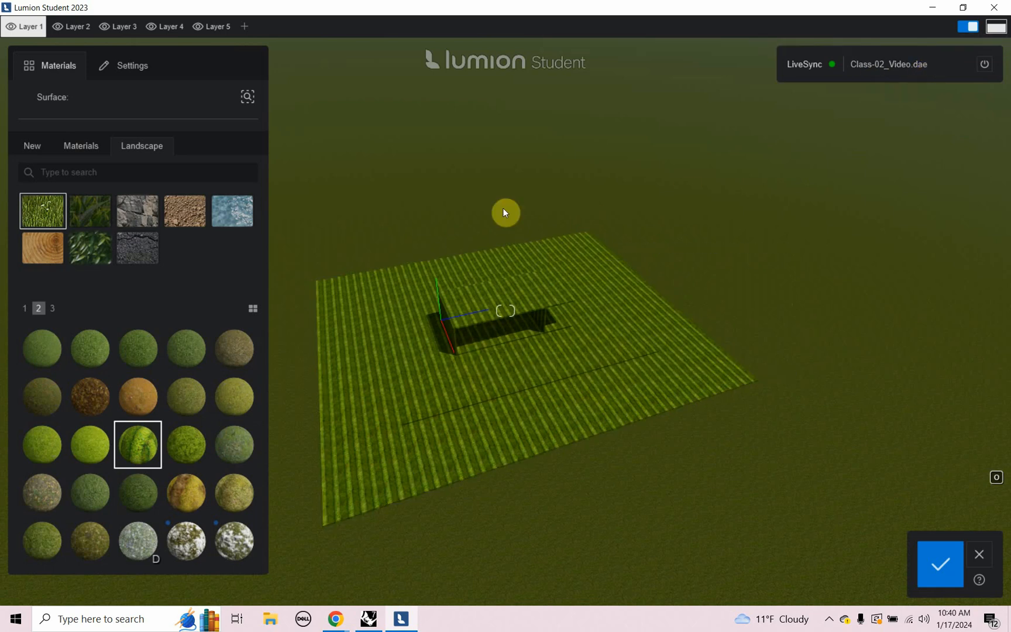
mouse_move(544, 240)
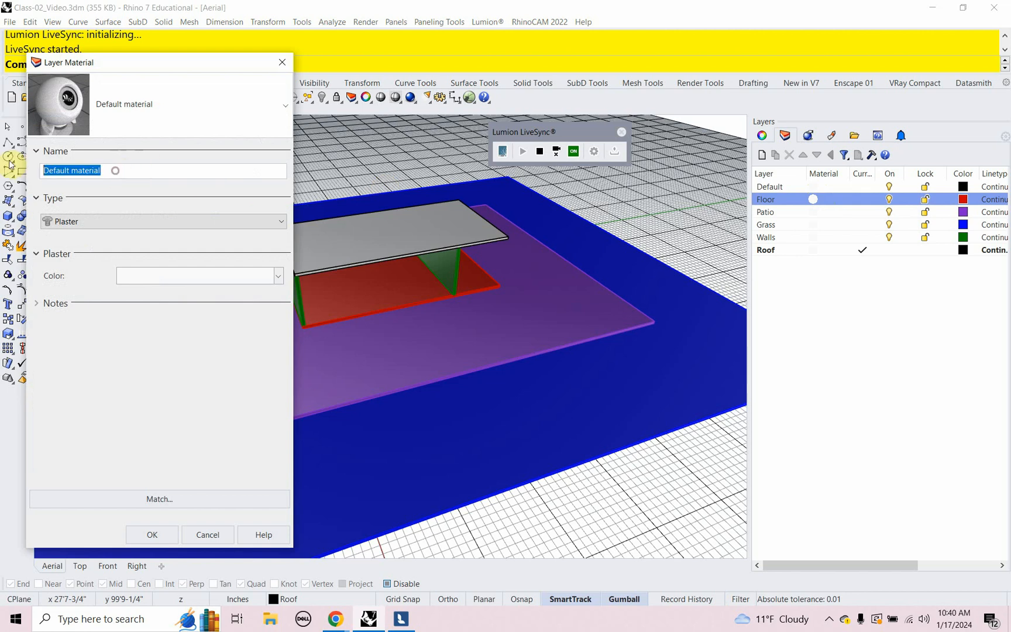
Step: Create layer materials named Floor, Patio, Grass, Walls and Roof in the Layers panel
text(Floor)
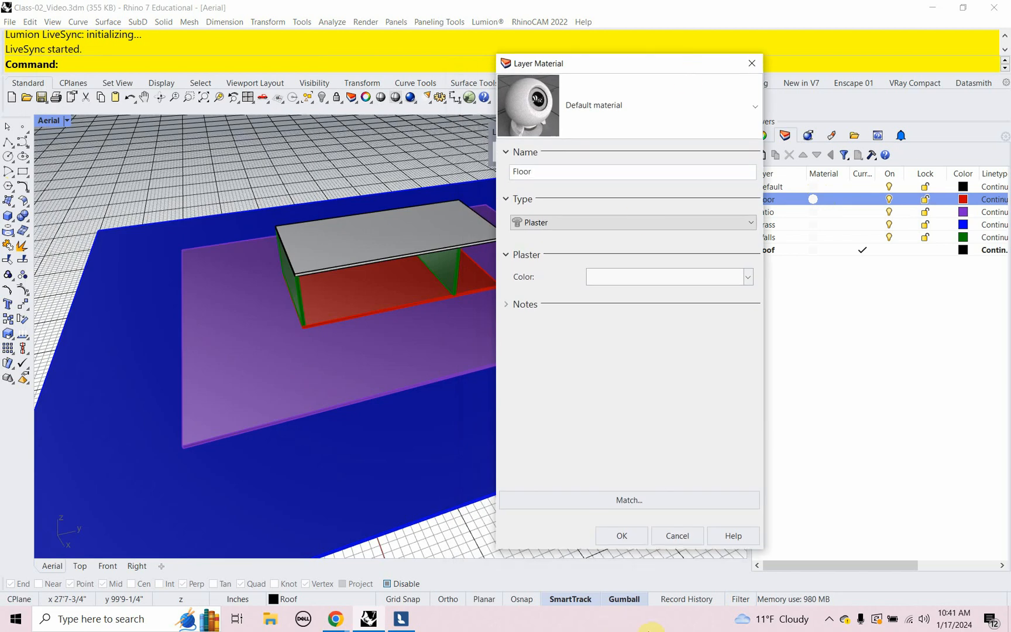
click(620, 536)
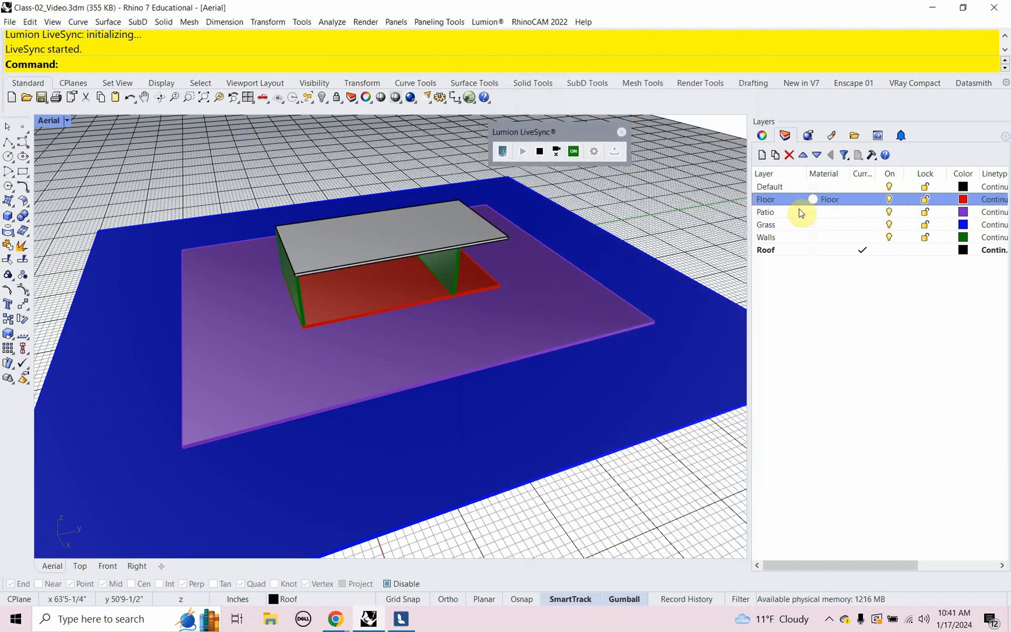
click(826, 212)
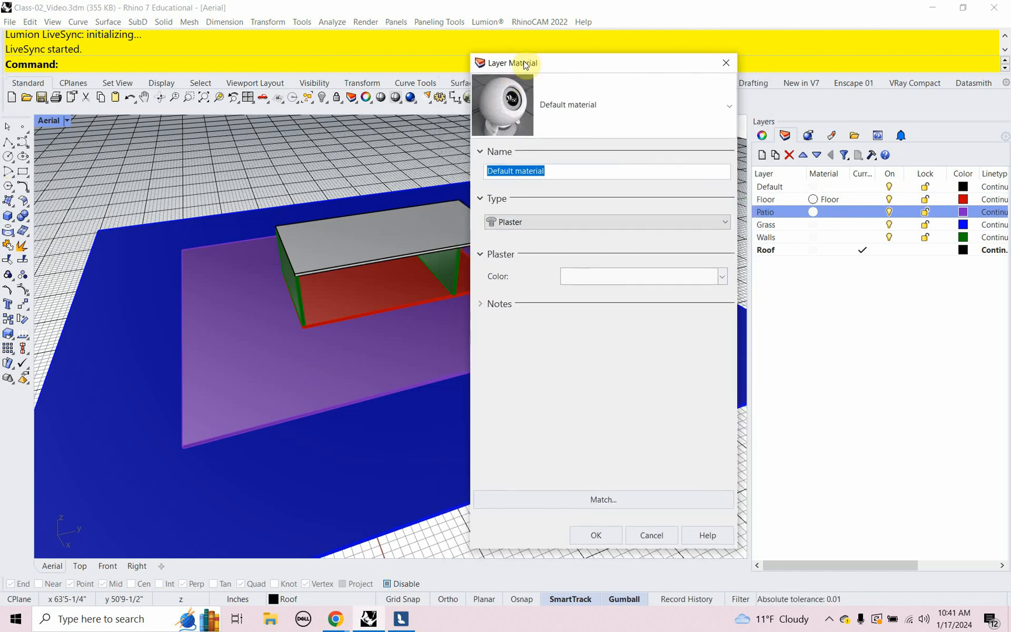
text(Patio)
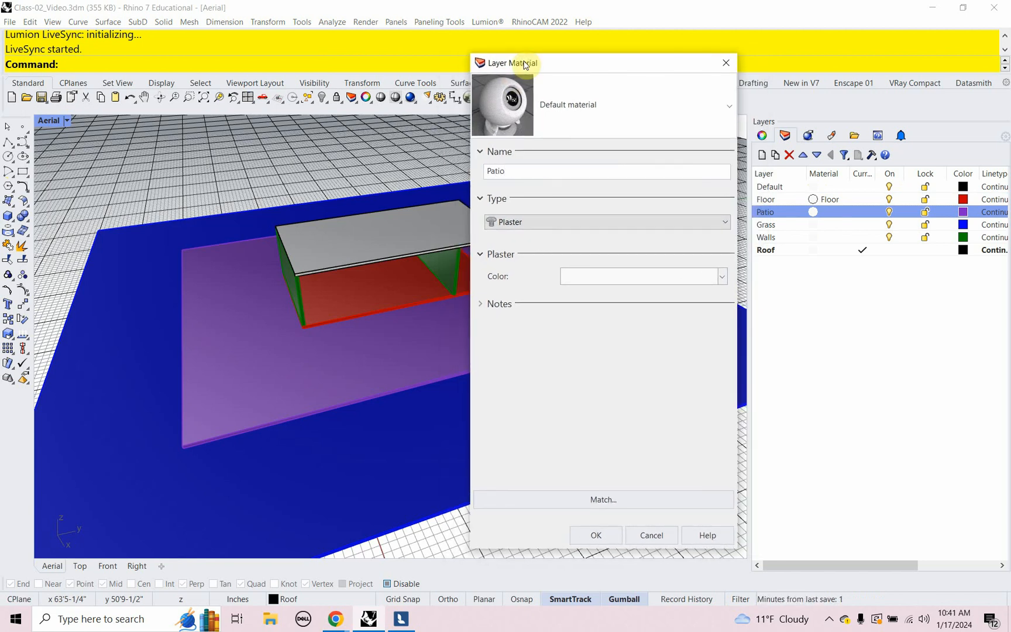
click(594, 536)
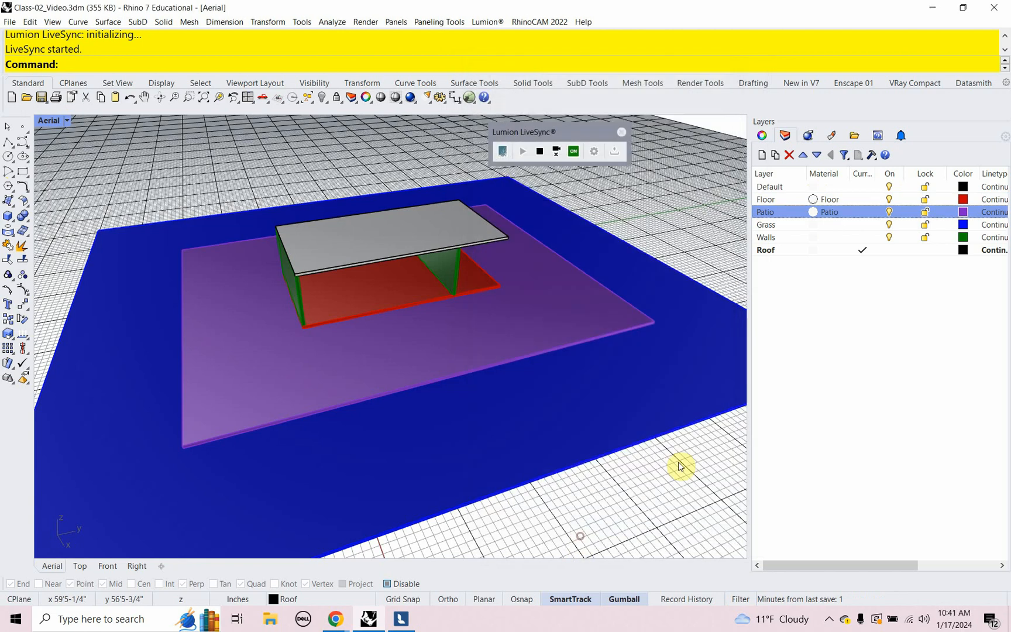
click(813, 224)
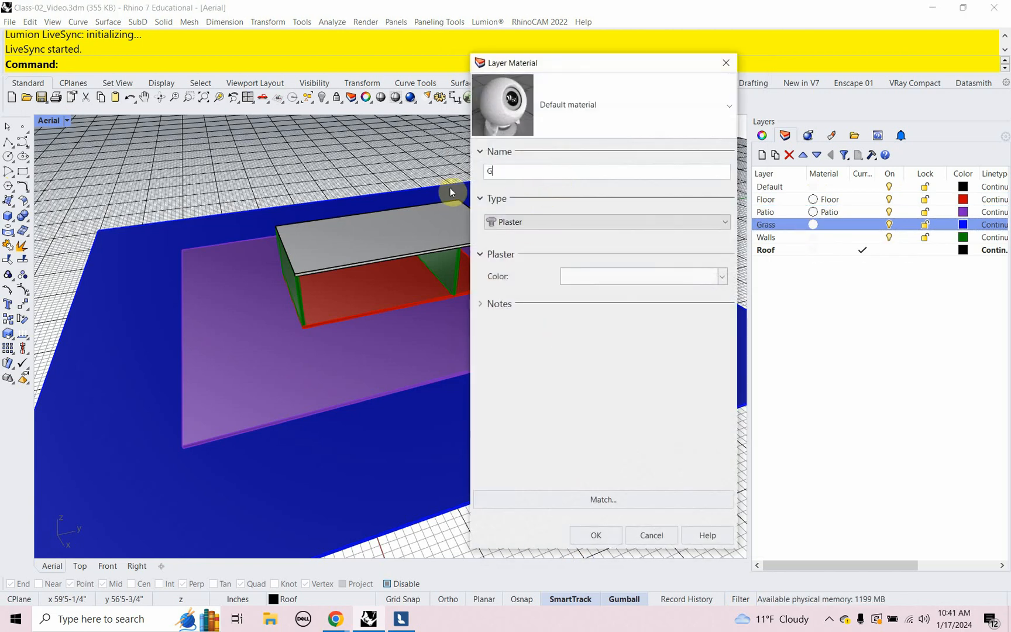
text(Grass)
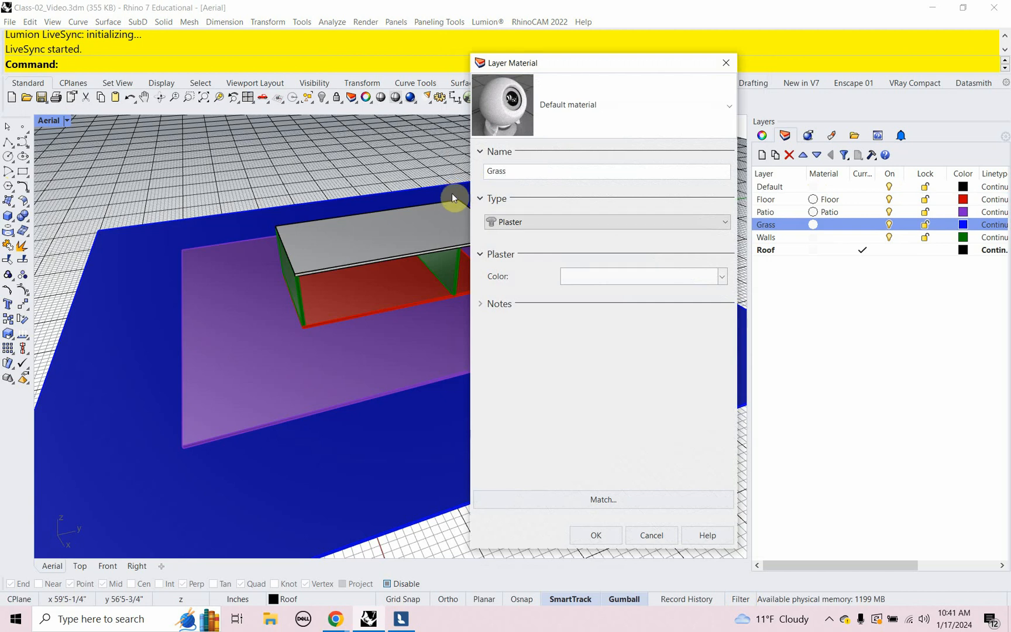
click(594, 535)
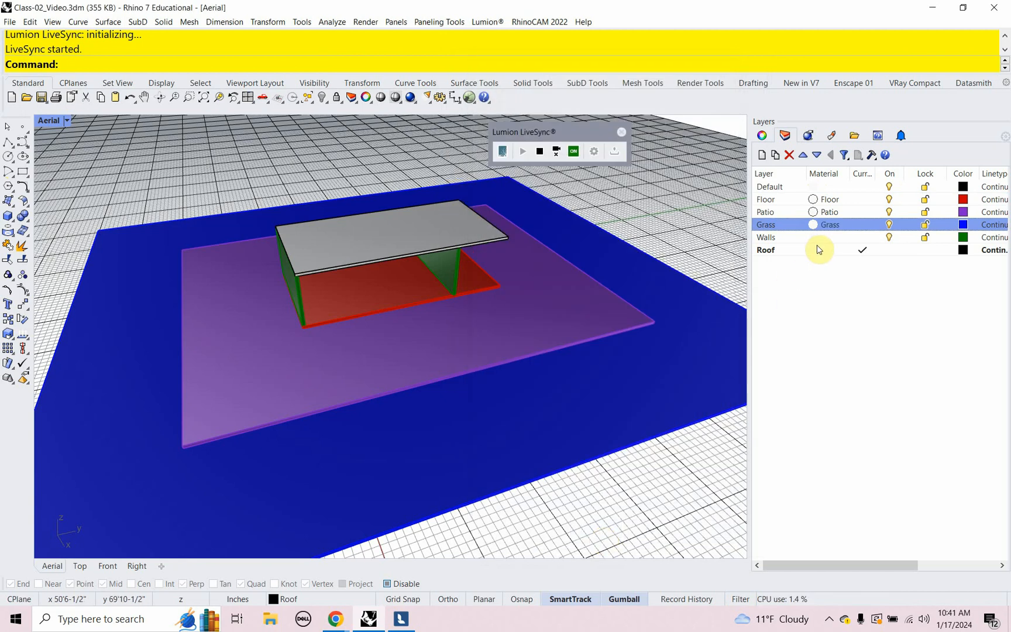
click(813, 236)
text(Wal)
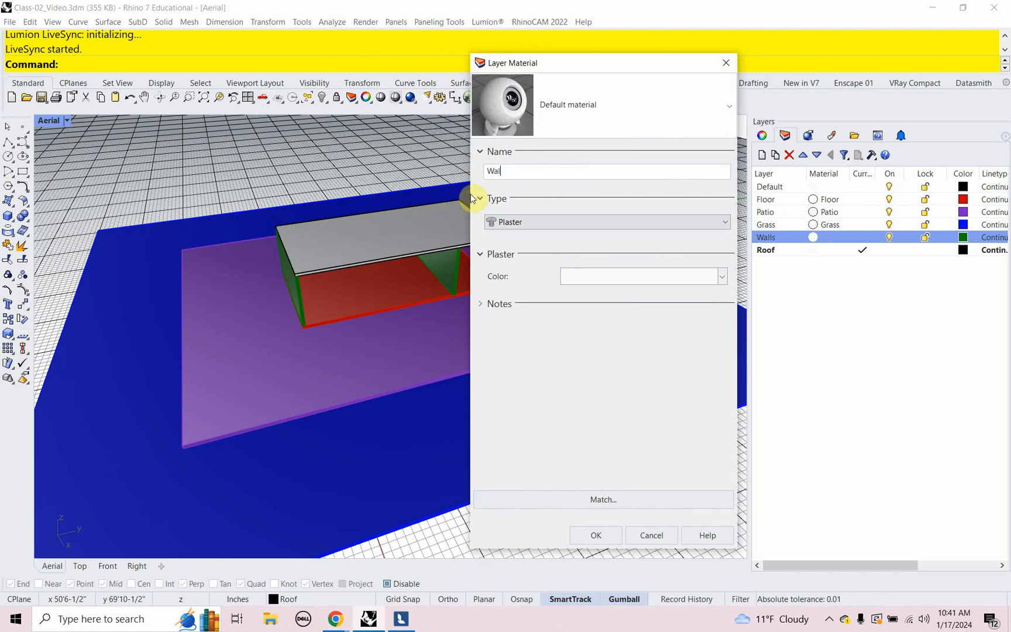
click(594, 535)
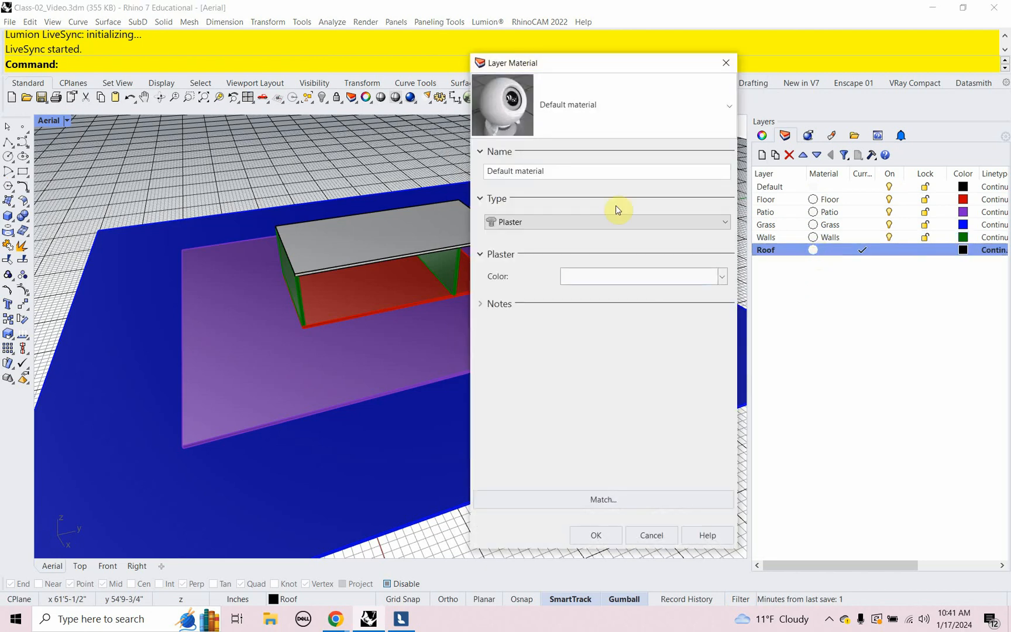
text(Roo)
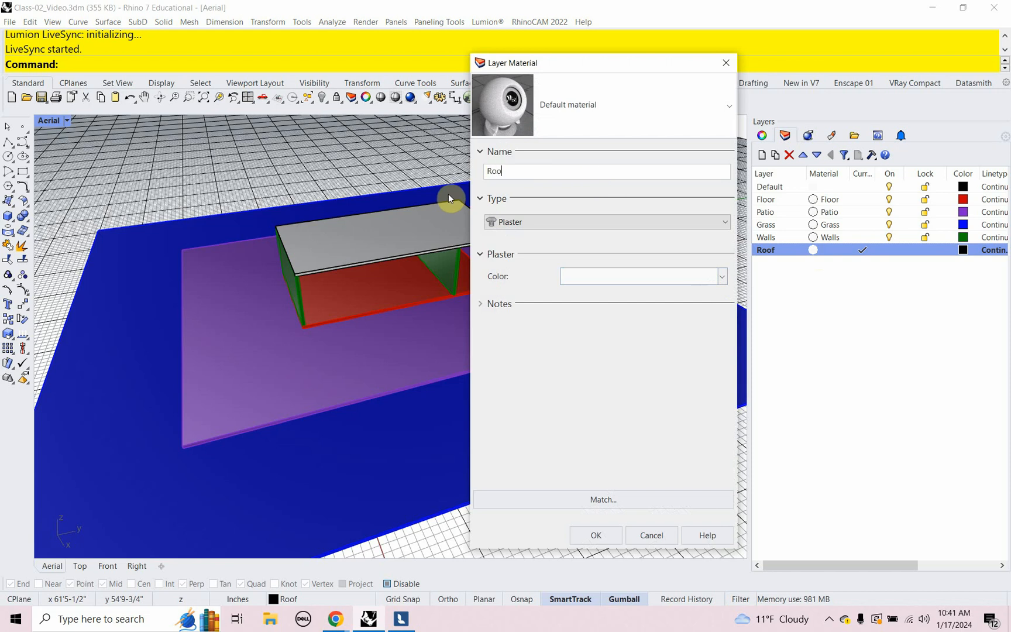
click(593, 535)
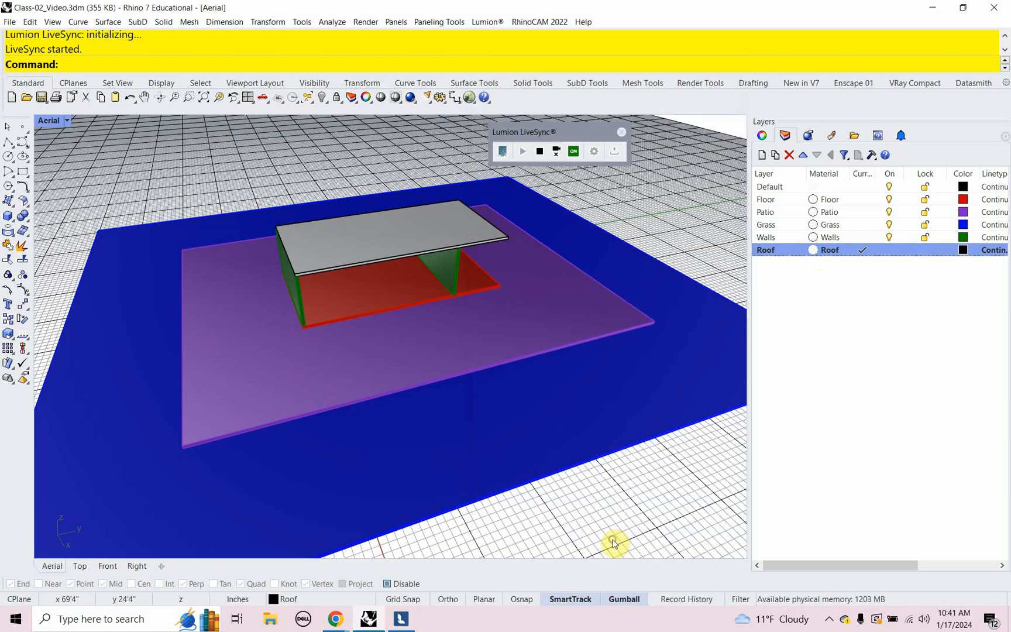
mouse_move(525, 207)
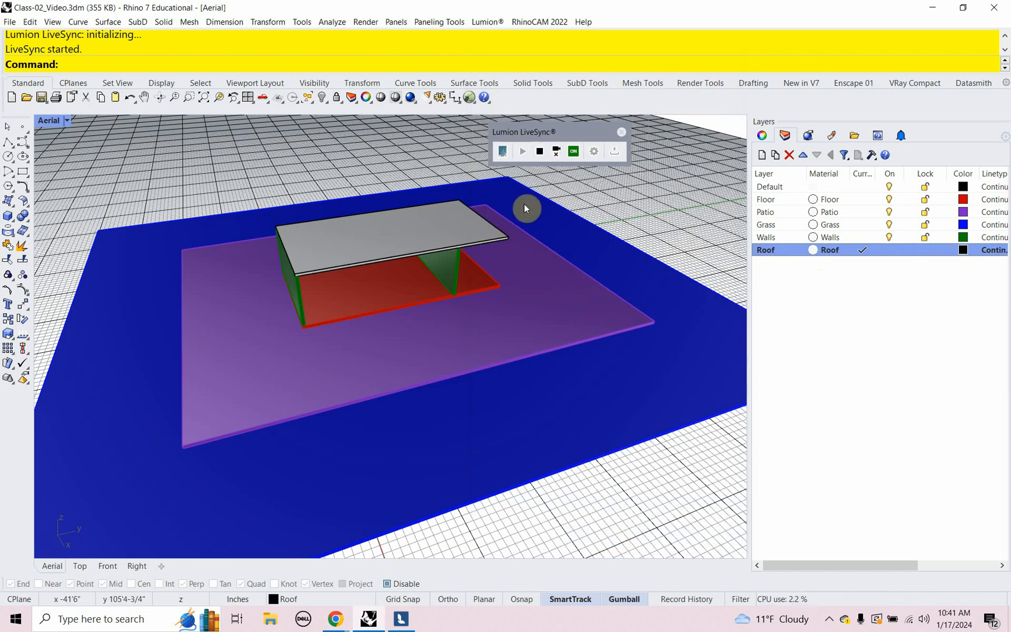
Step: Switch to Lumion to view the synced model with its Rhino layer materials
click(400, 619)
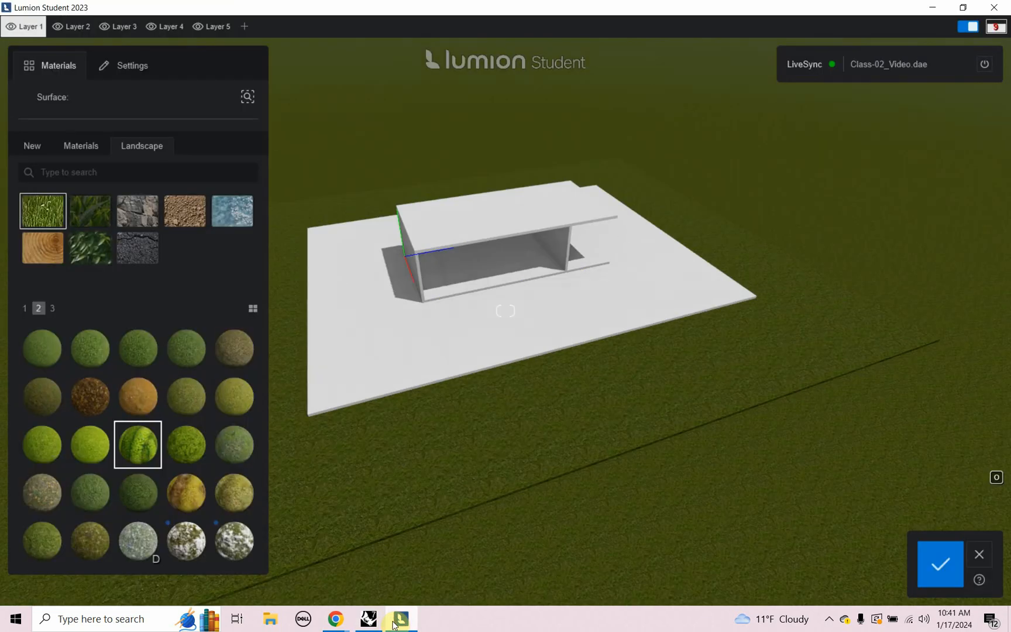
mouse_move(618, 303)
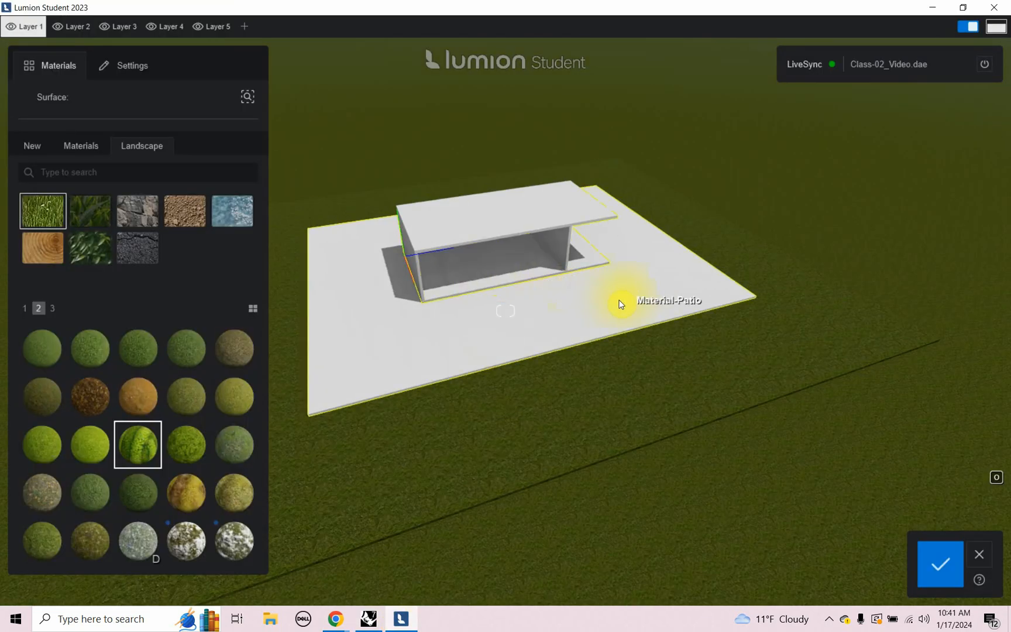
mouse_move(368, 378)
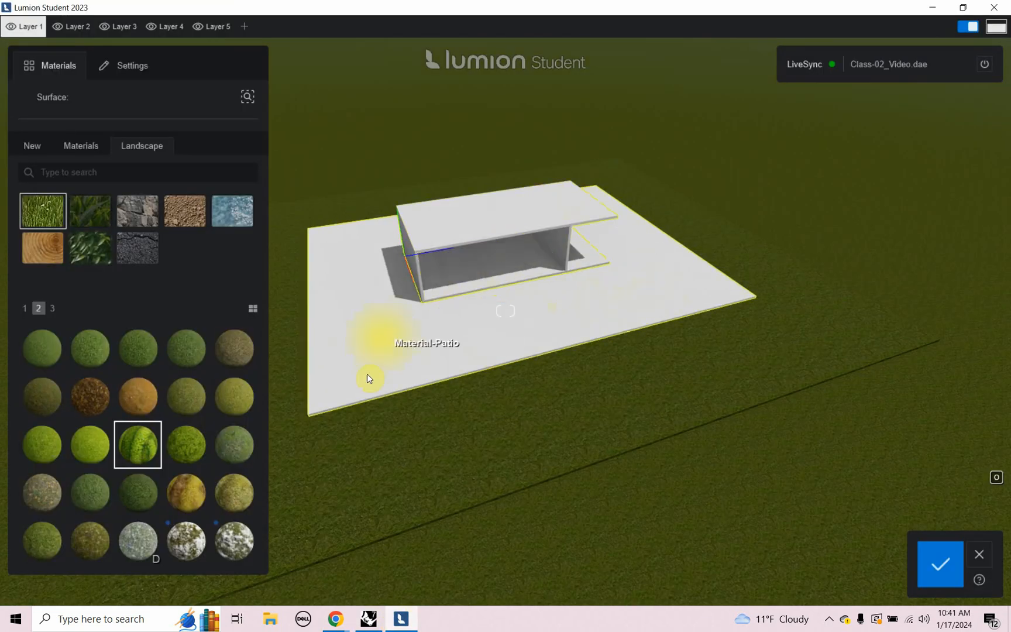